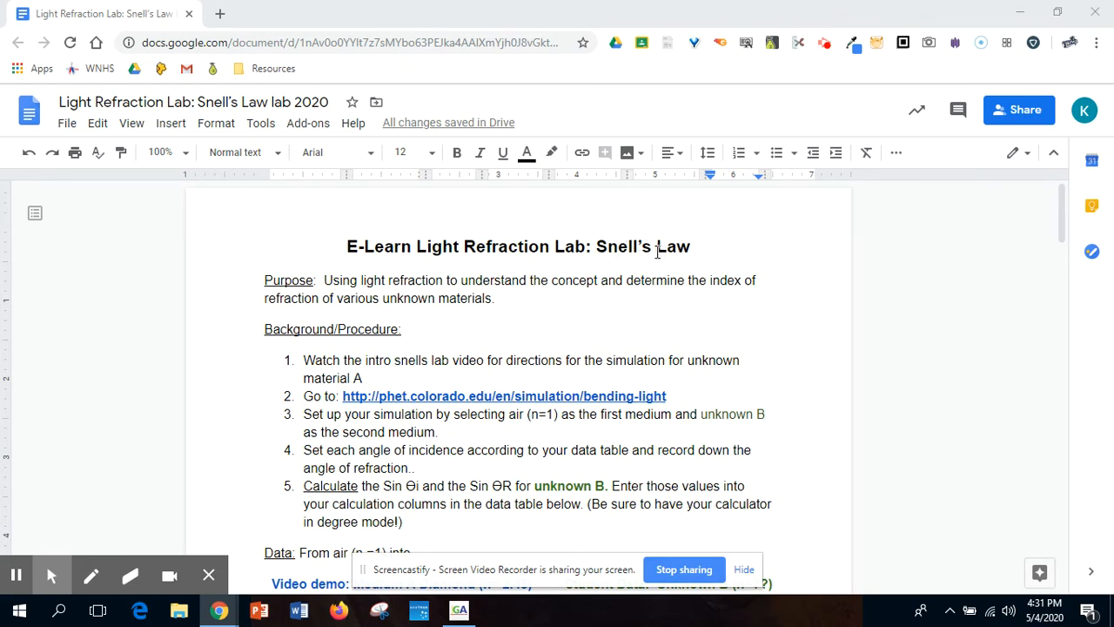
mouse_move(407, 433)
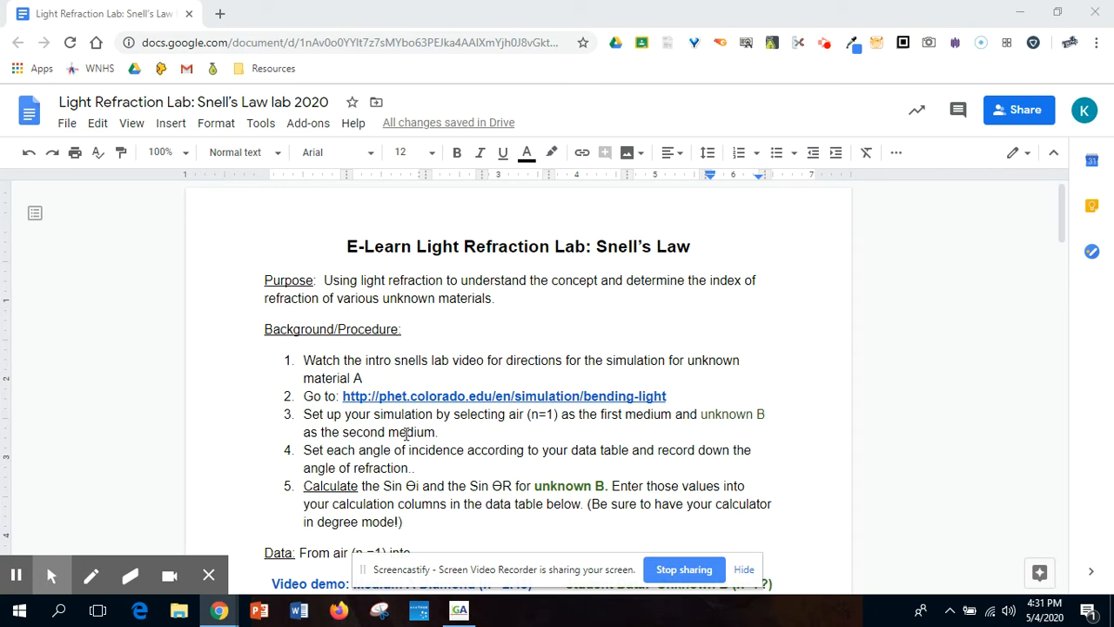
mouse_move(463, 401)
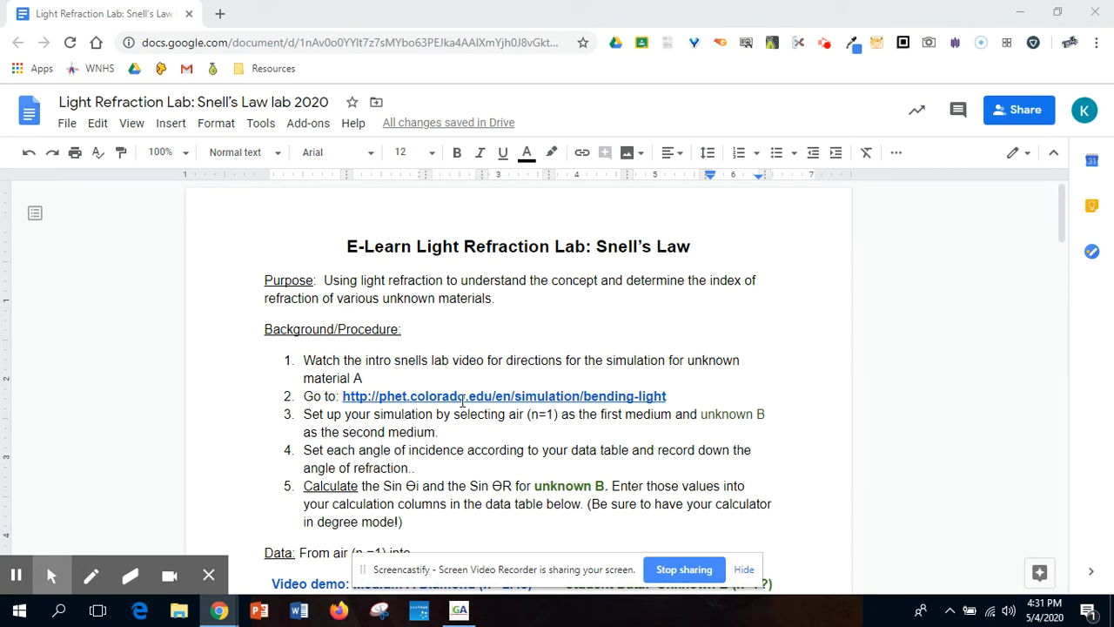
mouse_move(466, 399)
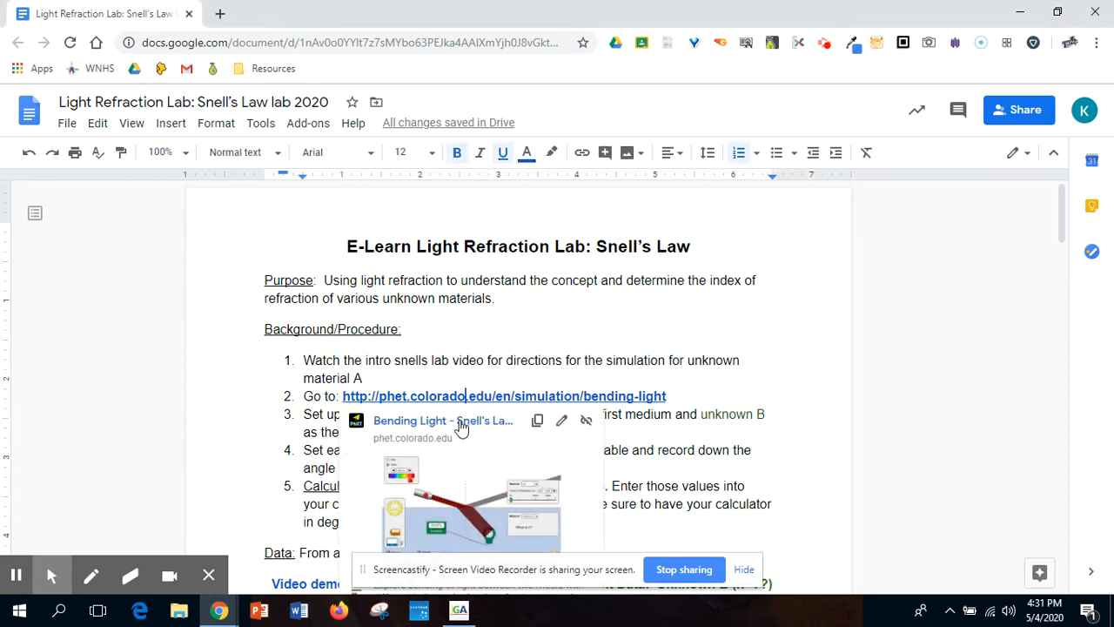
Open the Bending Light link, launch the simulation, and pick the Intro screen
click(409, 421)
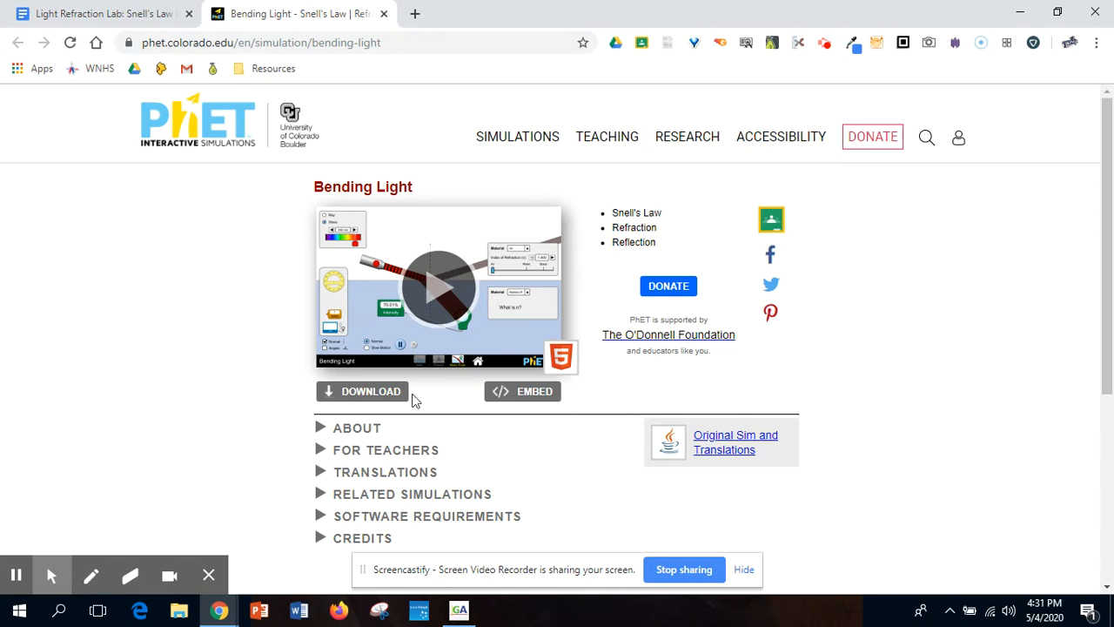
mouse_move(437, 275)
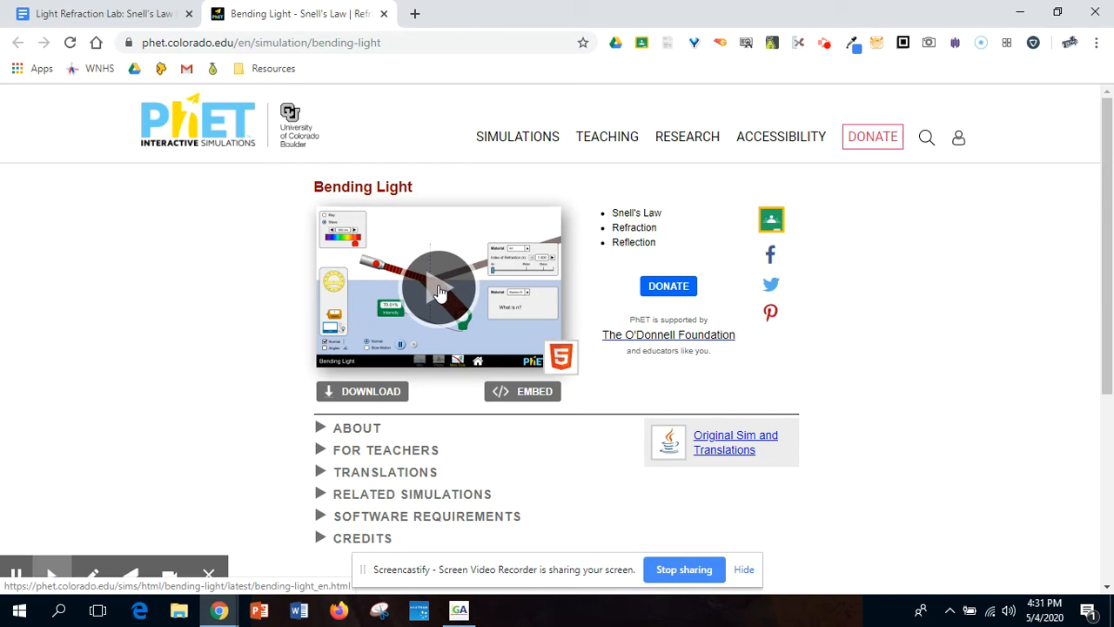
click(439, 289)
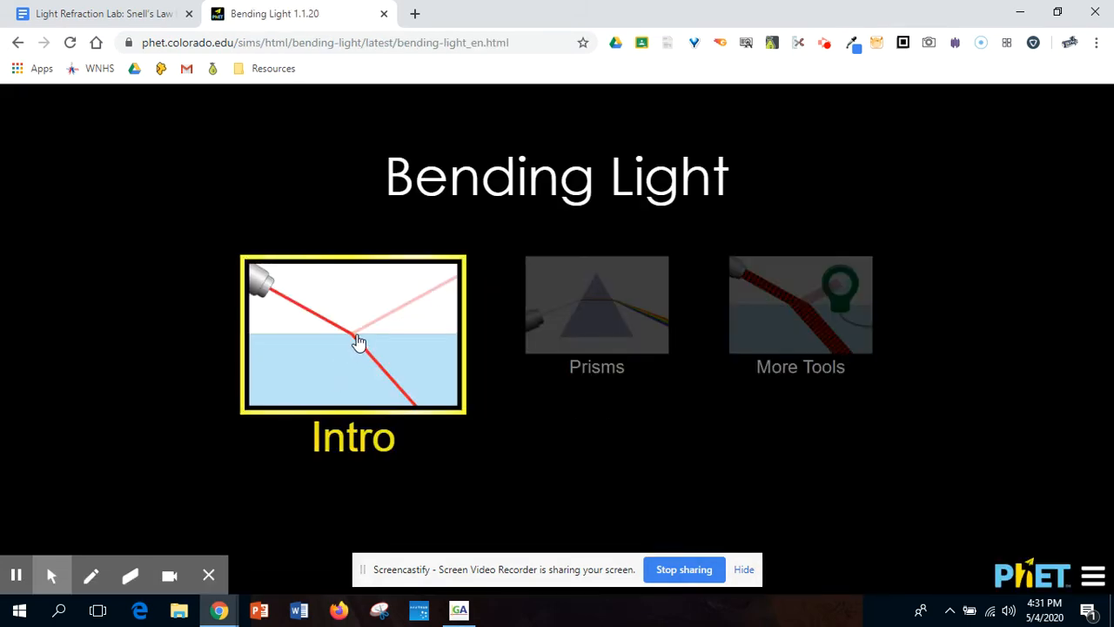
click(597, 304)
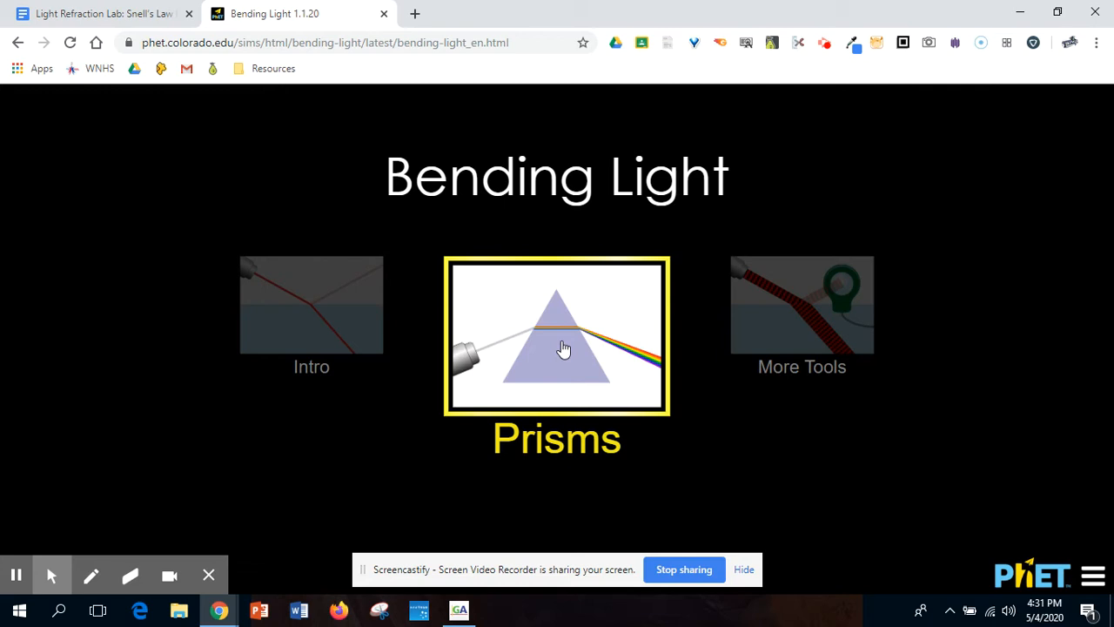
mouse_move(562, 338)
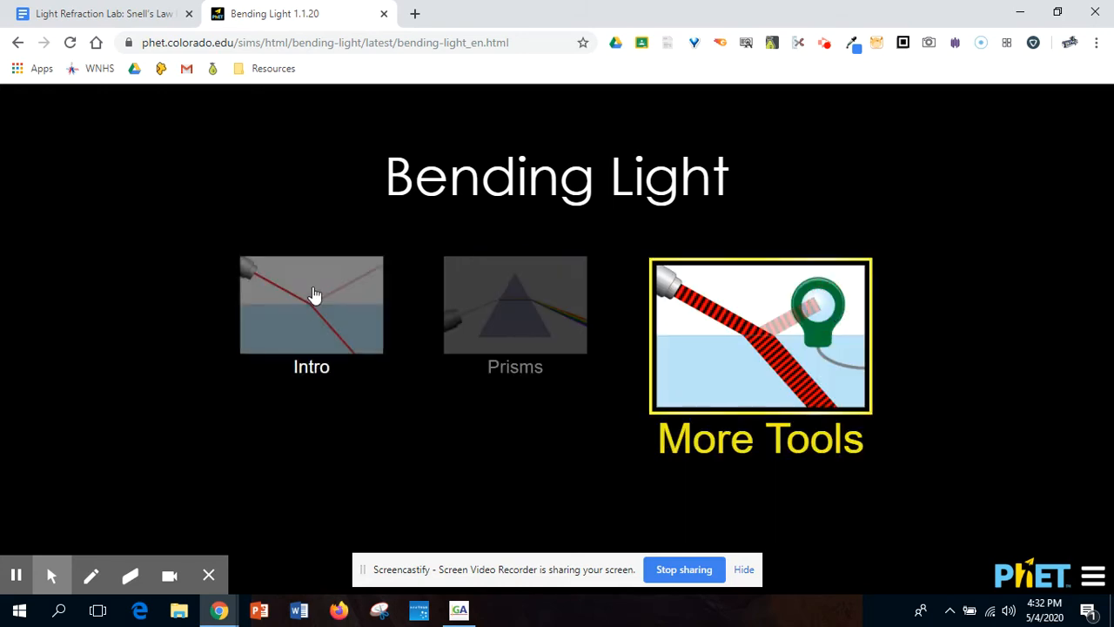
mouse_move(311, 300)
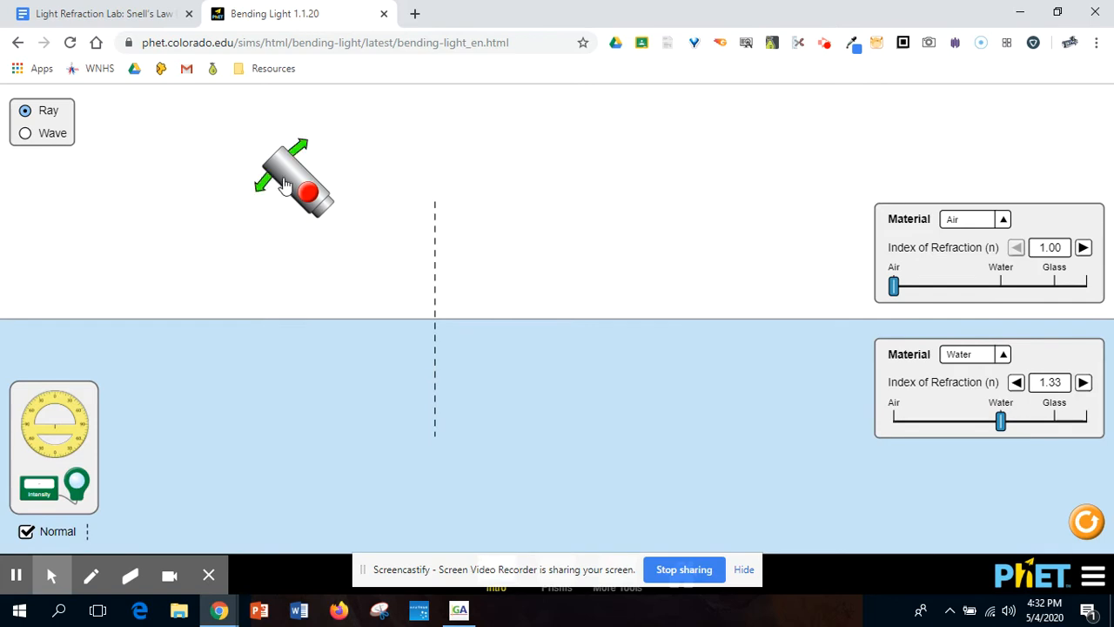
mouse_move(287, 179)
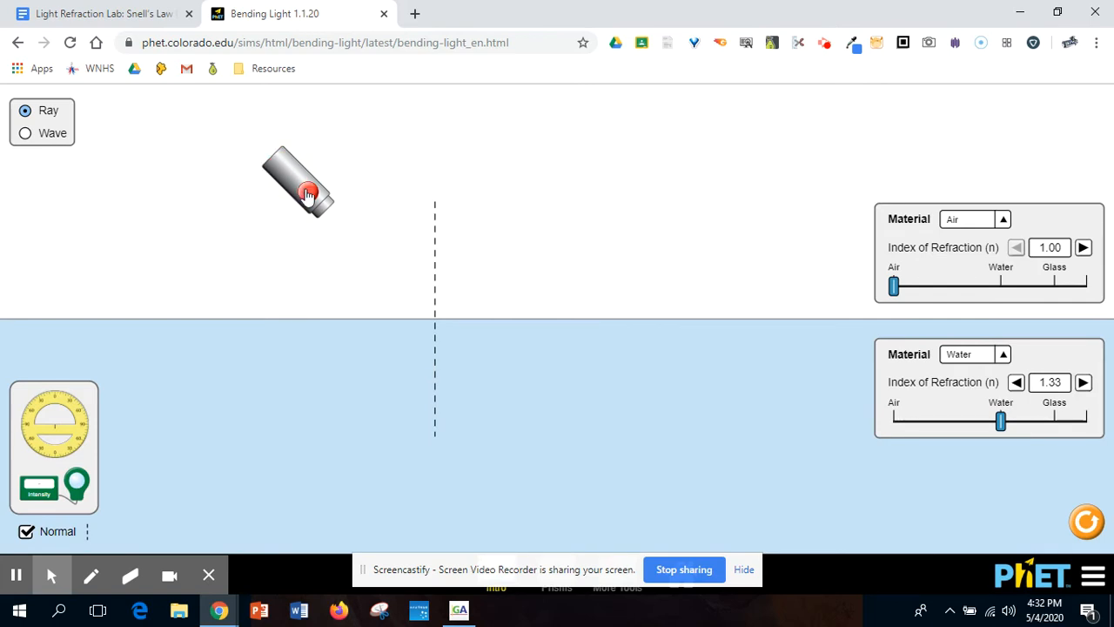
Turn on the laser, preview the wave view, then return to ray view
click(306, 193)
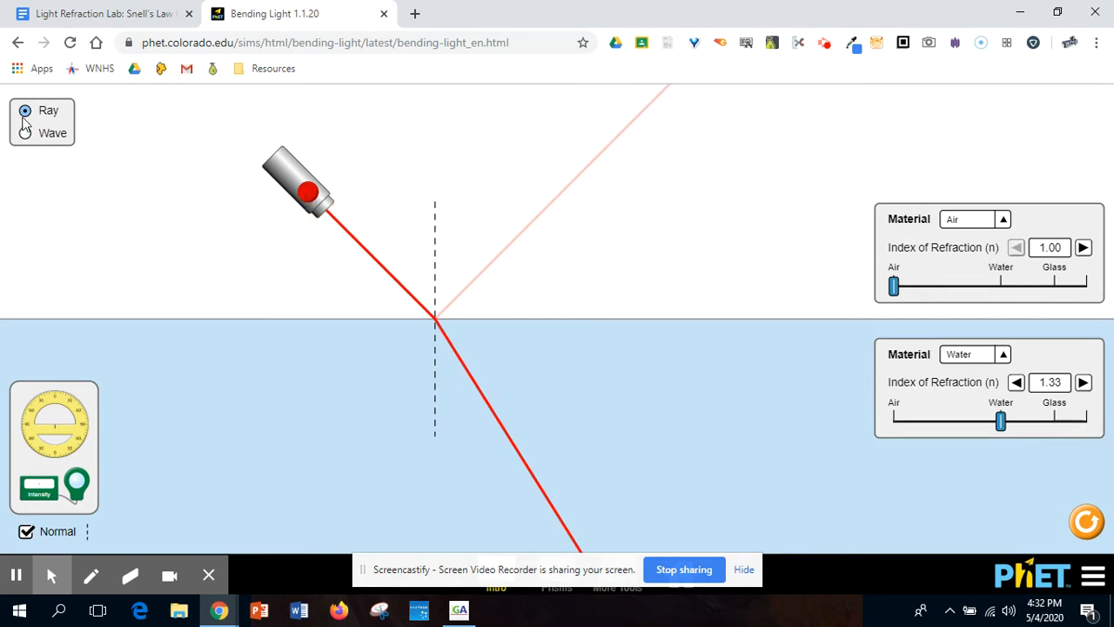
click(24, 134)
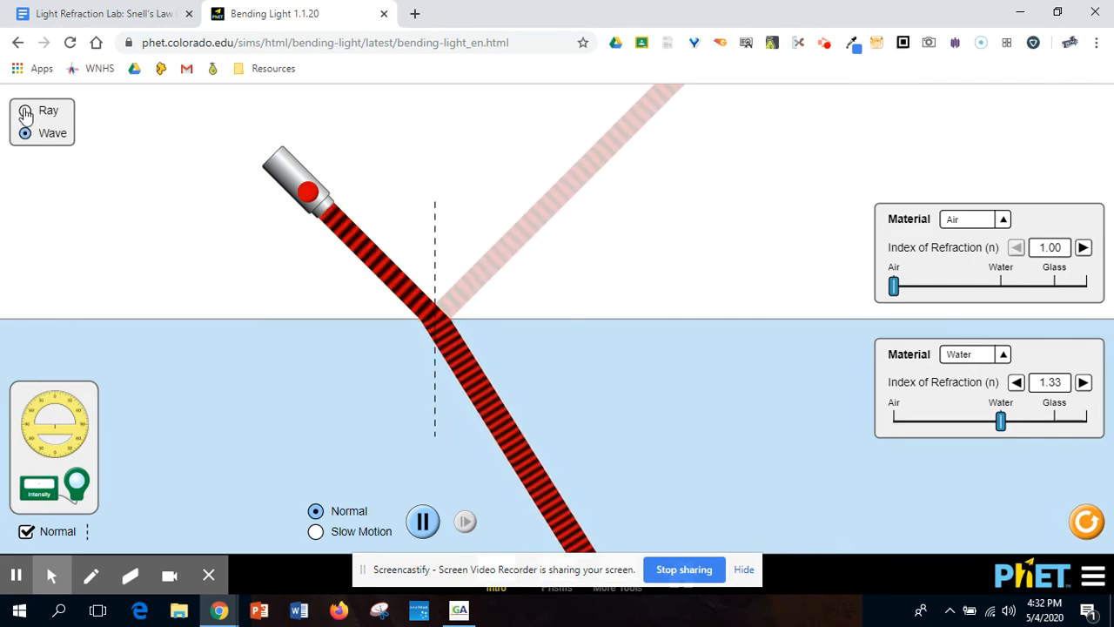
click(24, 111)
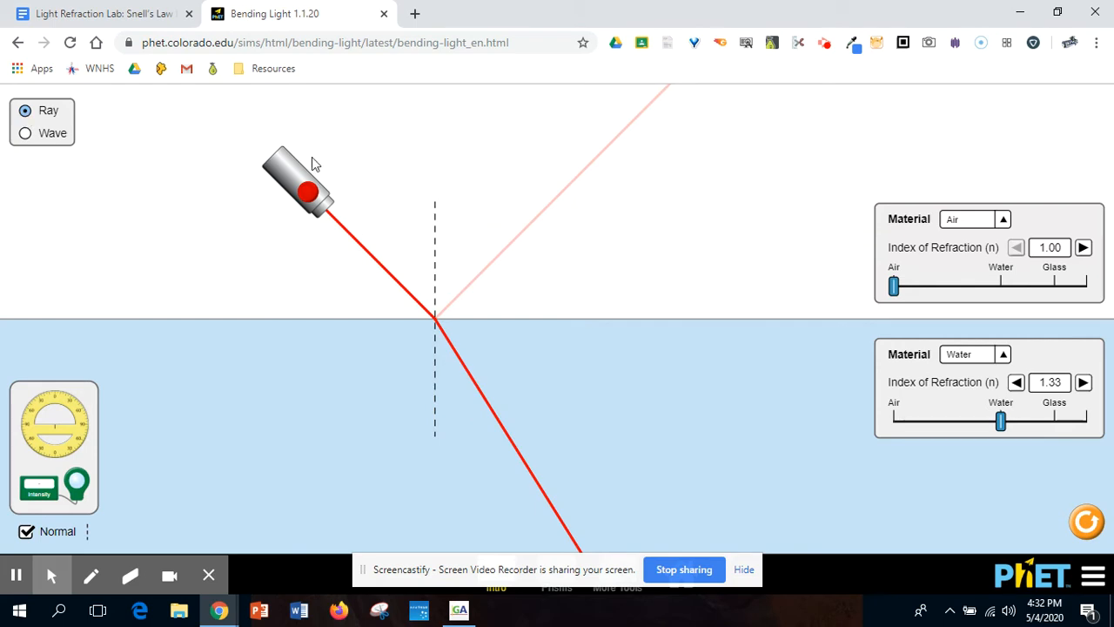
mouse_move(918, 257)
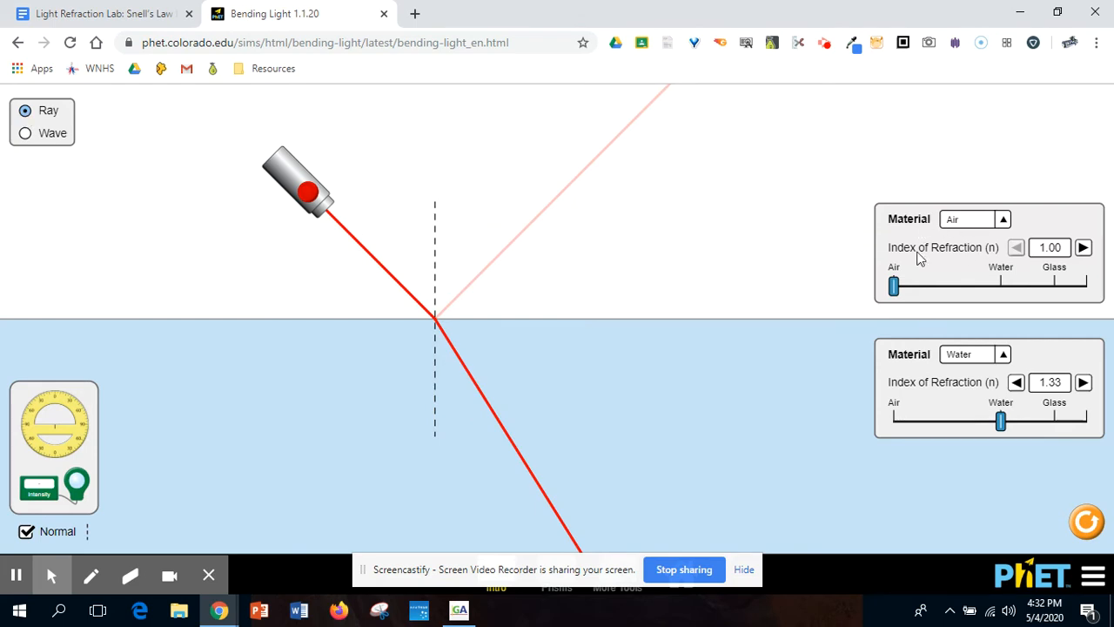
mouse_move(953, 247)
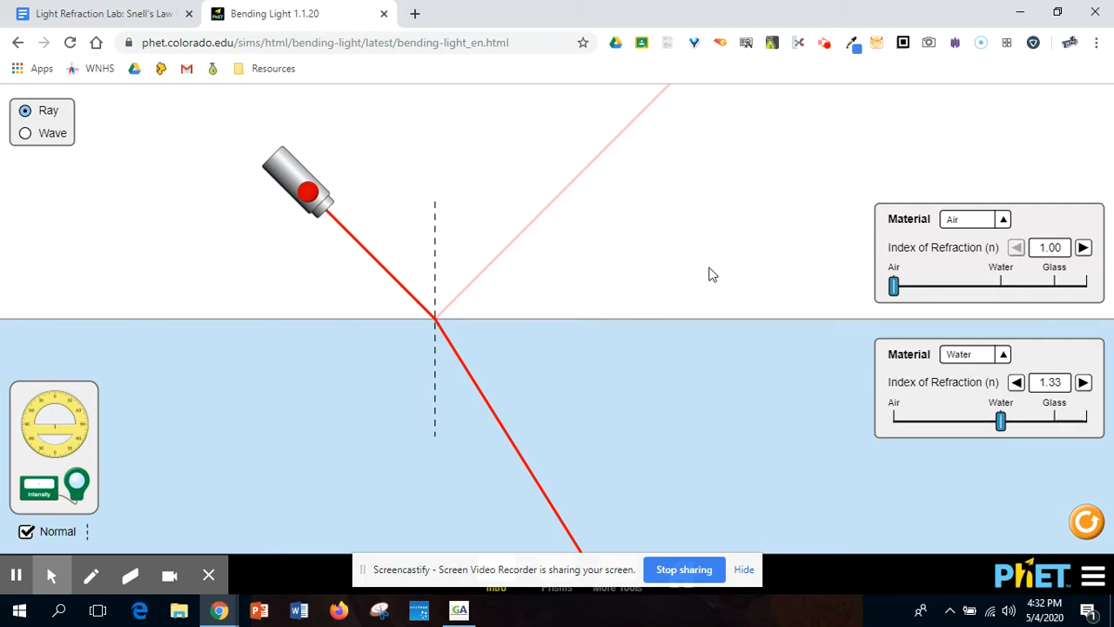
mouse_move(425, 318)
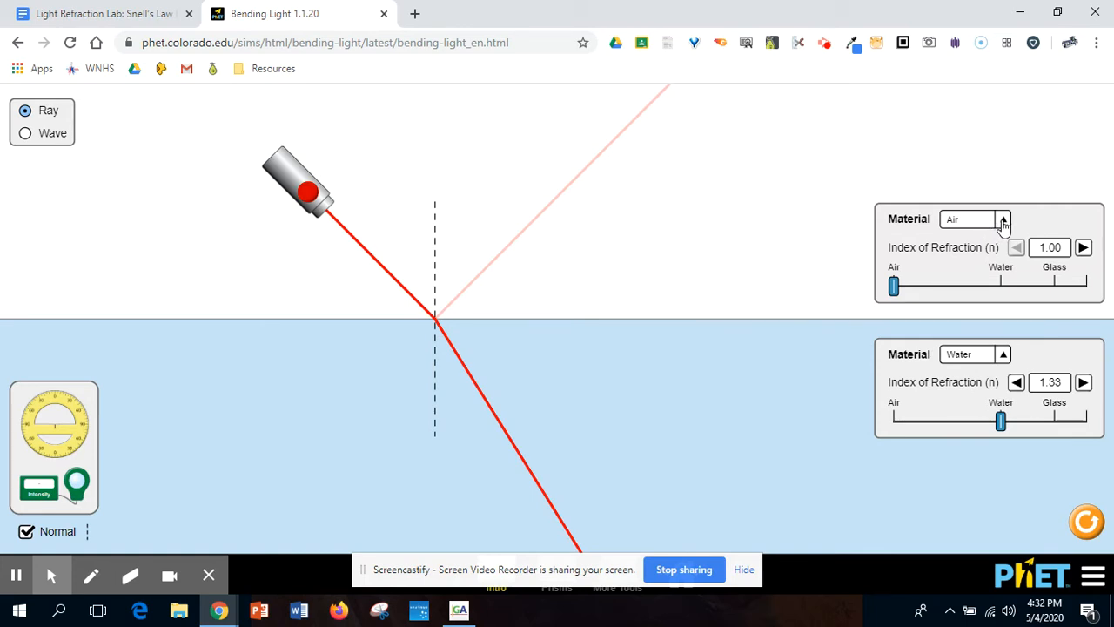
mouse_move(958, 262)
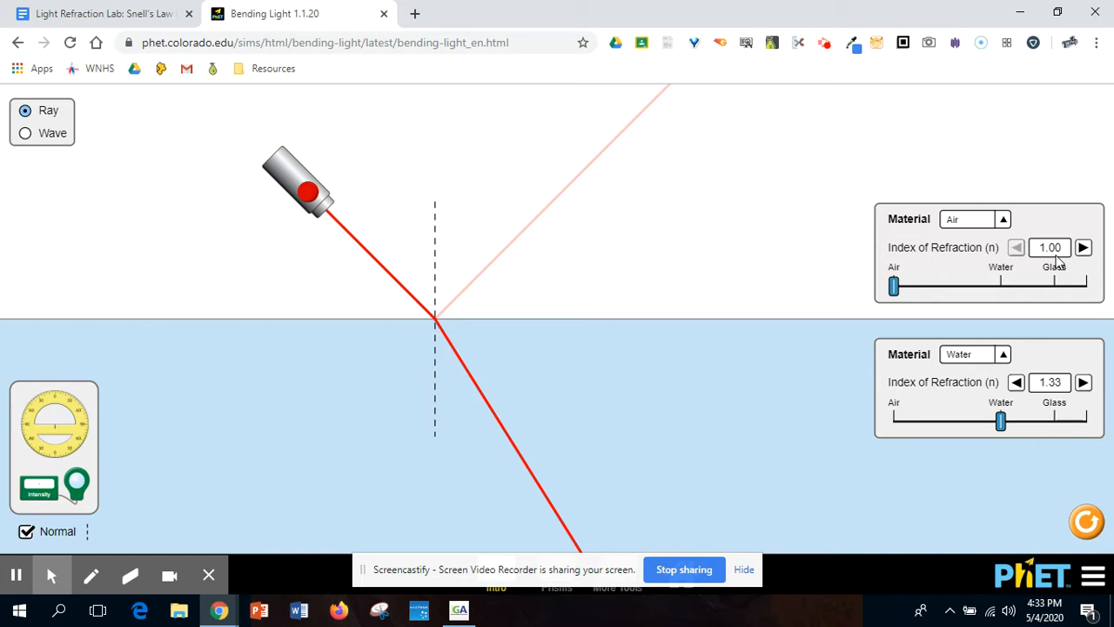
mouse_move(628, 404)
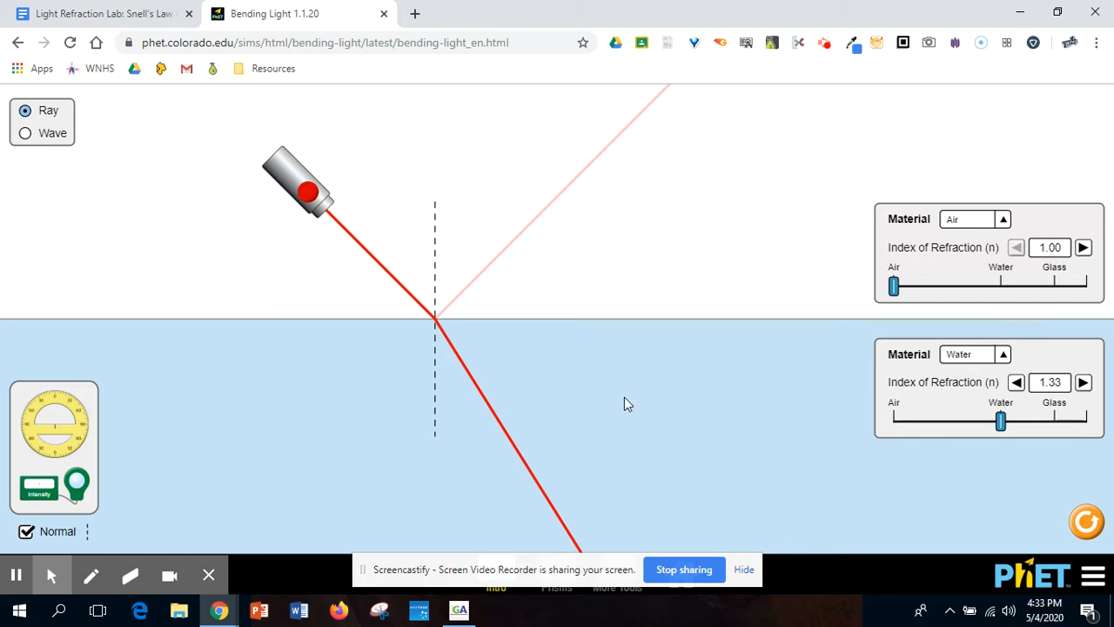
mouse_move(660, 397)
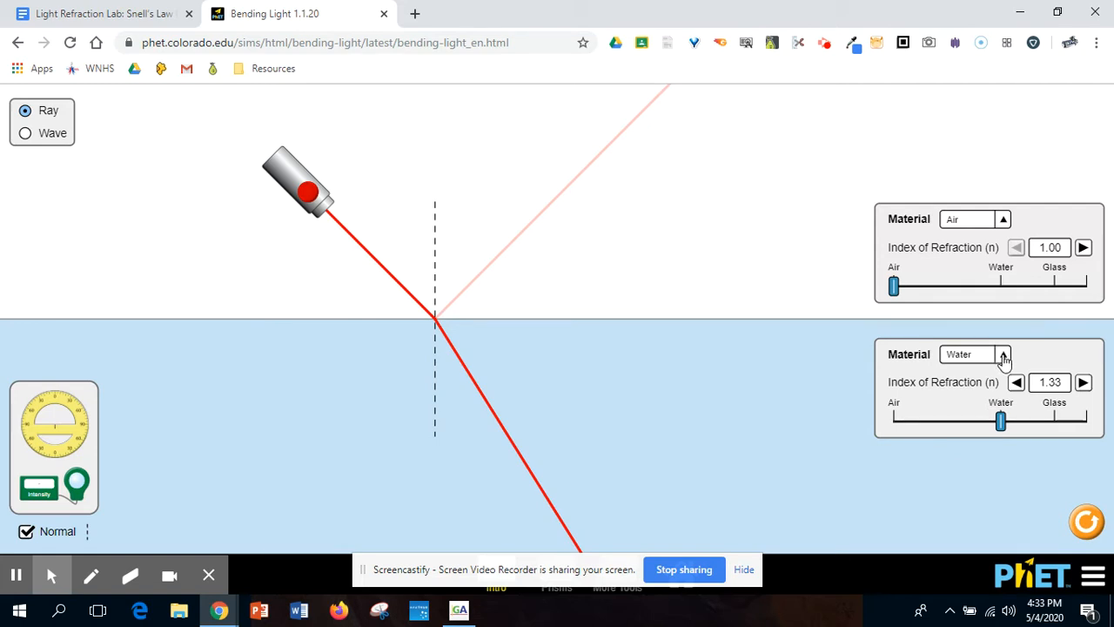
Set the lower medium to Air, then back to Water (n = 1.33)
click(1003, 219)
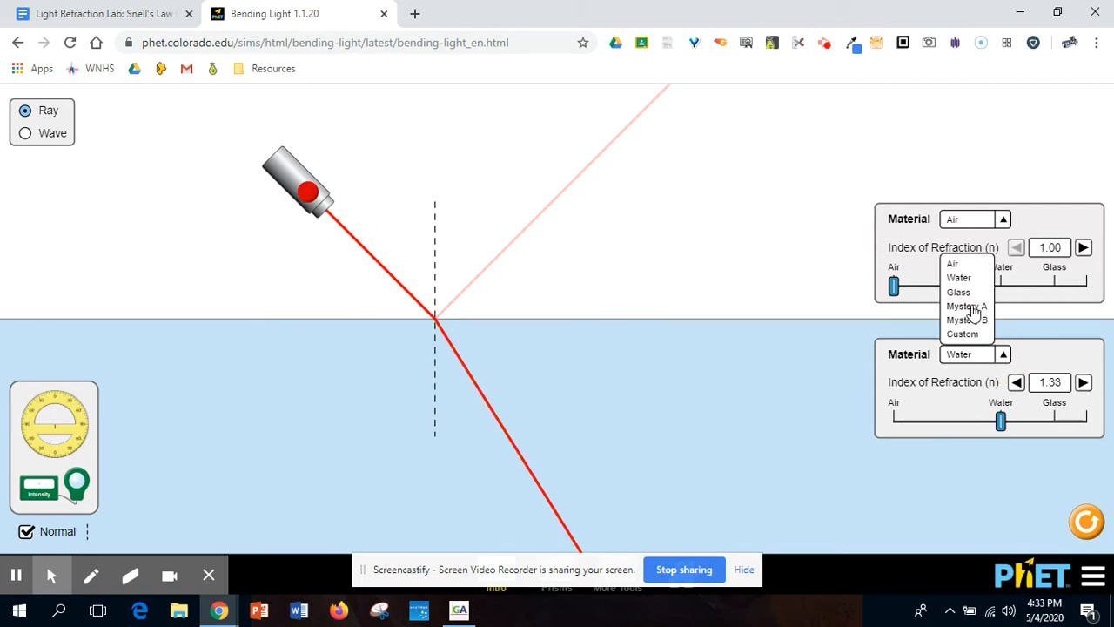
mouse_move(968, 329)
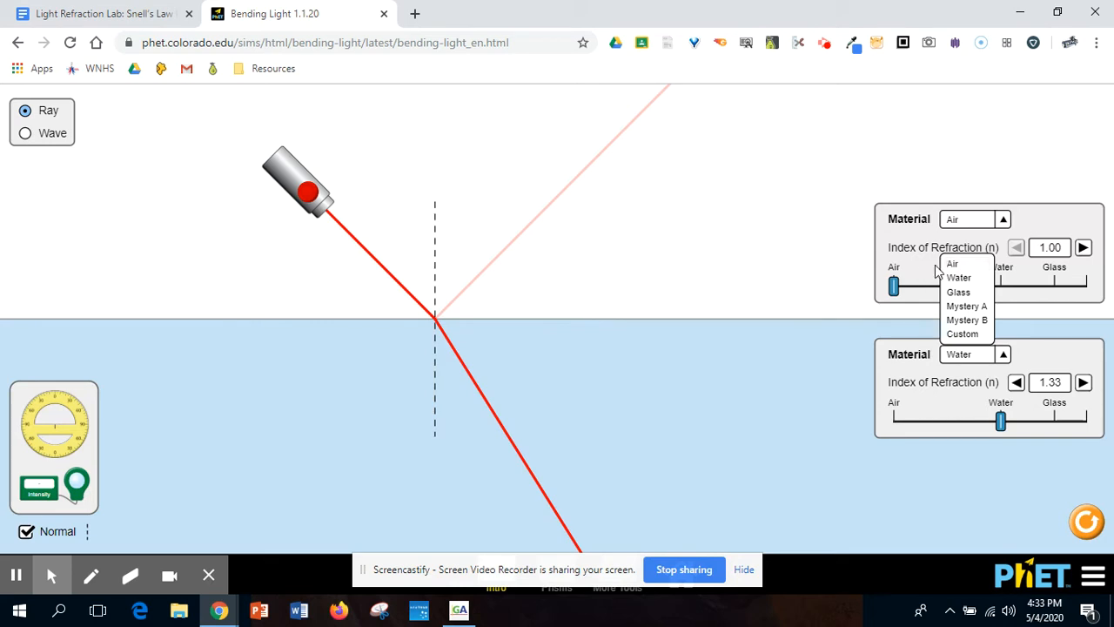
click(953, 263)
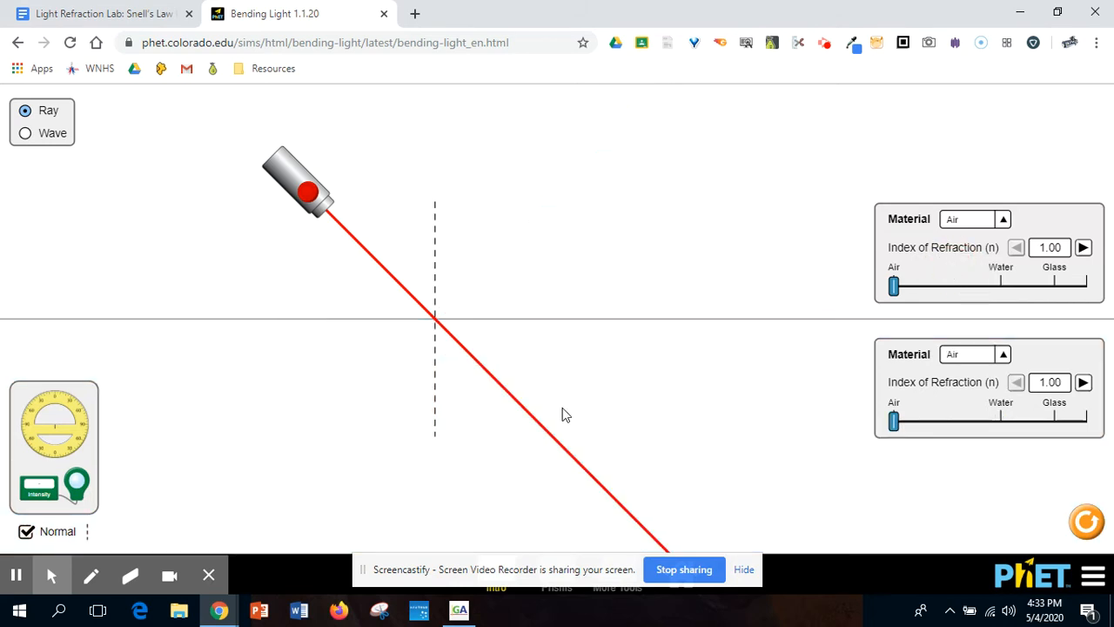
mouse_move(581, 431)
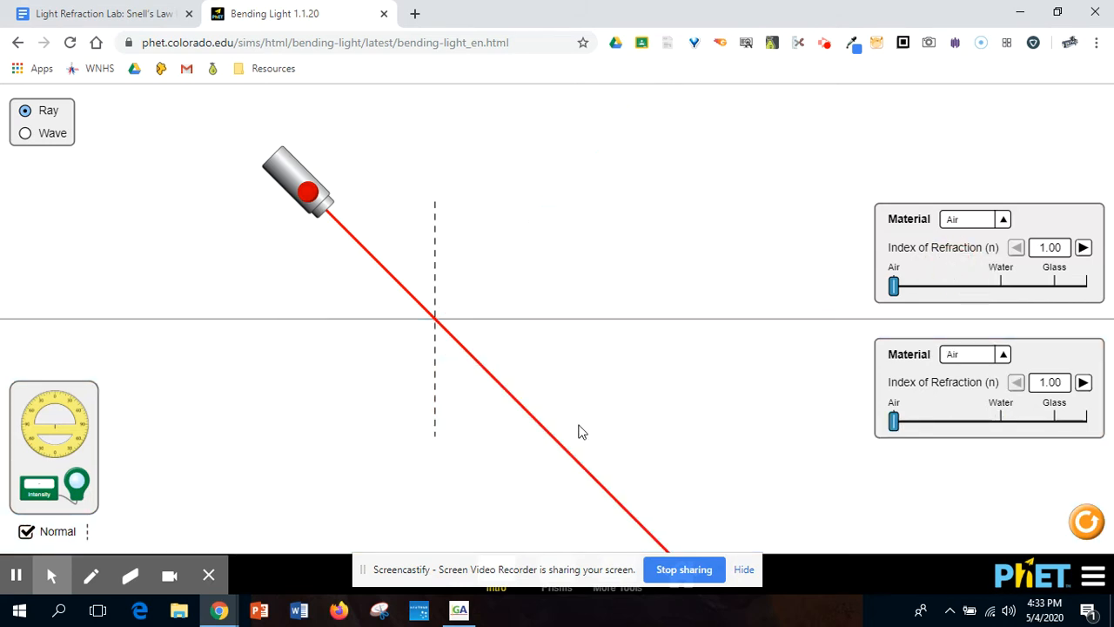
mouse_move(761, 383)
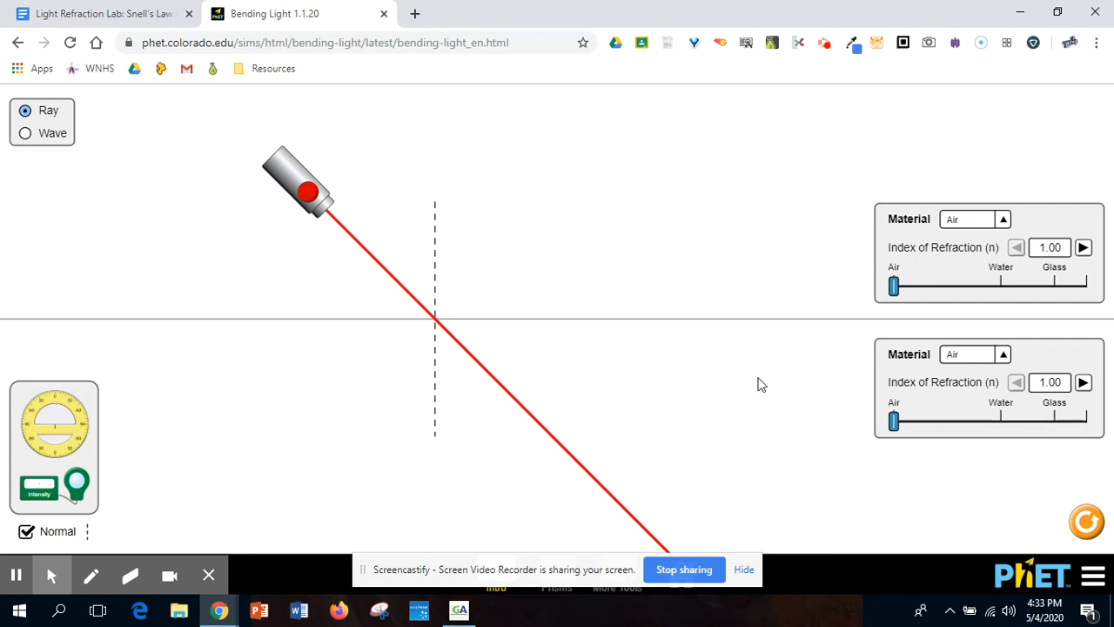
mouse_move(1016, 382)
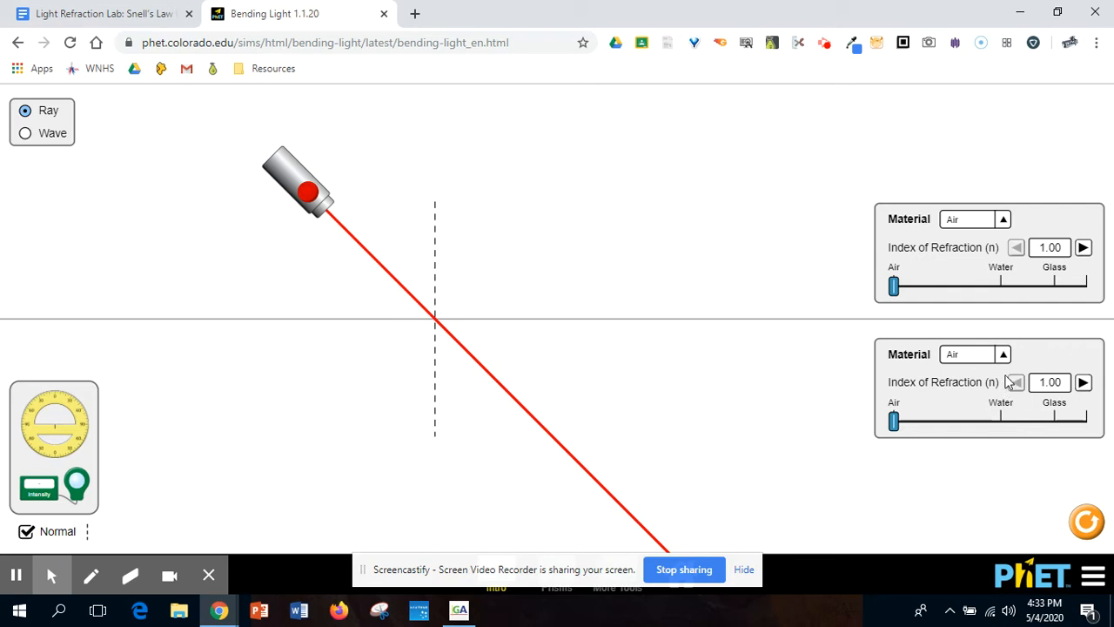
click(1004, 218)
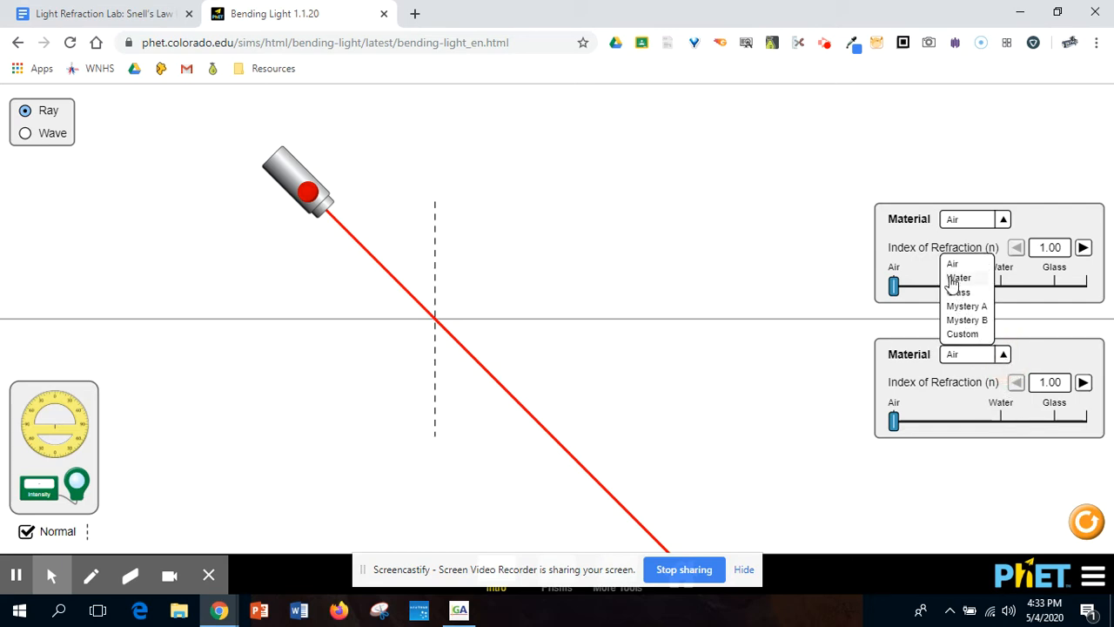
click(959, 277)
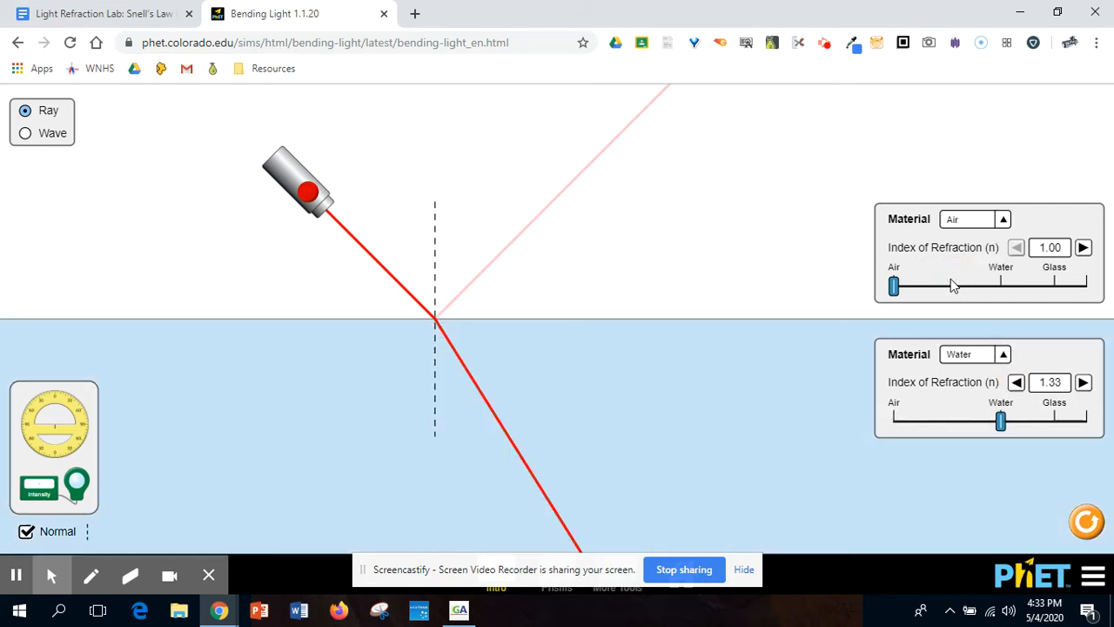
mouse_move(449, 345)
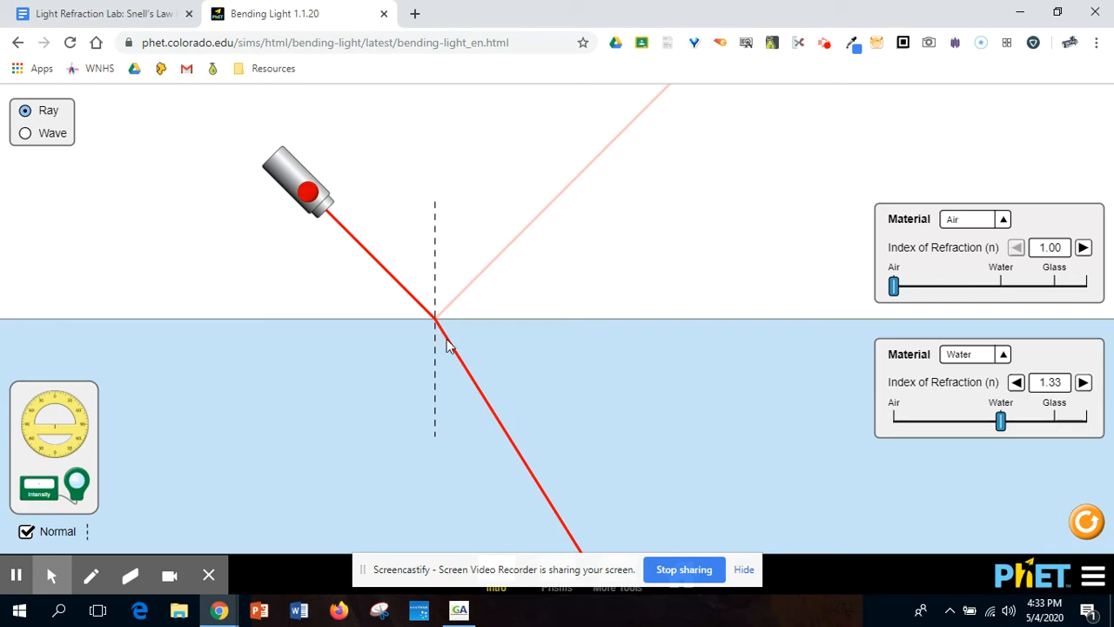
mouse_move(559, 503)
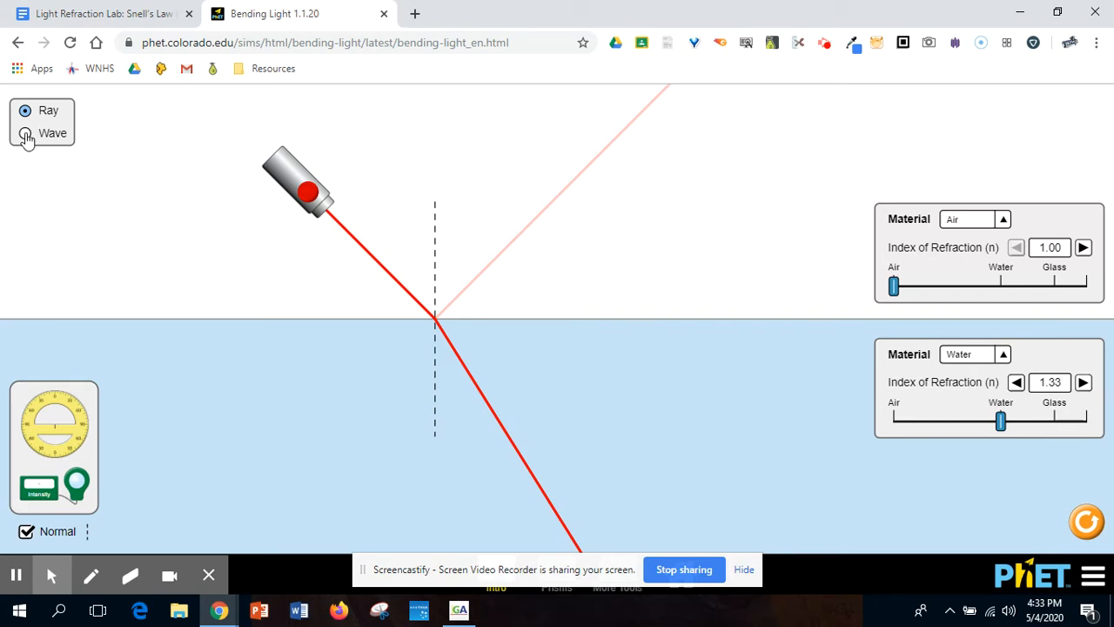
Show the beam as a wave and set the lower medium to Glass (n = 1.50)
click(26, 134)
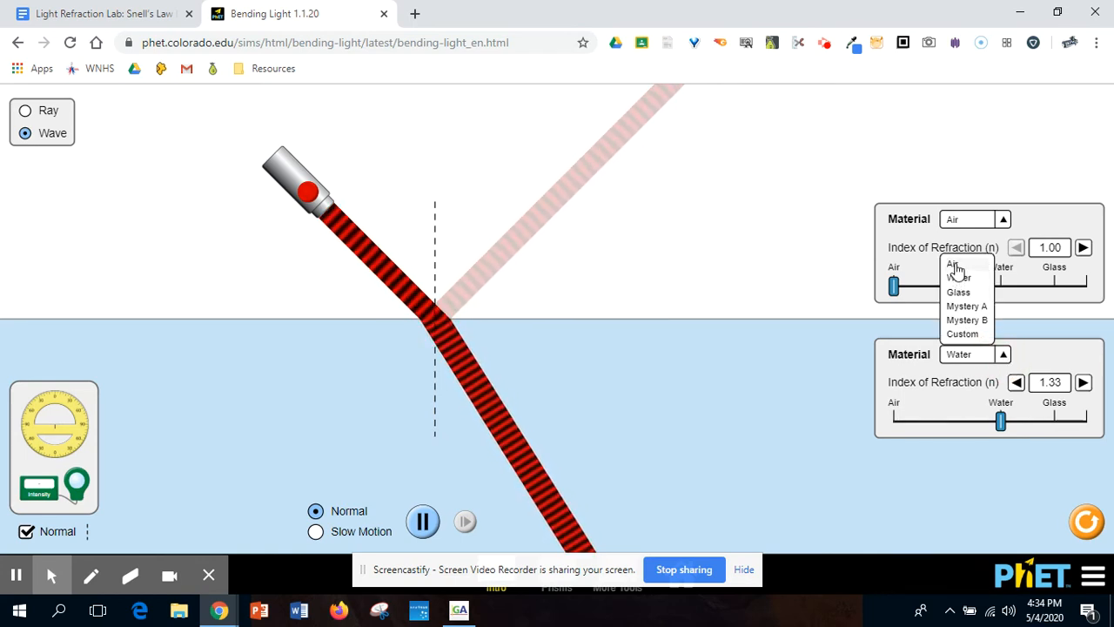
mouse_move(958, 282)
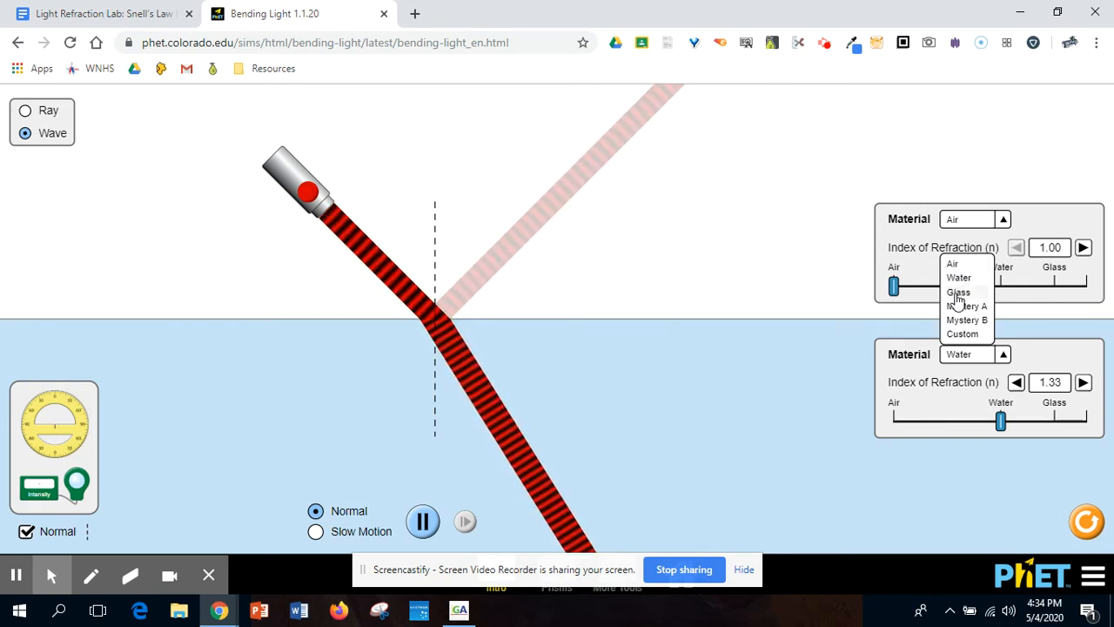
click(956, 291)
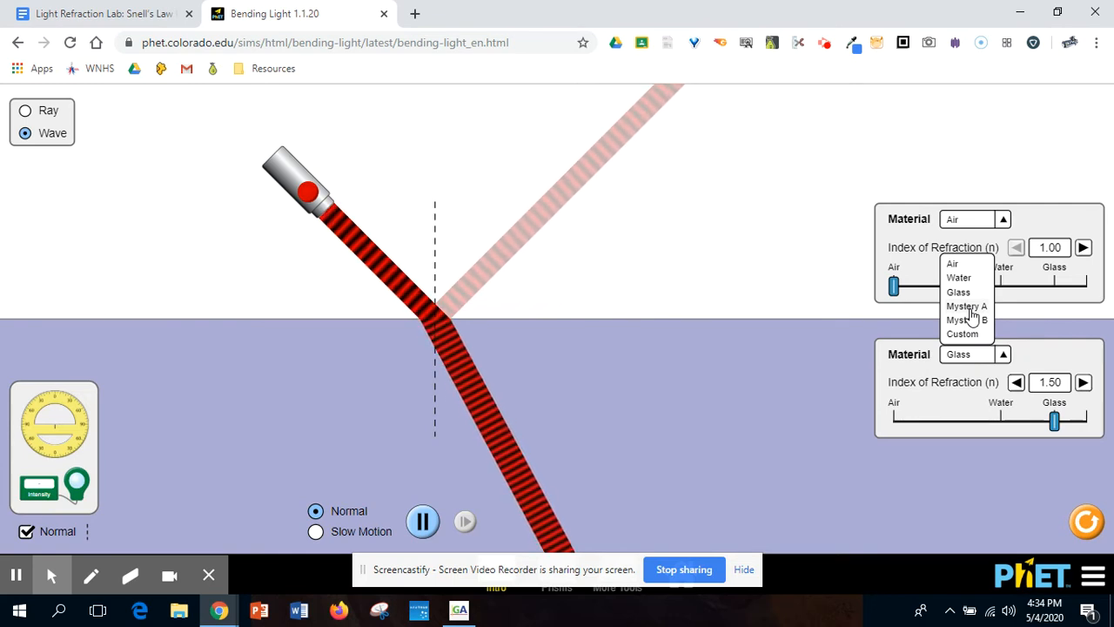
Set the lower medium to Mystery A and show the beam as a ray
click(966, 306)
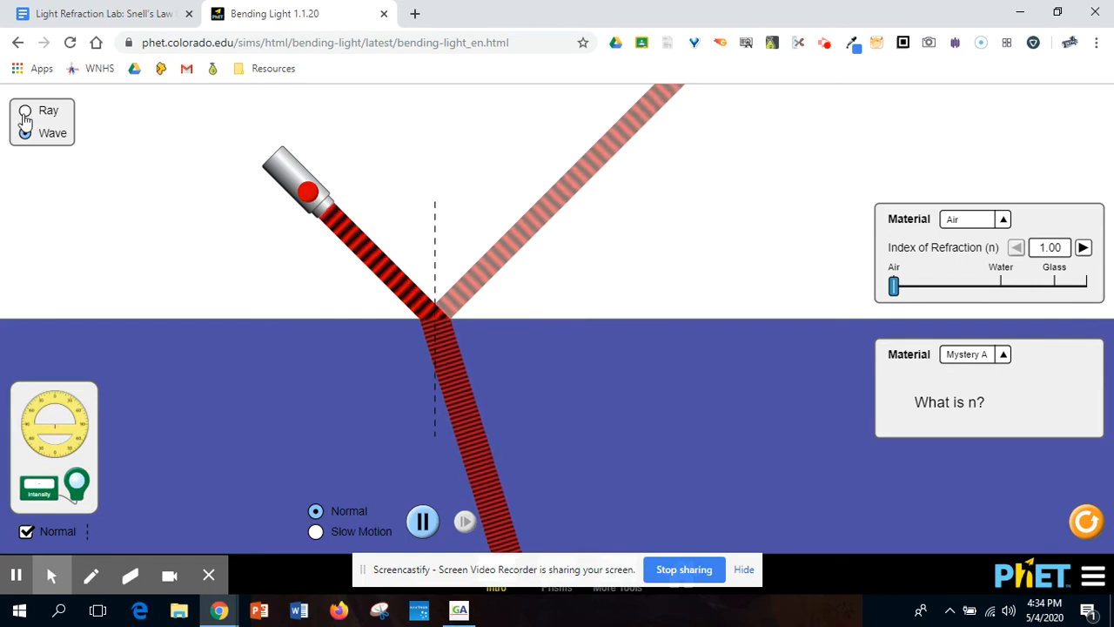
click(25, 110)
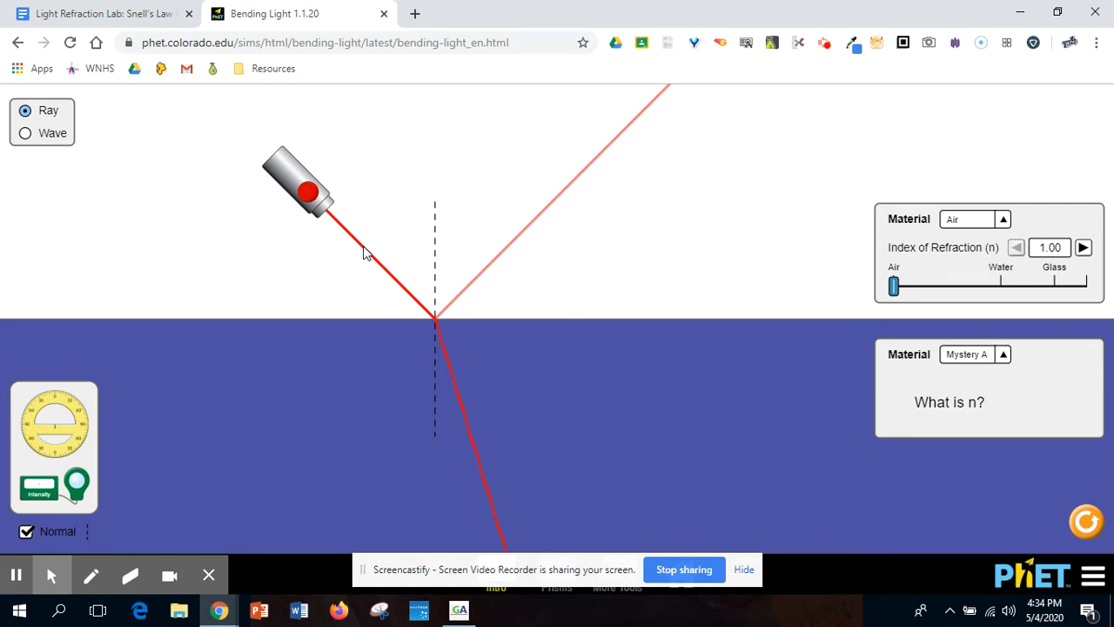
mouse_move(435, 319)
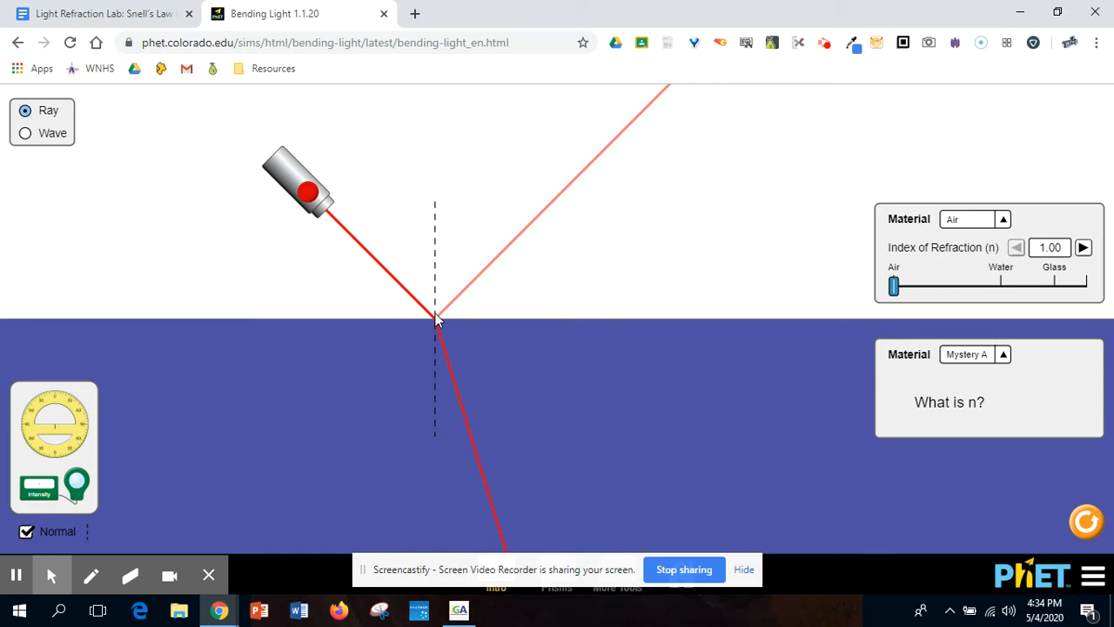
mouse_move(437, 327)
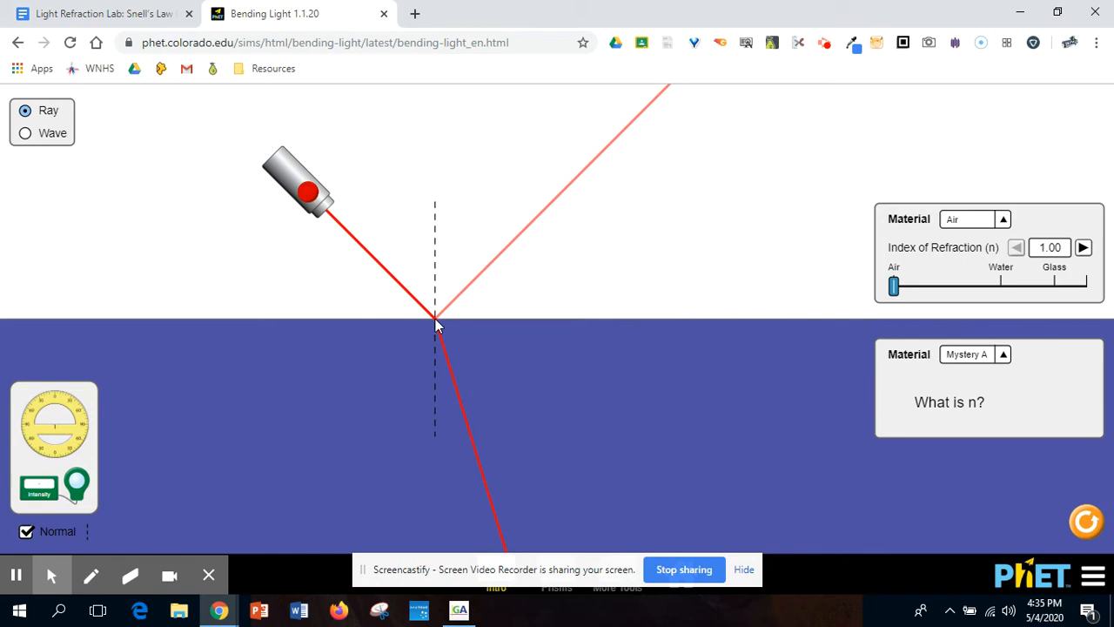
mouse_move(664, 128)
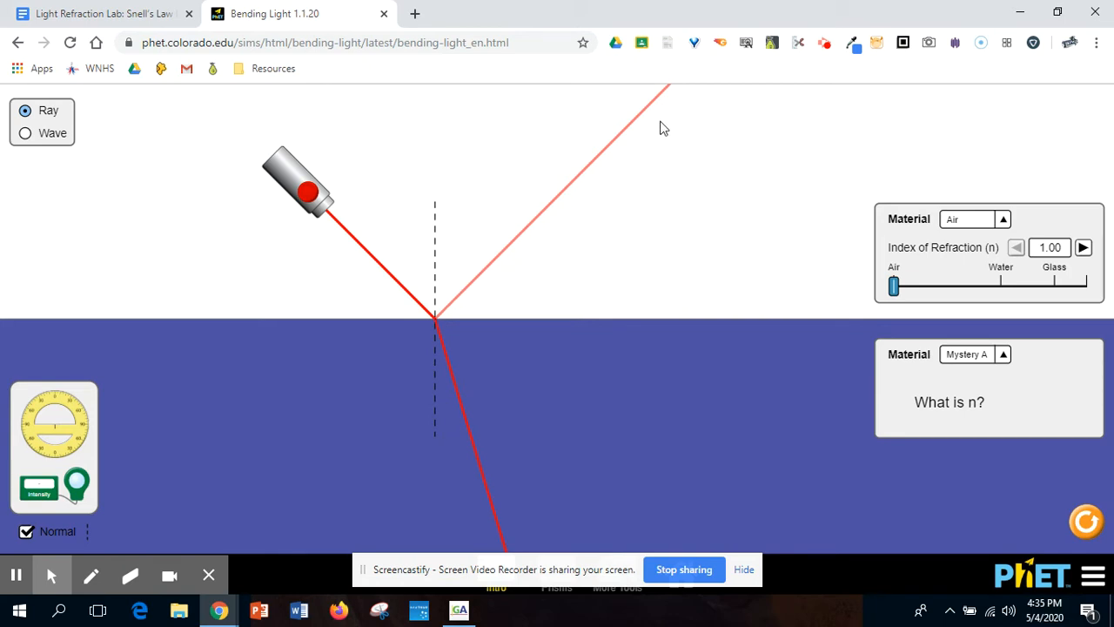
mouse_move(533, 207)
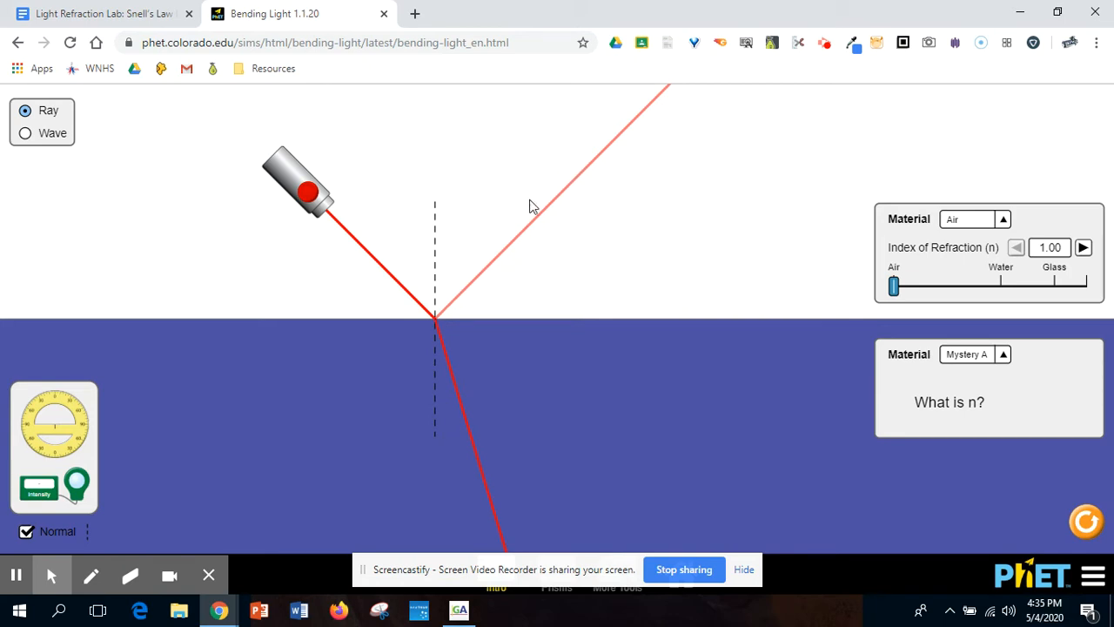
mouse_move(556, 194)
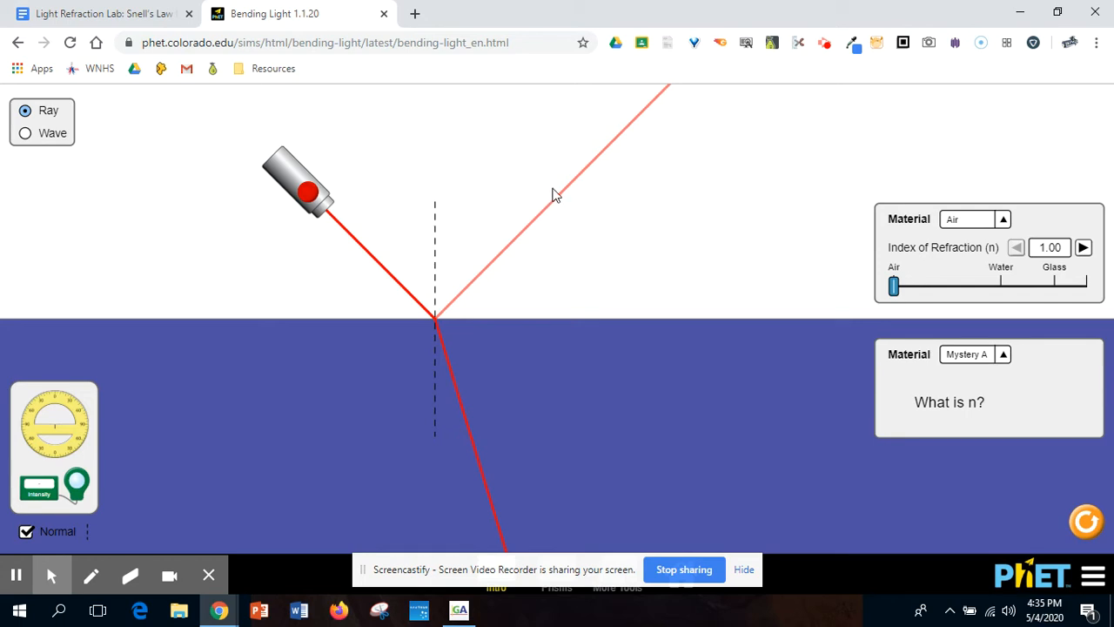
mouse_move(454, 229)
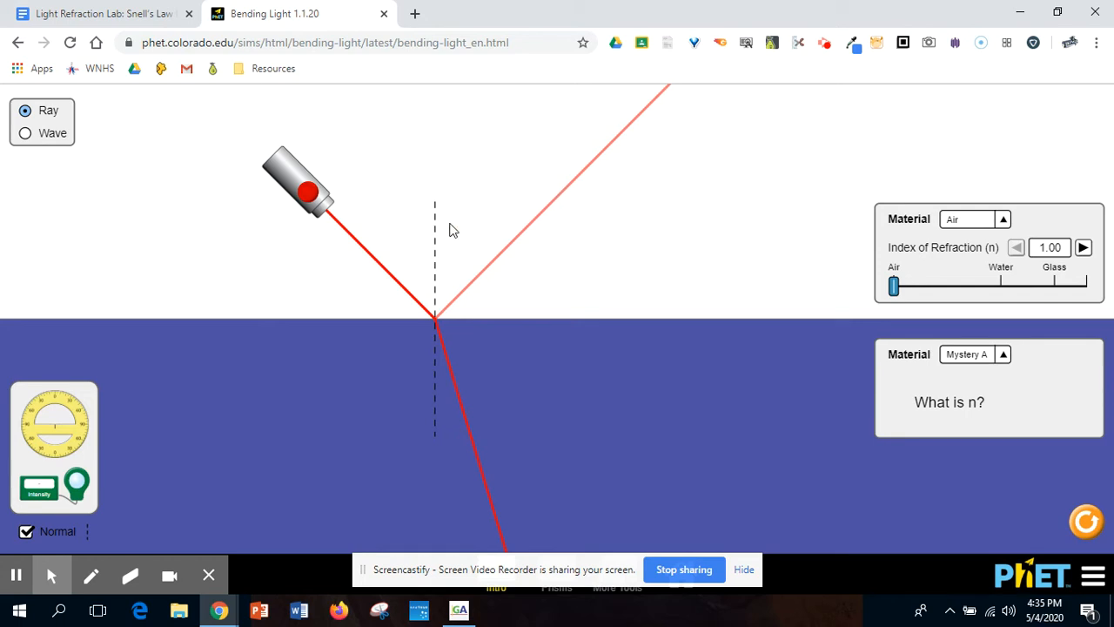
mouse_move(364, 252)
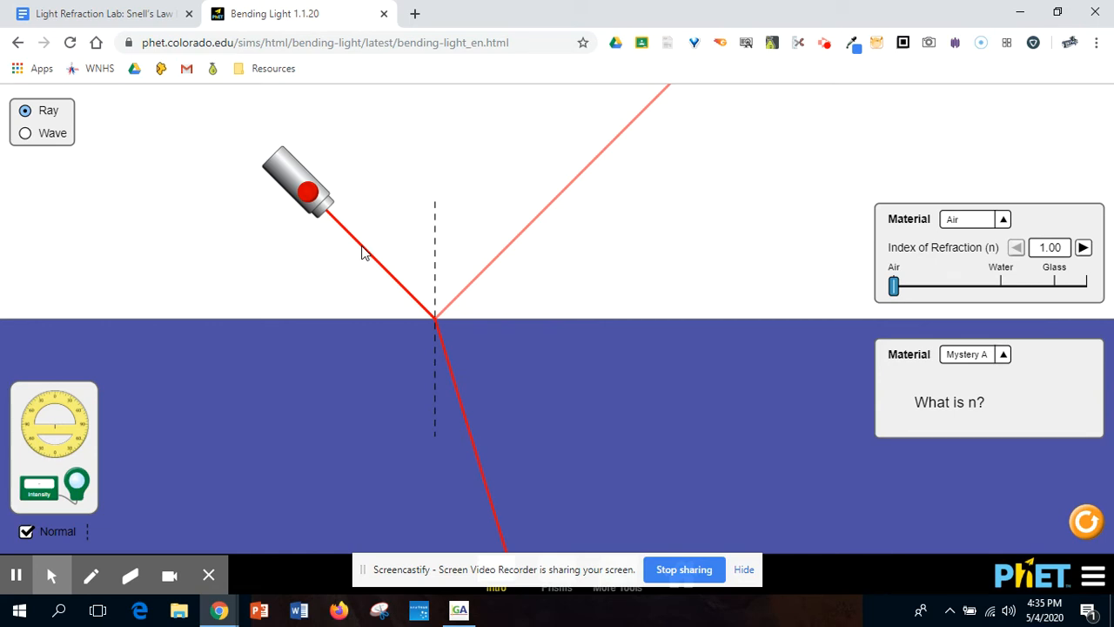
mouse_move(480, 381)
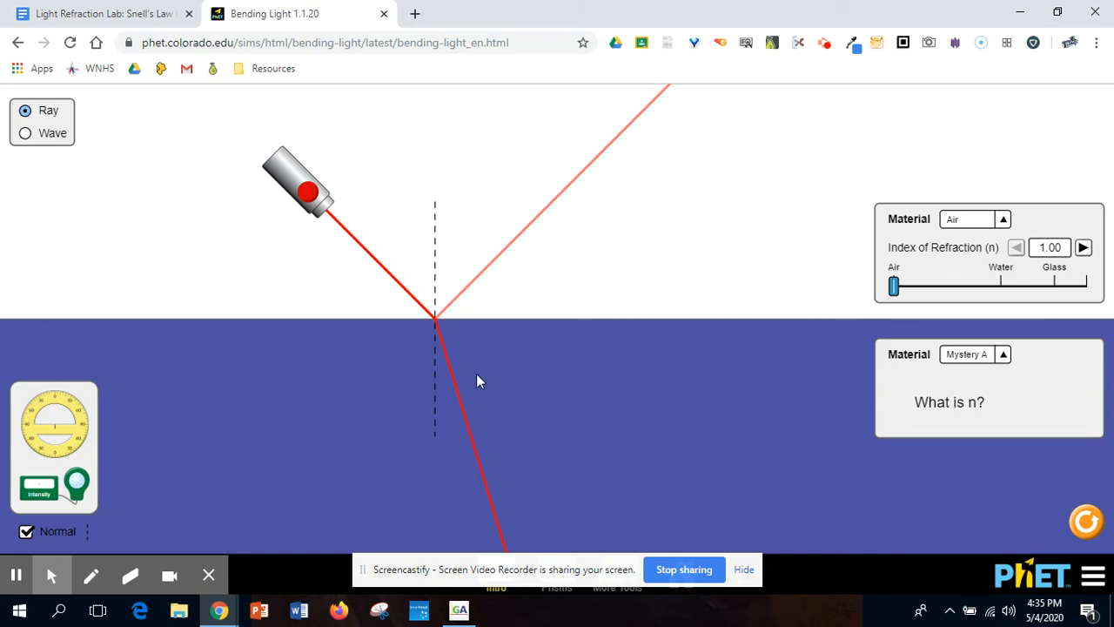
mouse_move(452, 415)
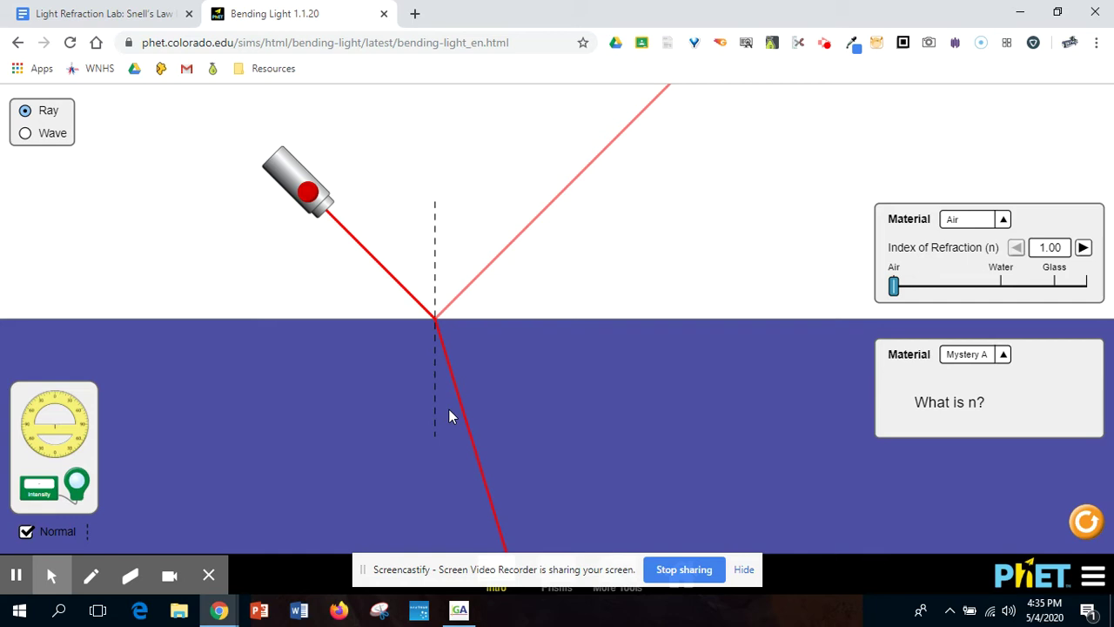
mouse_move(328, 415)
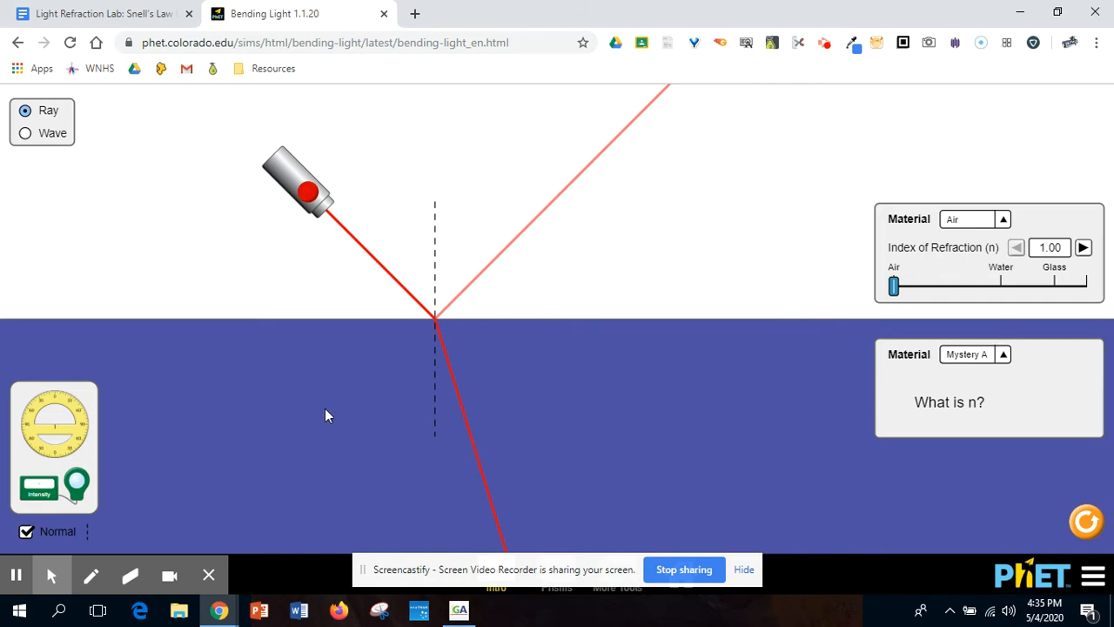
mouse_move(56, 428)
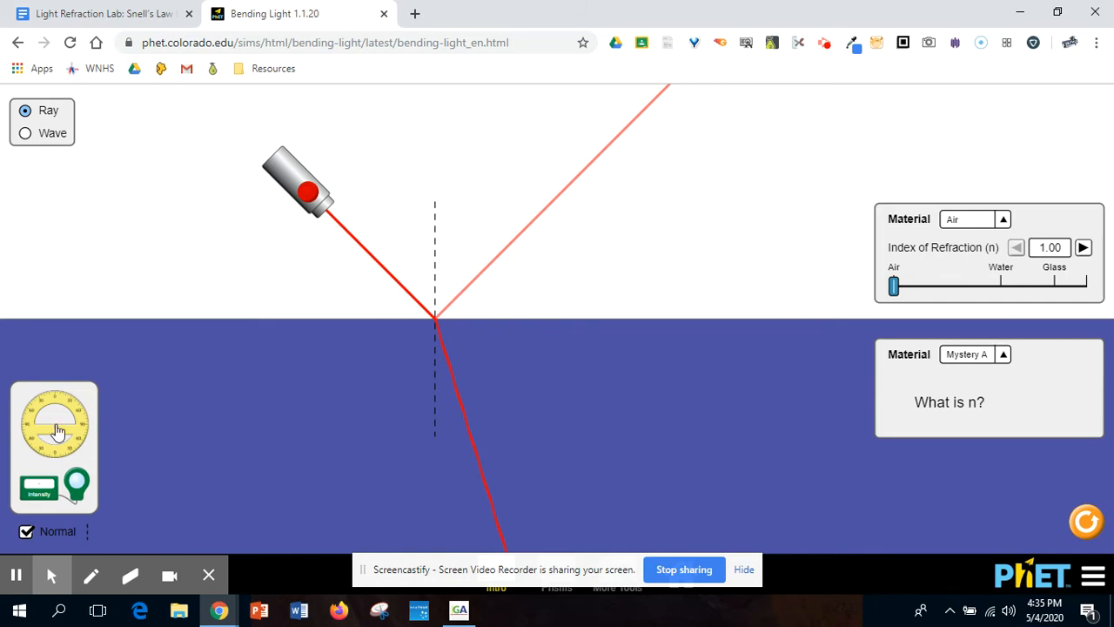
Drag the protractor from the toolbox onto the beam's entry point at the boundary
drag(54, 424, 441, 338)
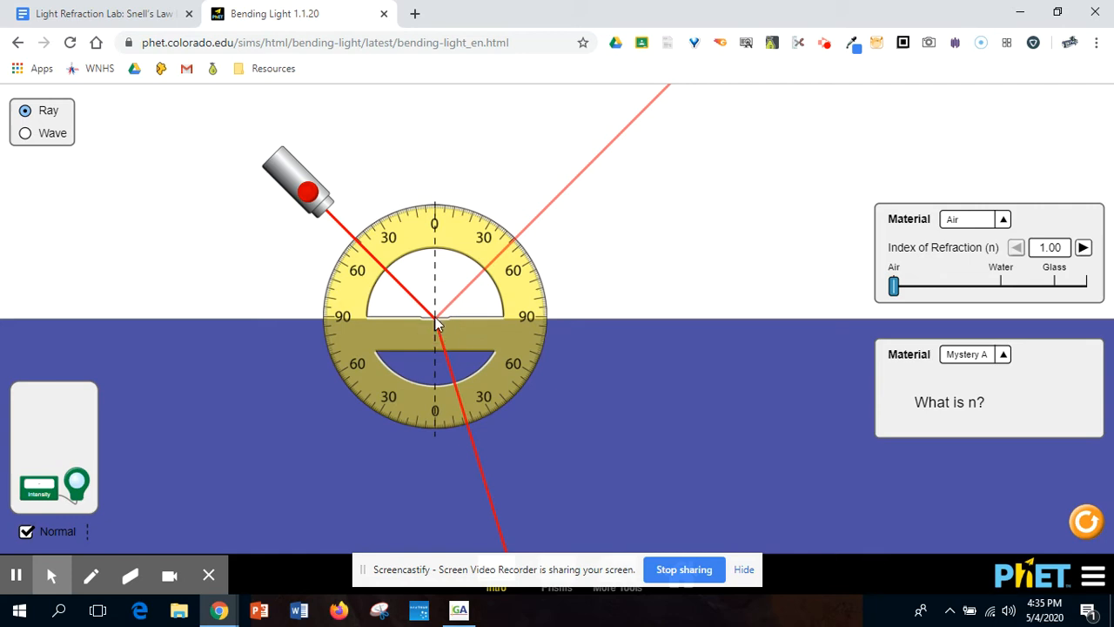
mouse_move(425, 235)
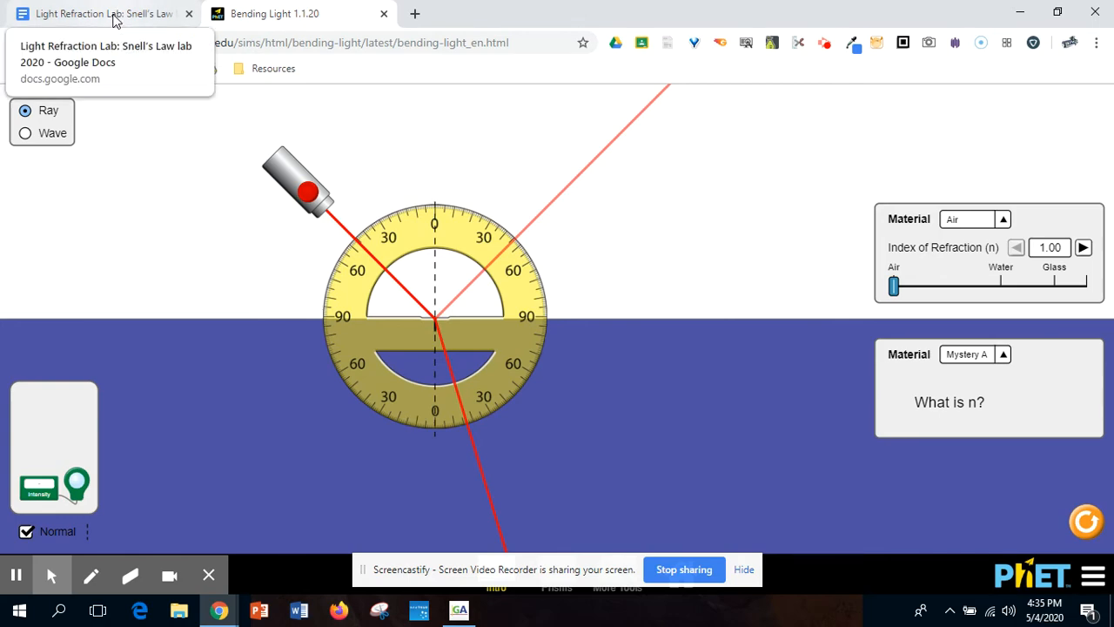
click(113, 14)
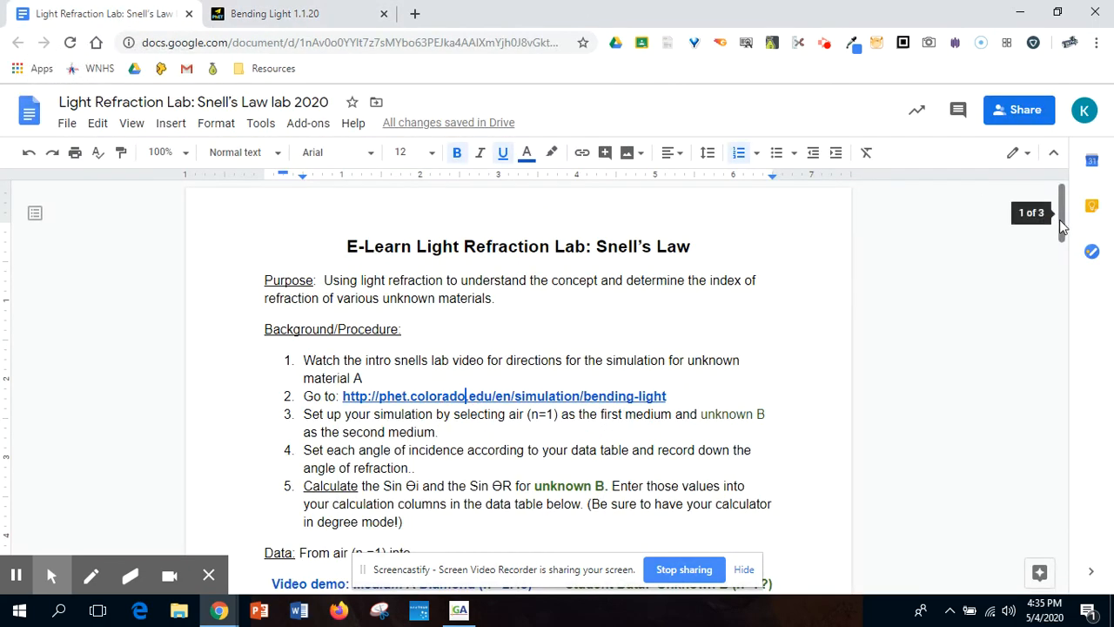
scroll(down, 3)
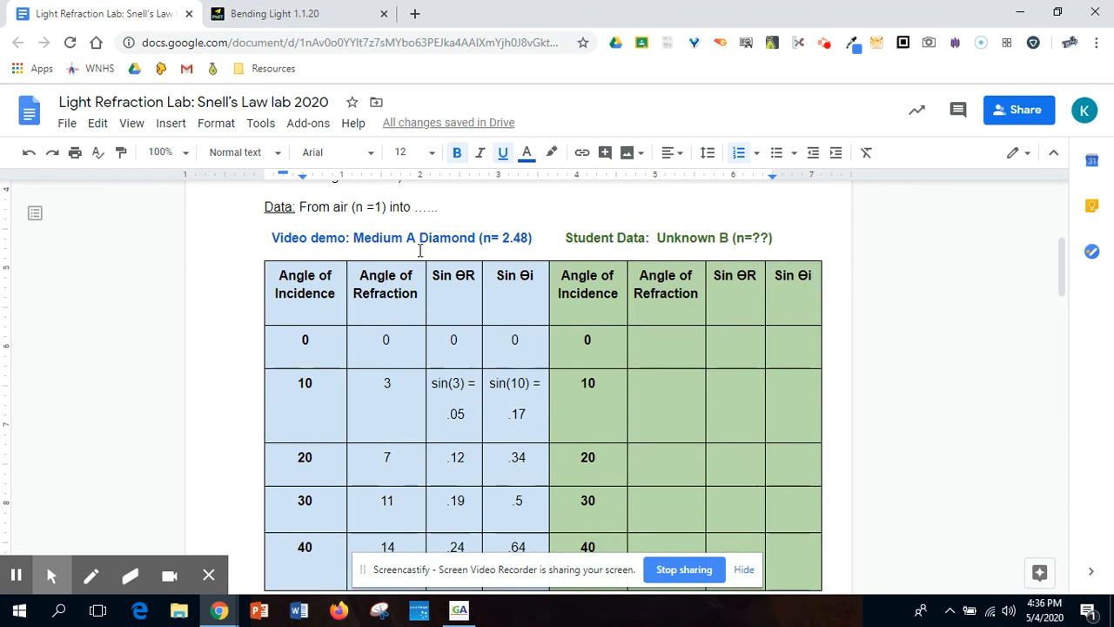
mouse_move(413, 252)
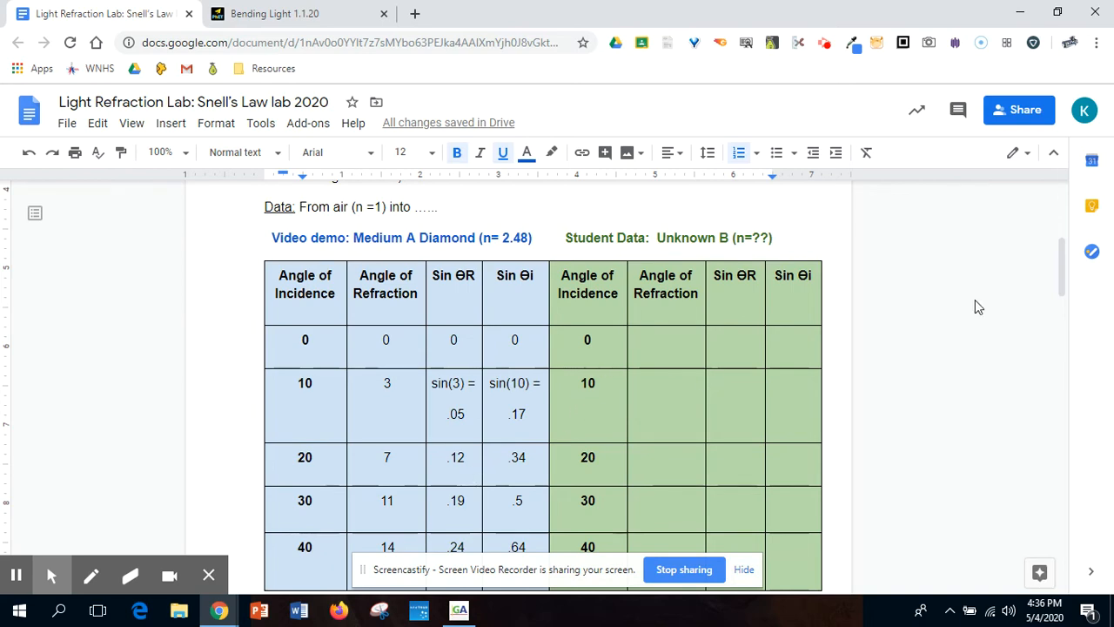
scroll(down, 3)
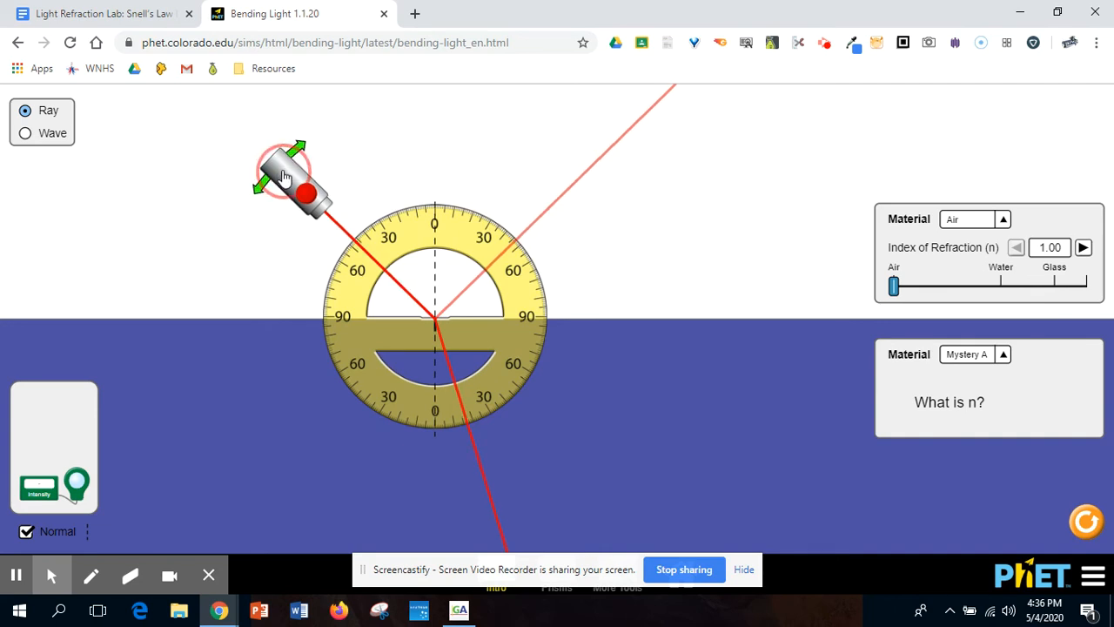
Rotate the laser so its beam points straight down the protractor's 0° line
drag(287, 179, 354, 144)
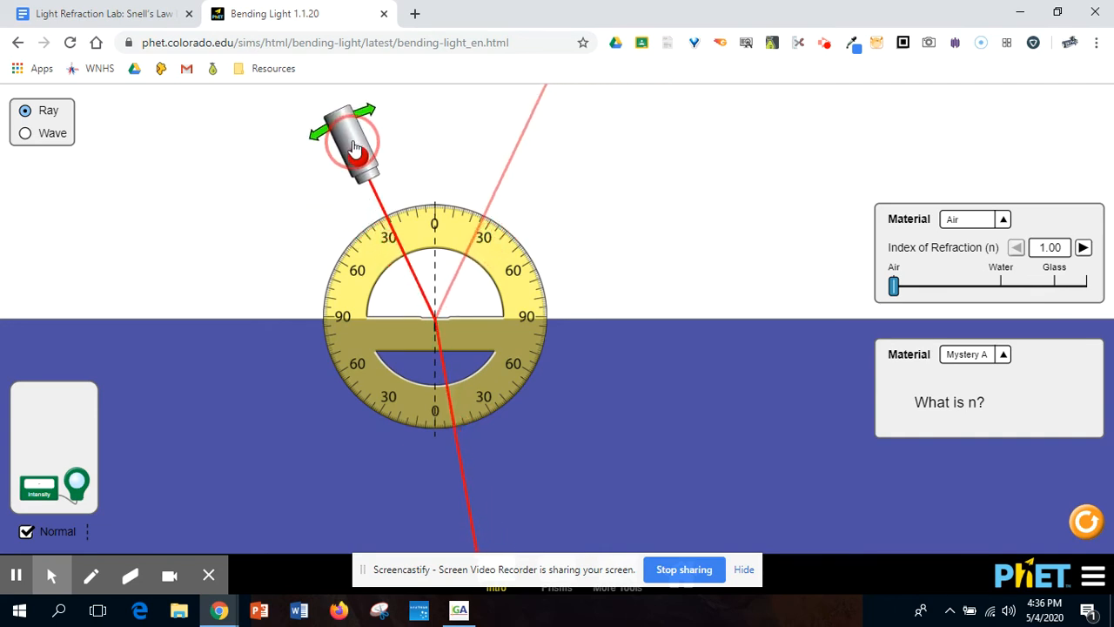
drag(352, 139, 429, 126)
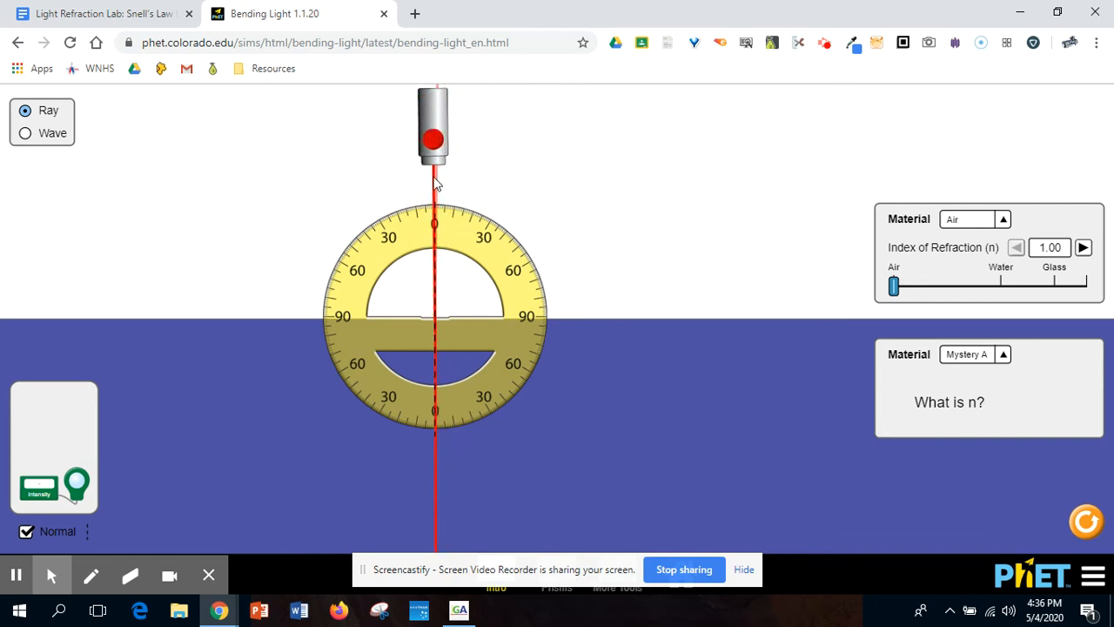
mouse_move(427, 374)
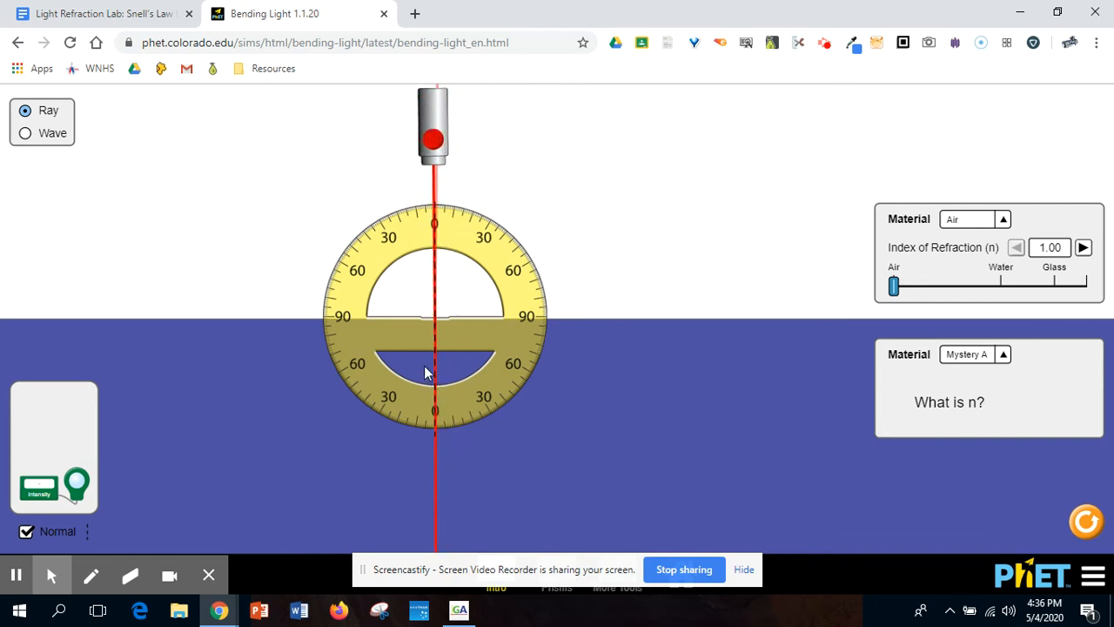
mouse_move(435, 379)
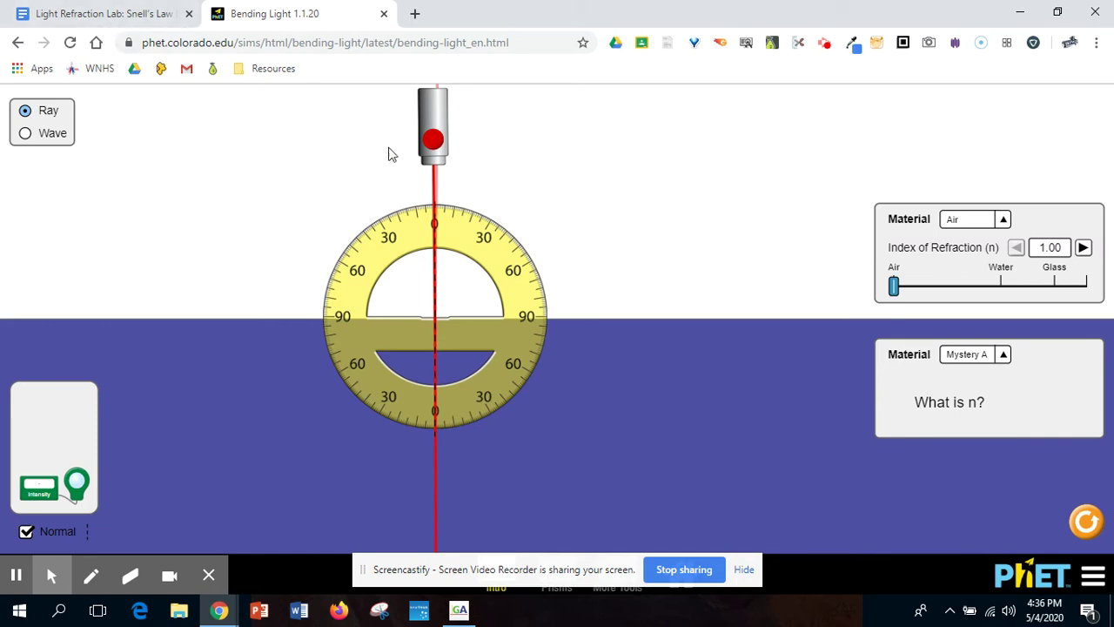
mouse_move(424, 219)
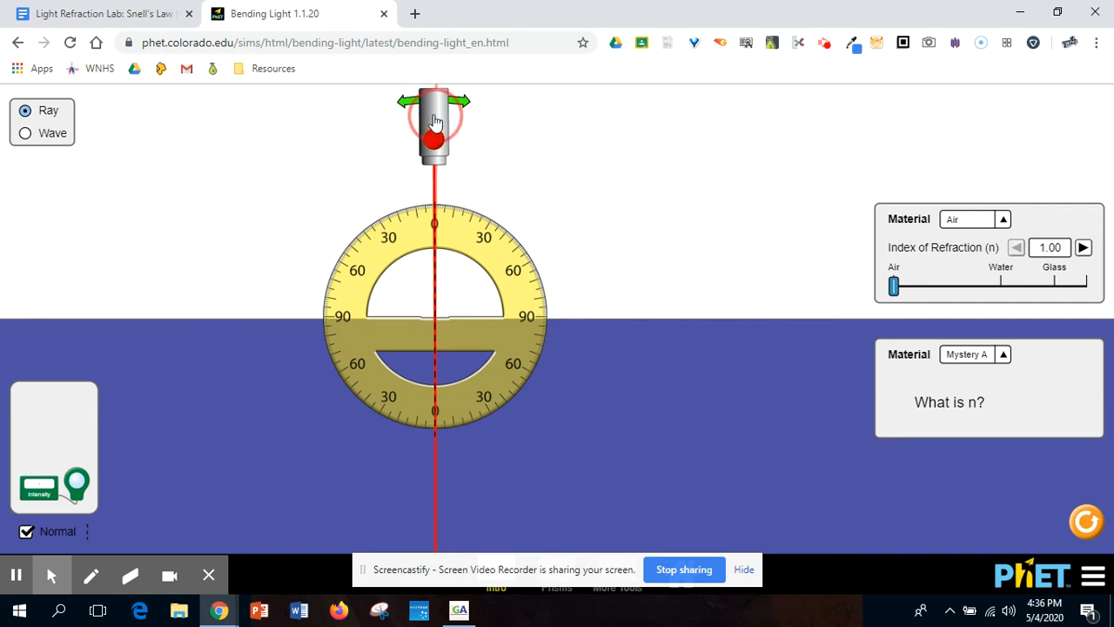
Tilt the laser to about 10° incidence into Mystery A, then return to the lab document
drag(435, 113, 418, 126)
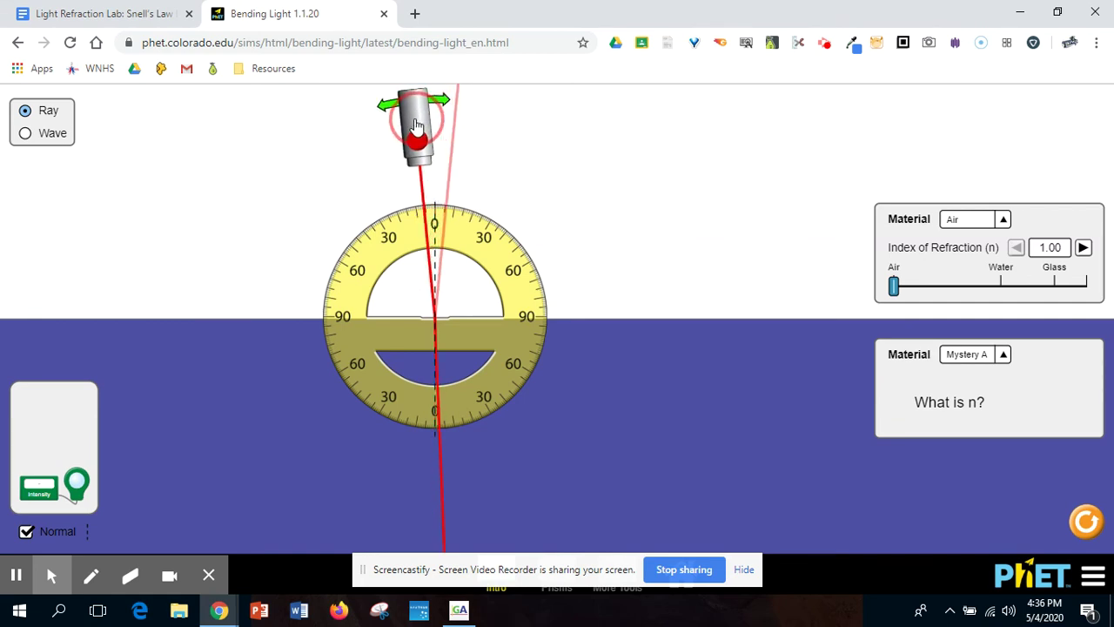
drag(418, 126, 405, 130)
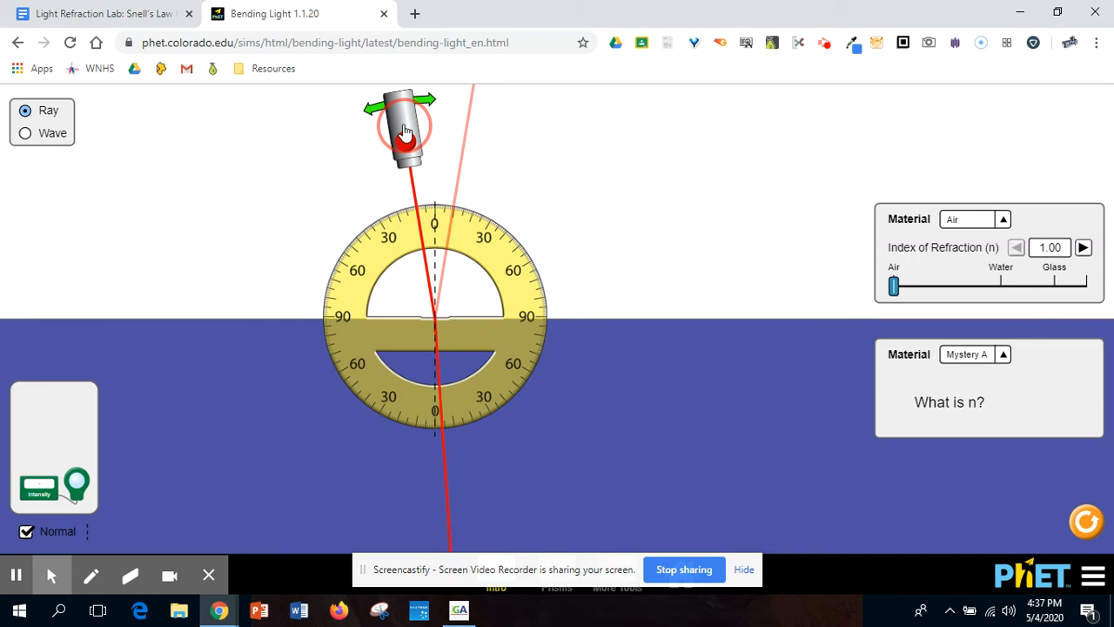
drag(405, 130, 433, 287)
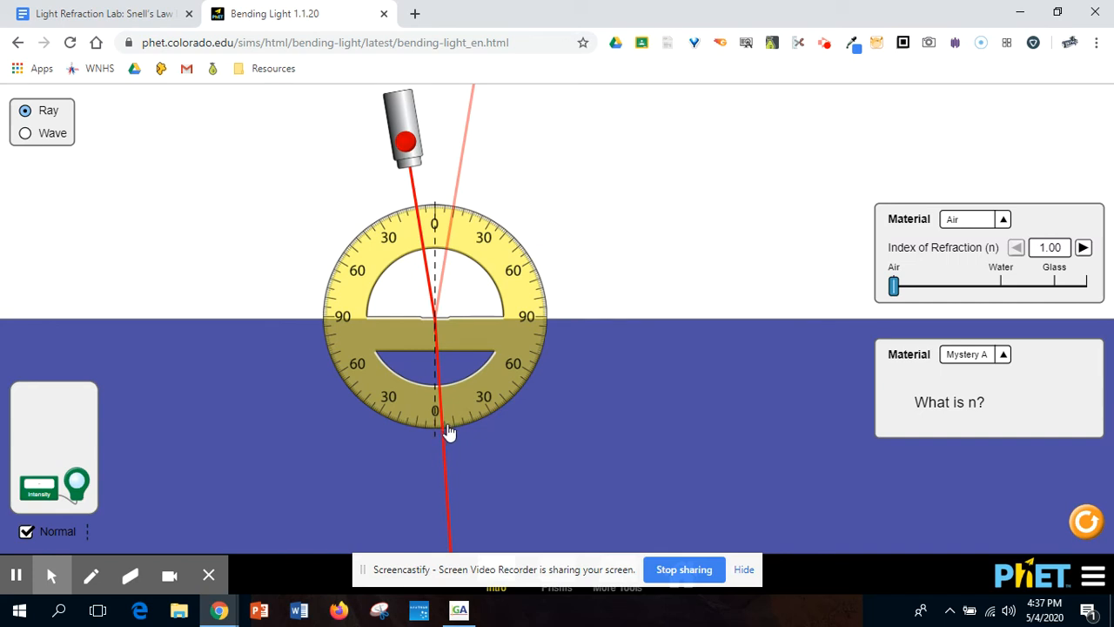
mouse_move(472, 435)
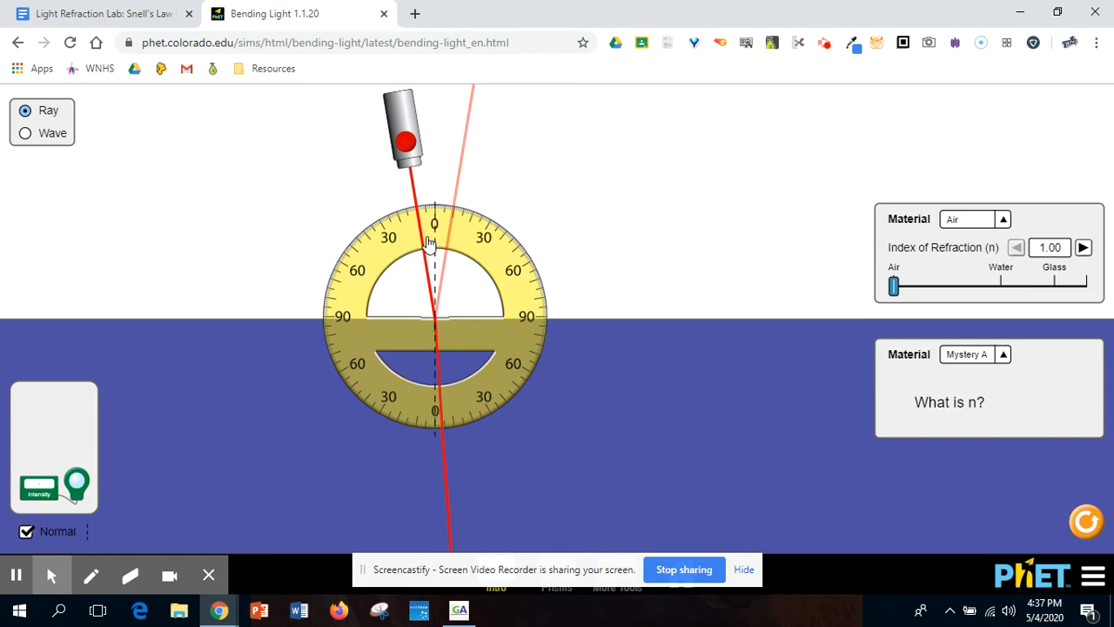
mouse_move(447, 249)
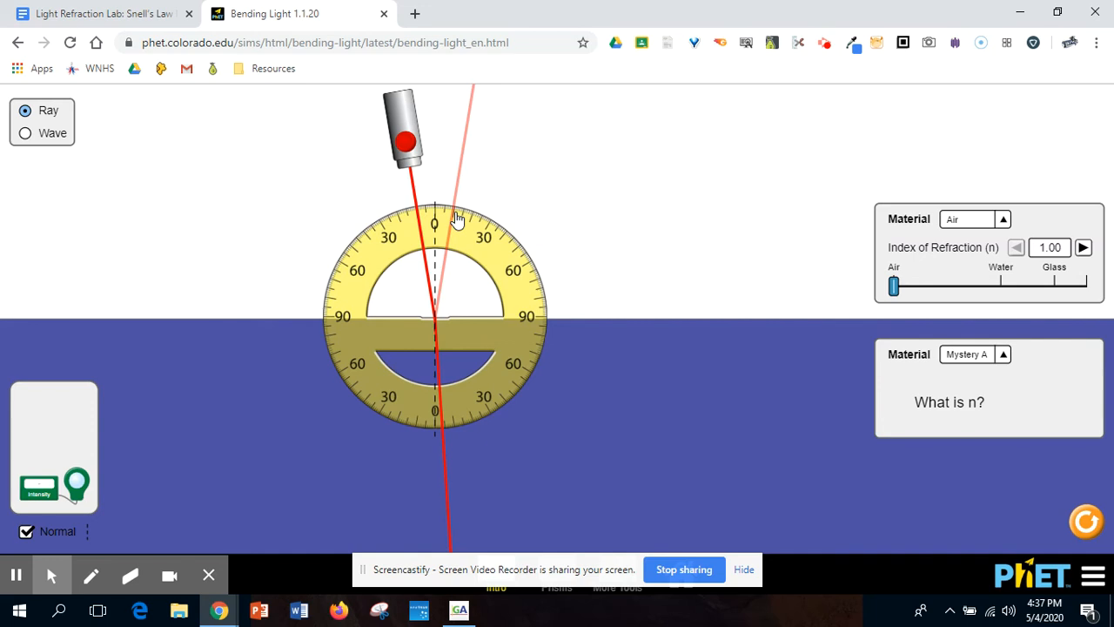
mouse_move(464, 167)
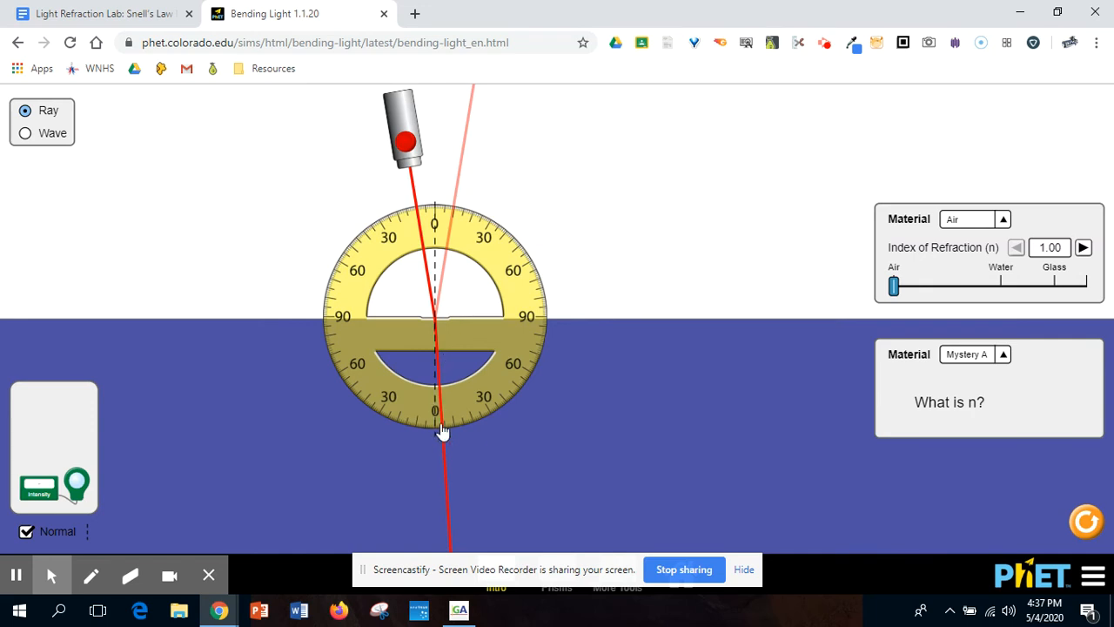
mouse_move(178, 103)
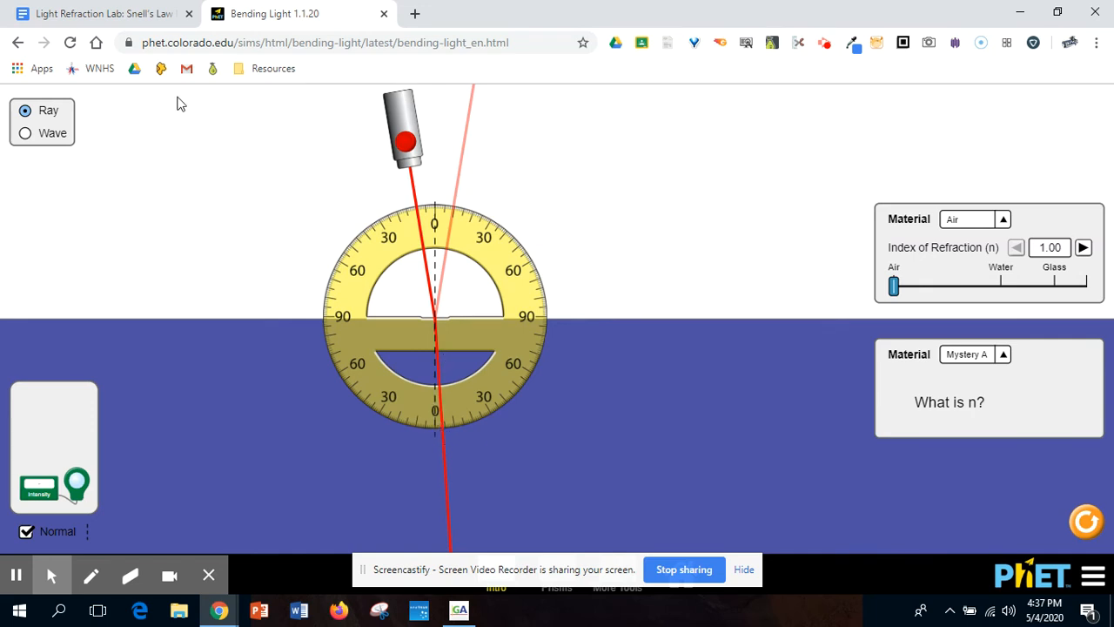
click(104, 15)
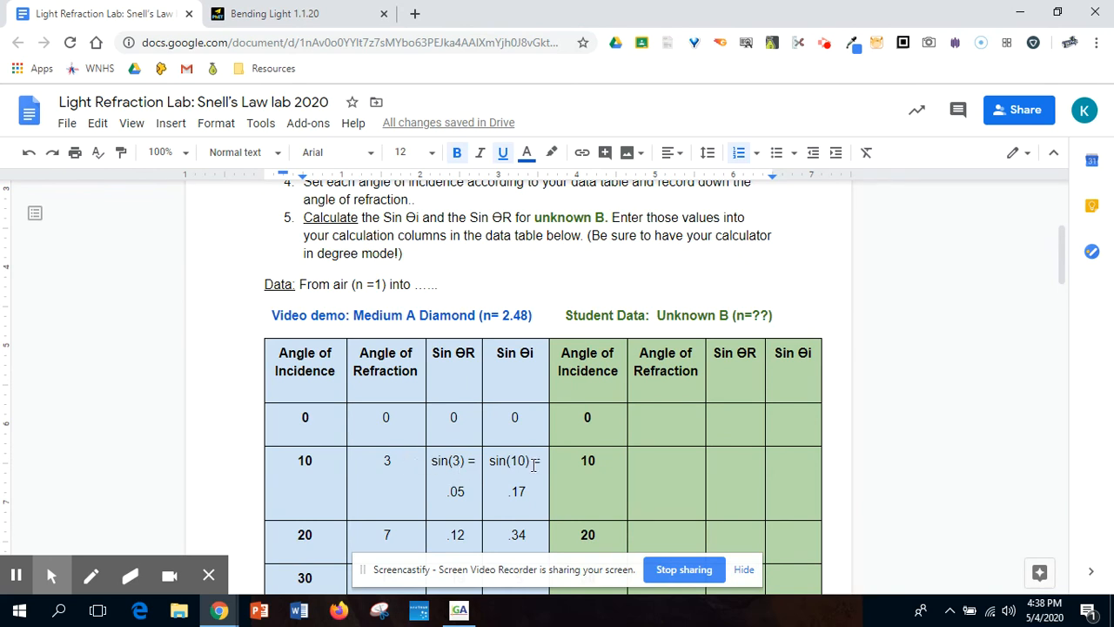
mouse_move(751, 483)
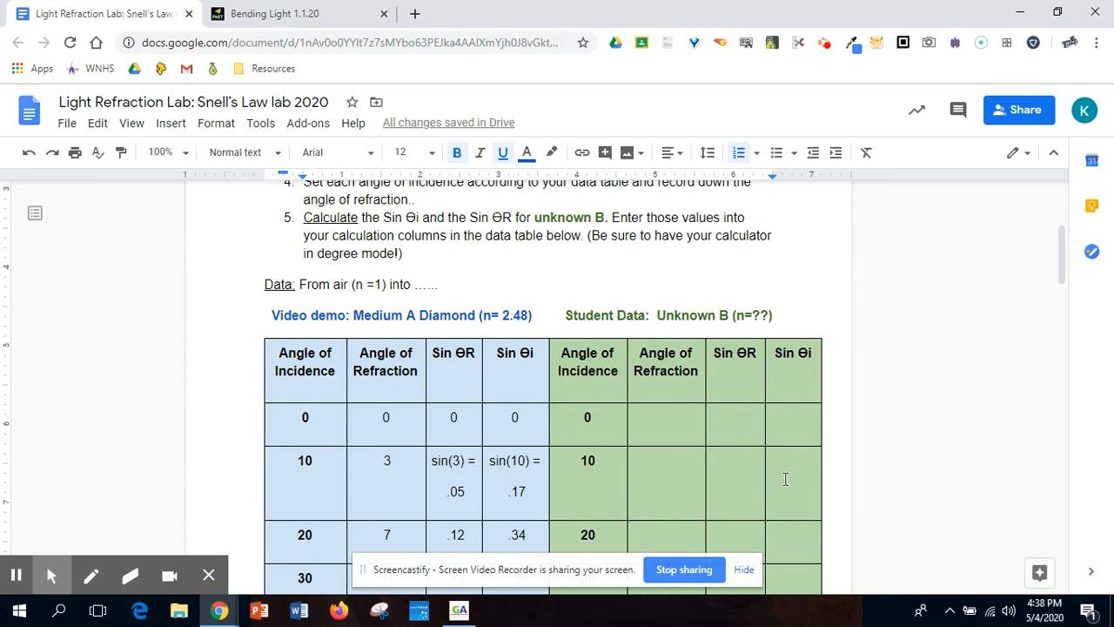
mouse_move(443, 473)
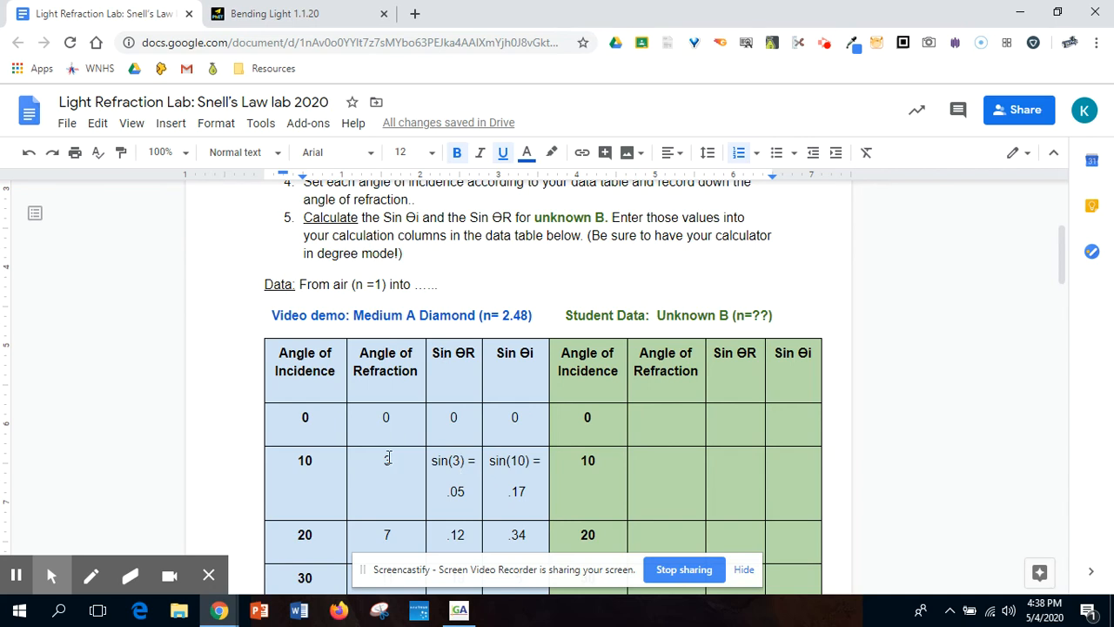
Scroll through the Medium A demo data table, then go back to the simulation
text(3)
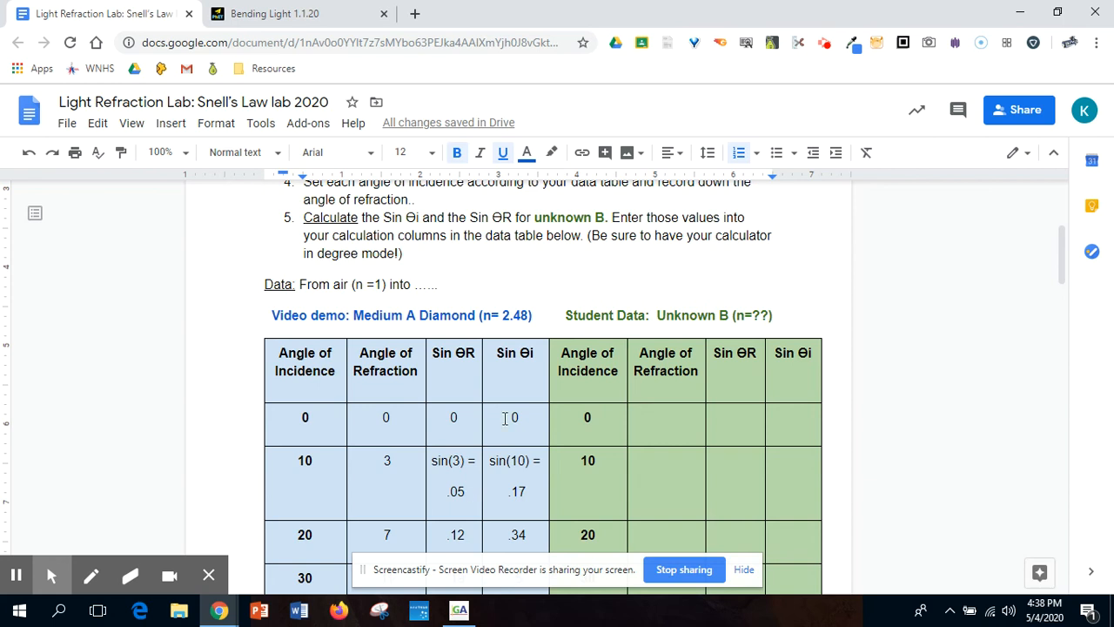
mouse_move(516, 382)
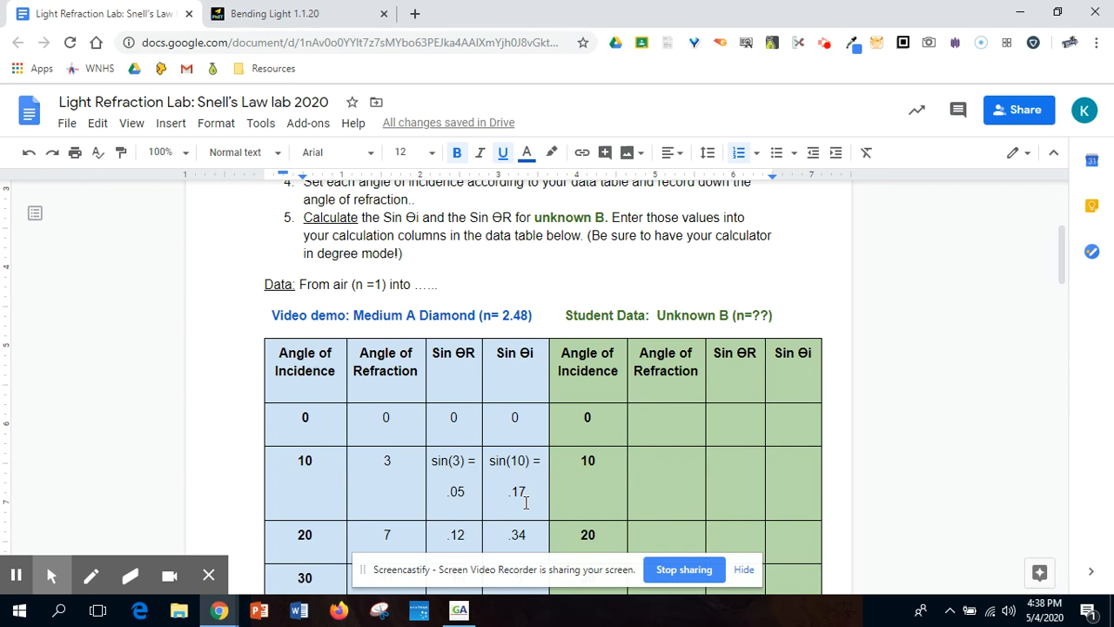
mouse_move(1062, 272)
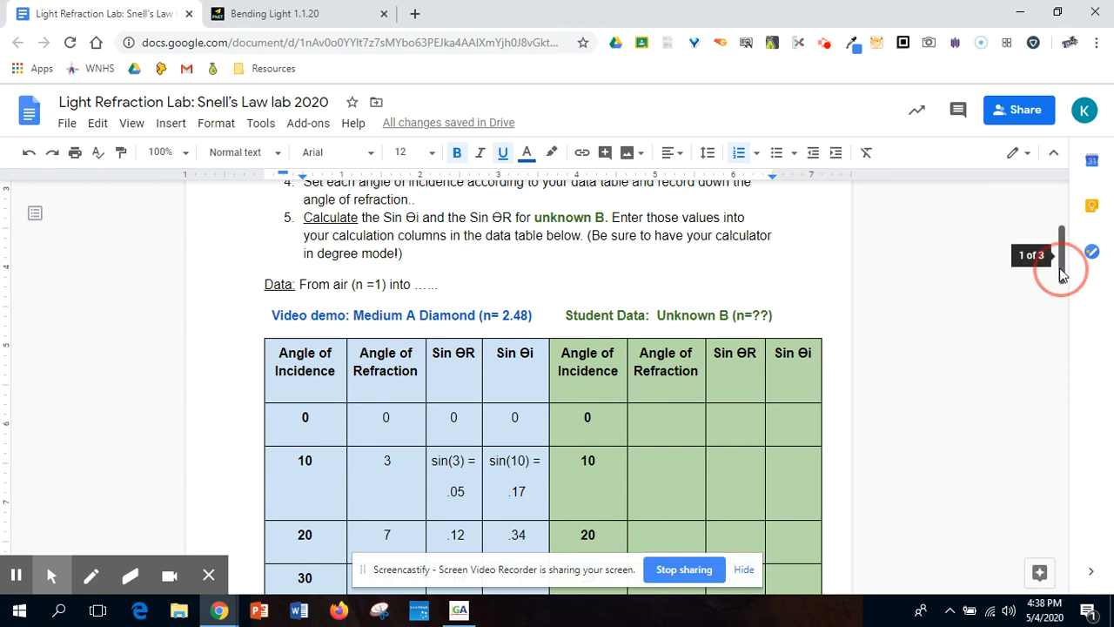
scroll(down, 3)
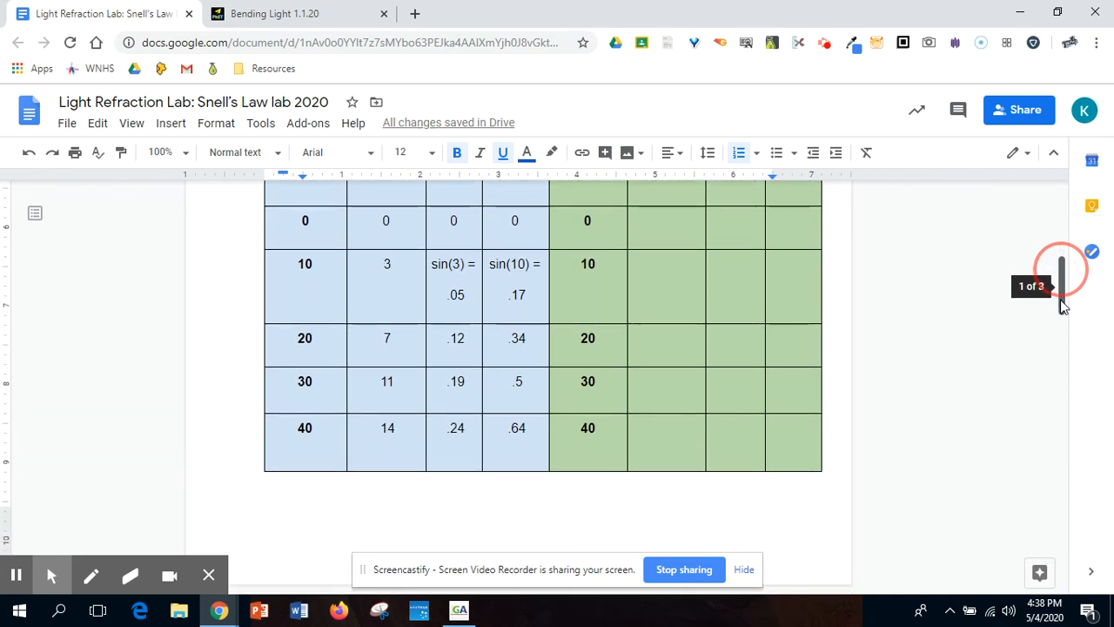
mouse_move(998, 399)
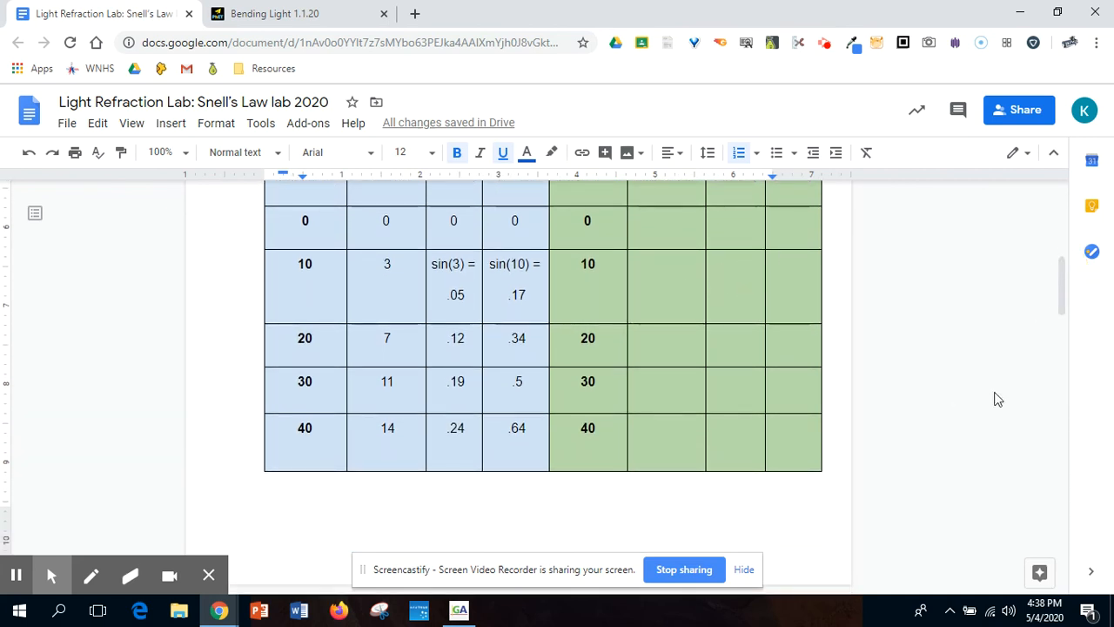
mouse_move(1064, 305)
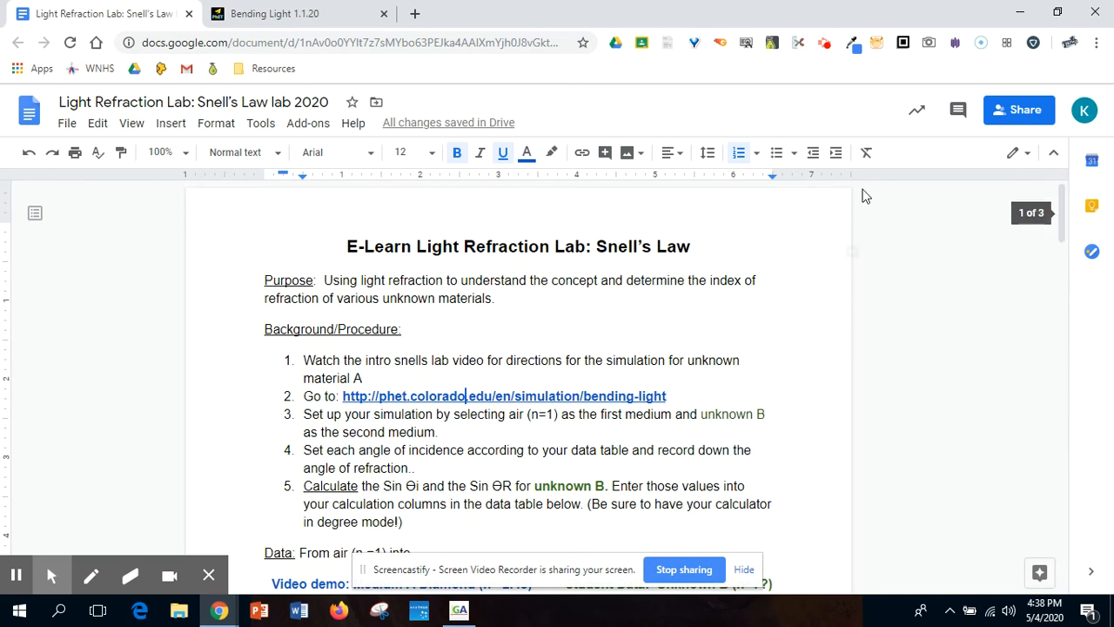
click(300, 13)
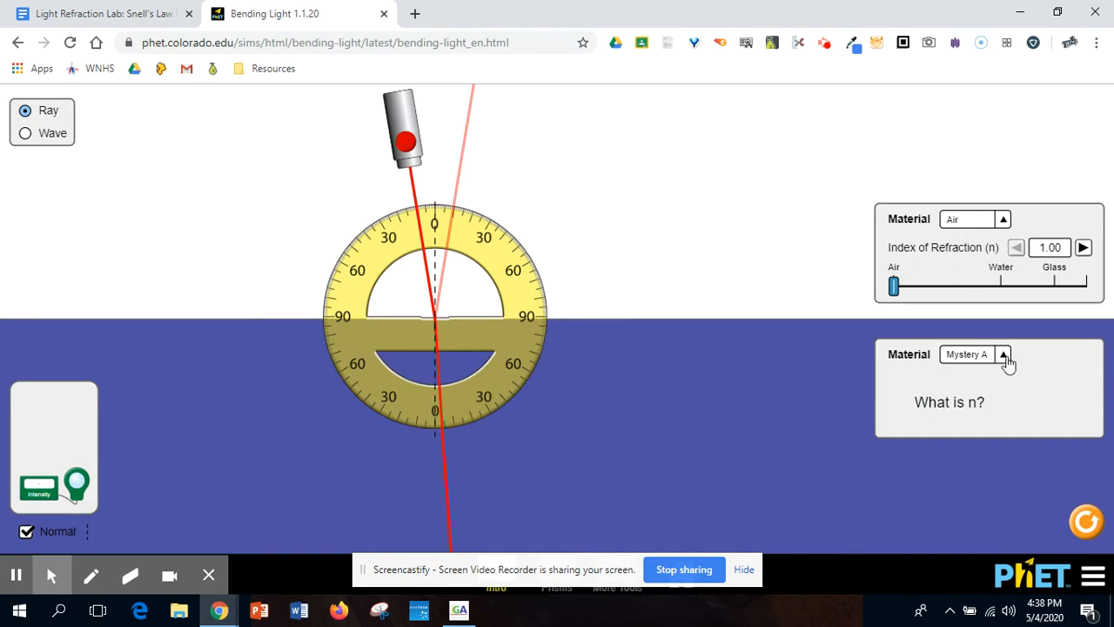
Make Mystery B the lower medium, widen the laser's incidence angle, and return to the lab doc
click(1002, 353)
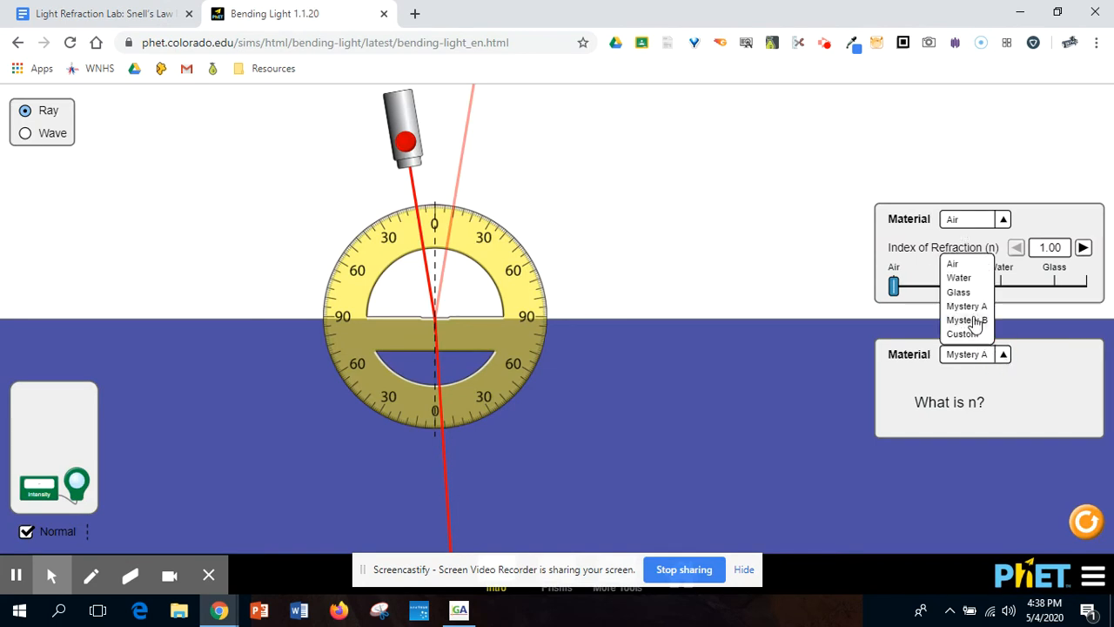
click(965, 319)
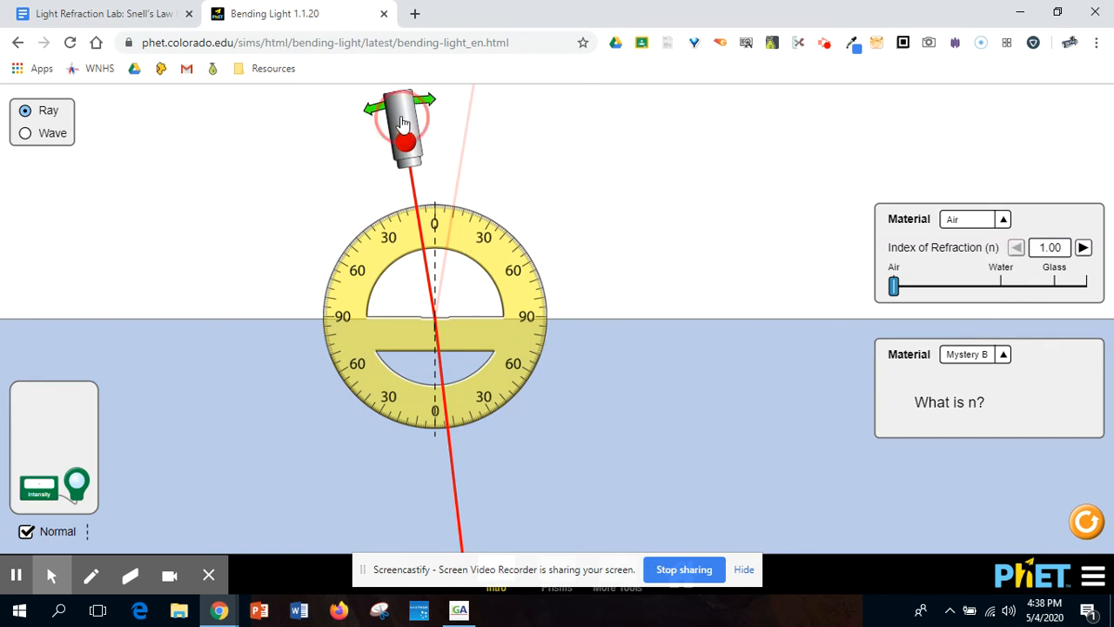
drag(403, 131, 365, 144)
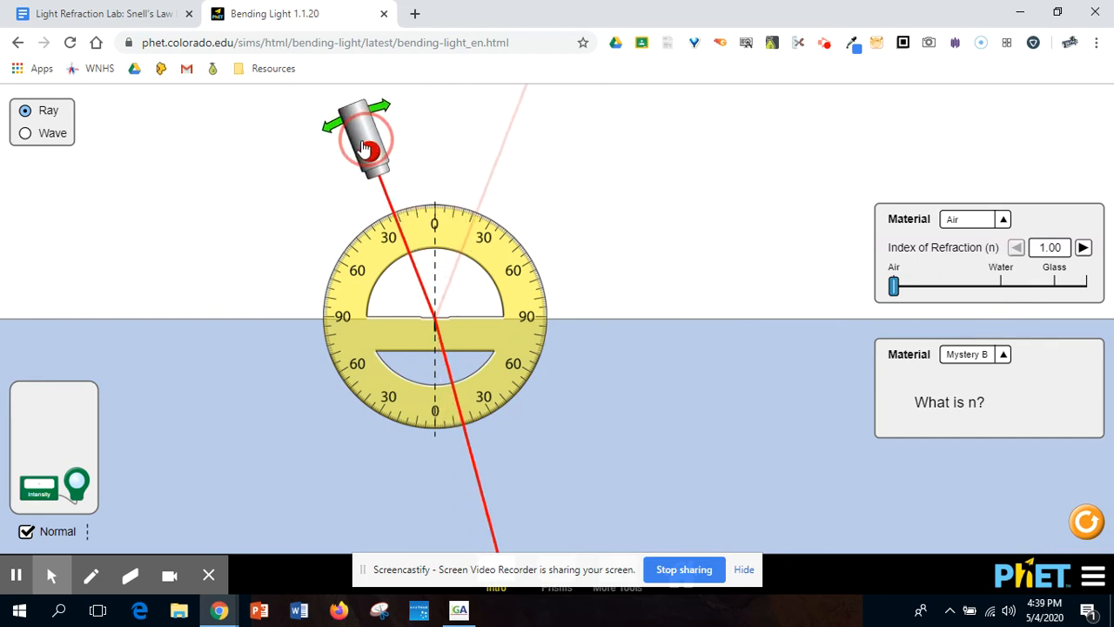
drag(365, 140, 300, 200)
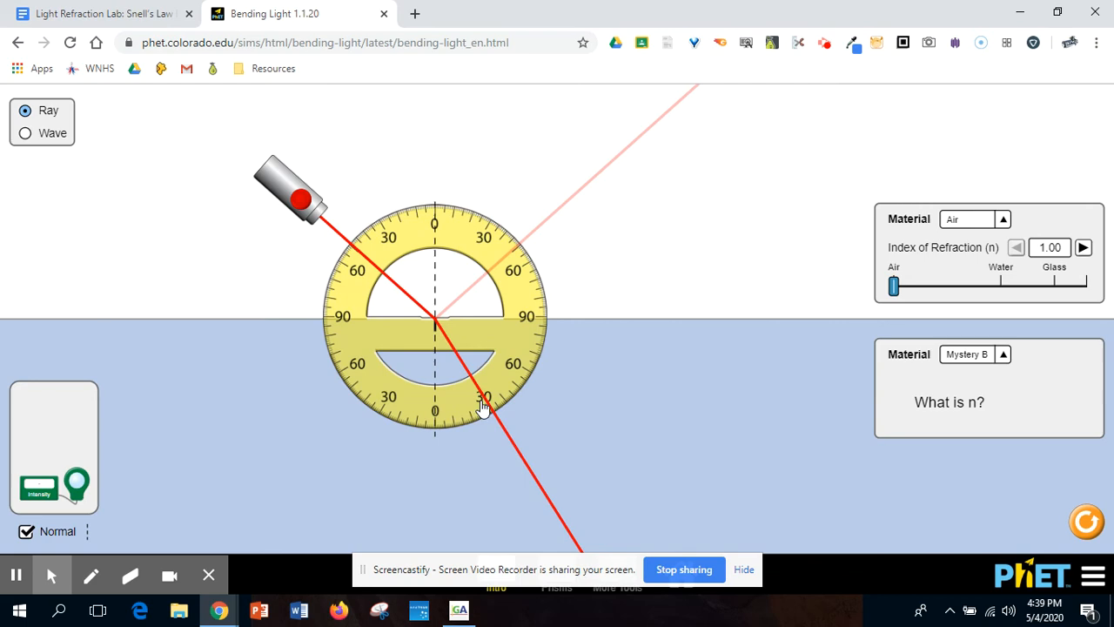
mouse_move(159, 80)
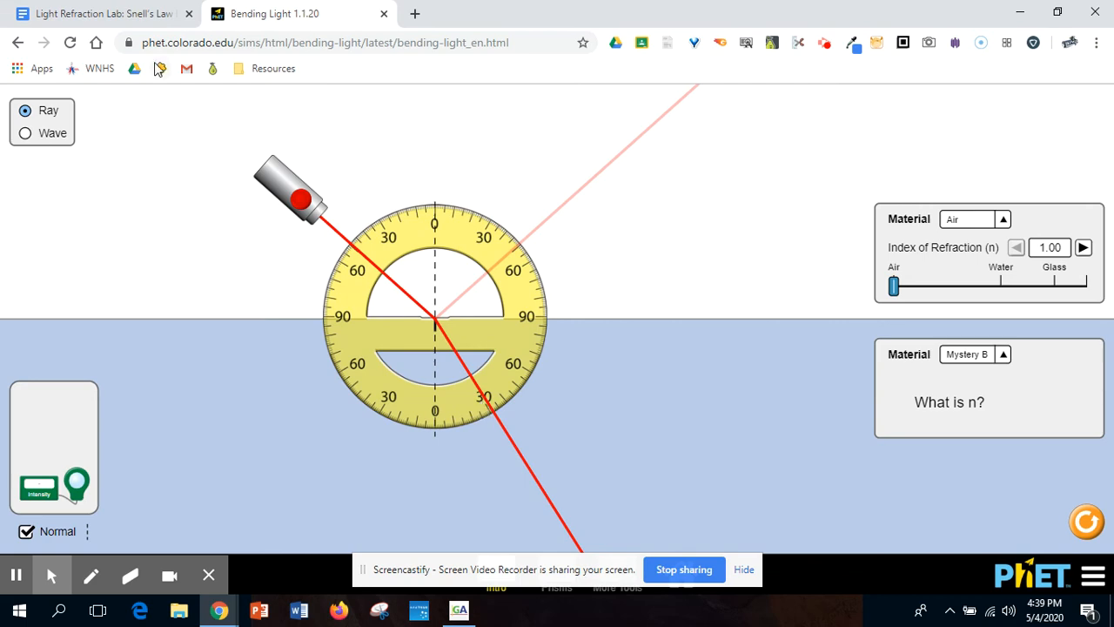
click(104, 15)
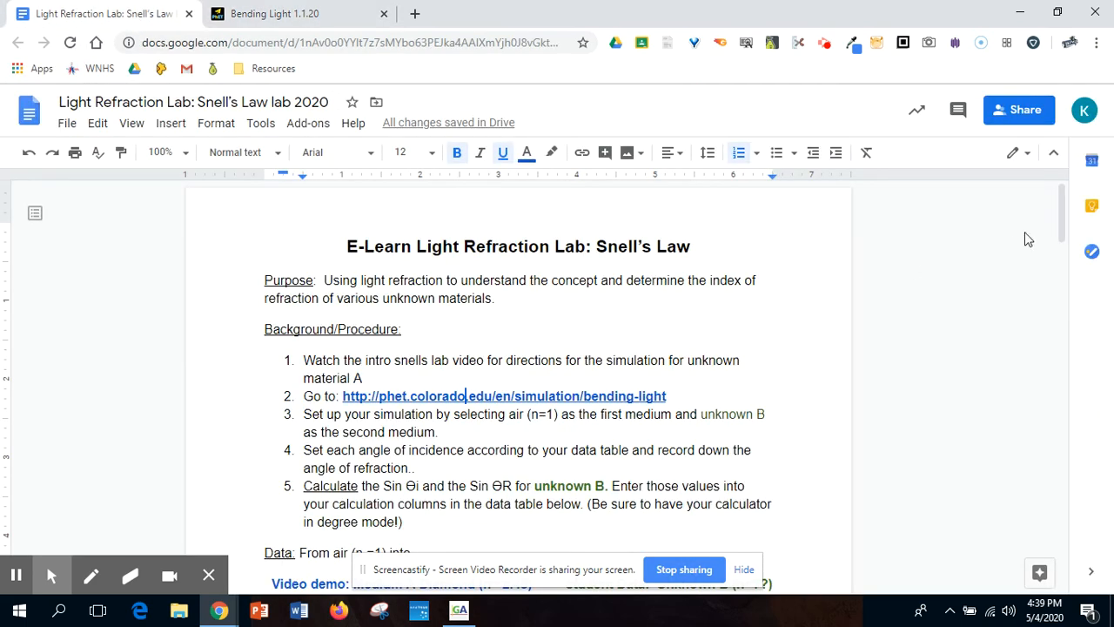
Scroll past the 50, 60 and 70 degree table rows to the diamond graph section
scroll(down, 3)
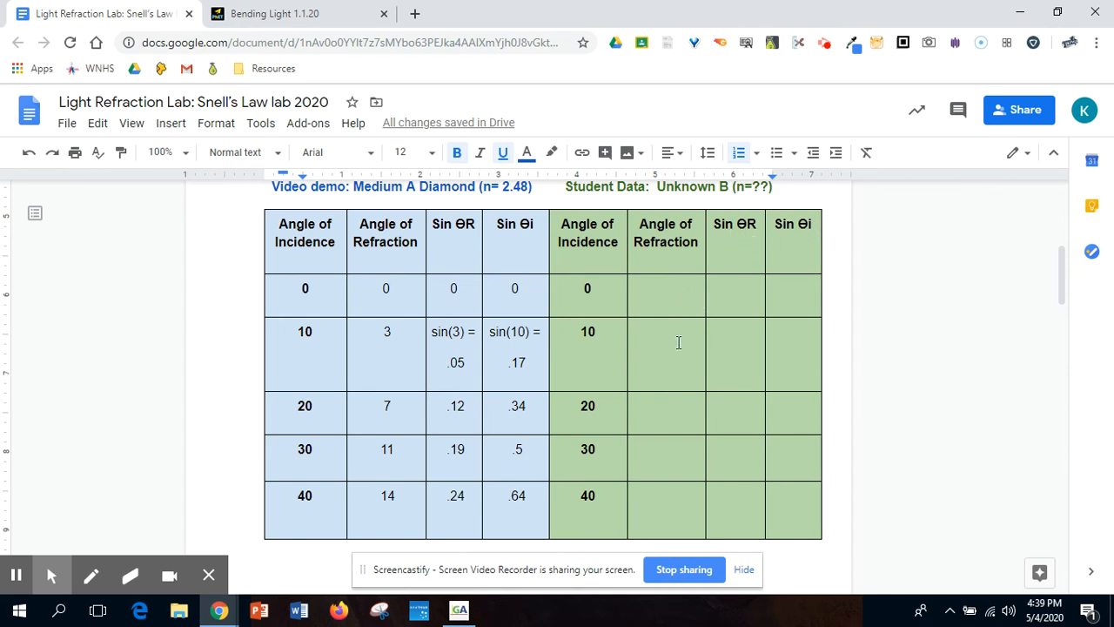
mouse_move(674, 316)
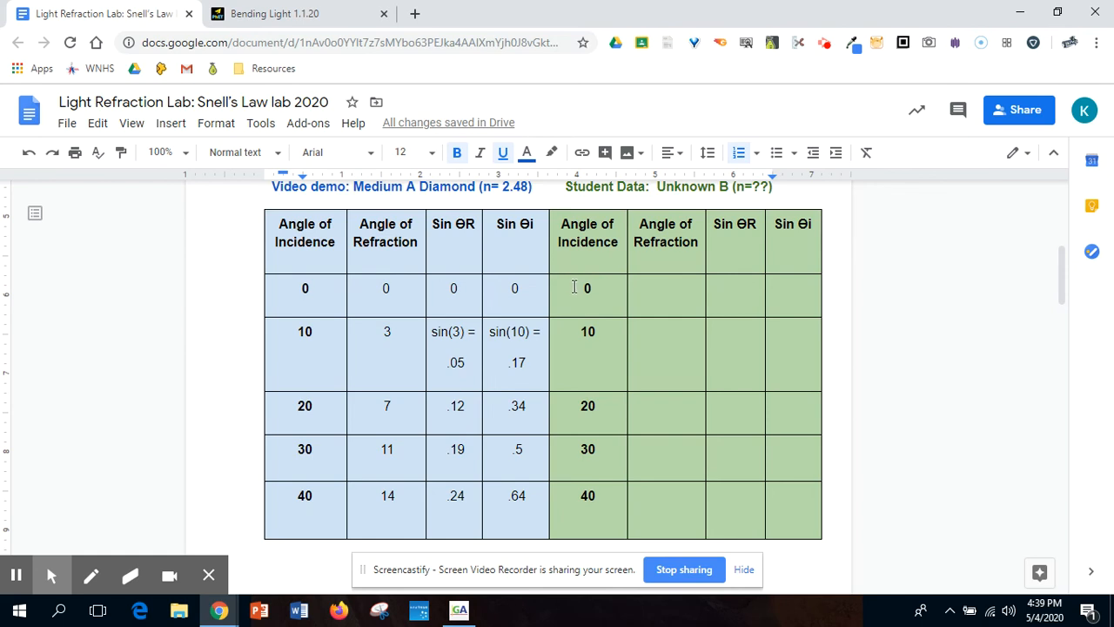
mouse_move(796, 301)
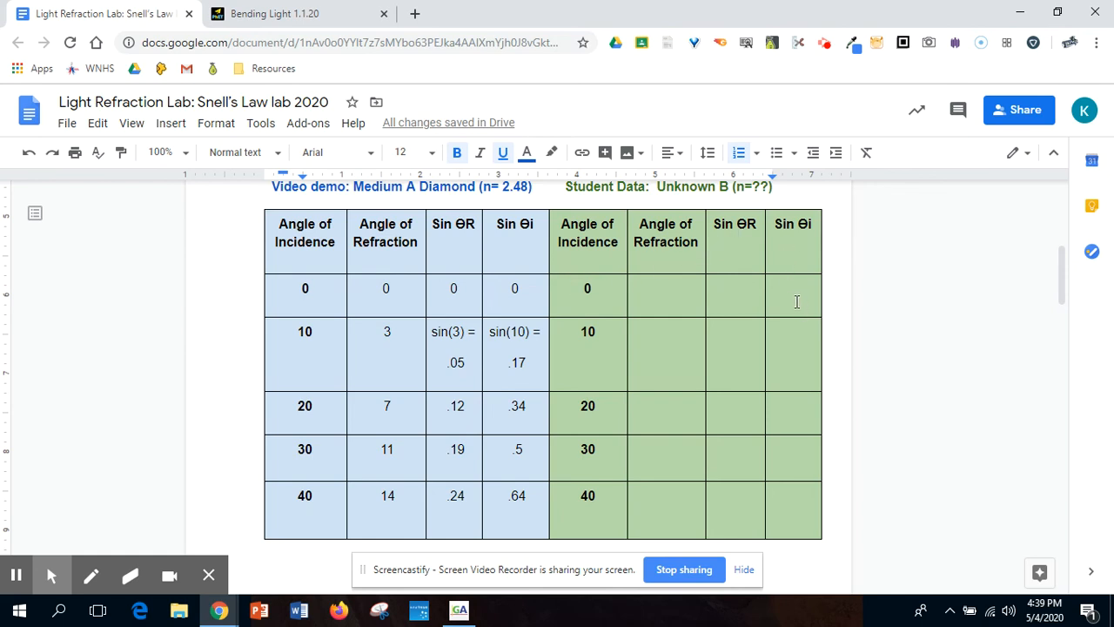
mouse_move(1064, 296)
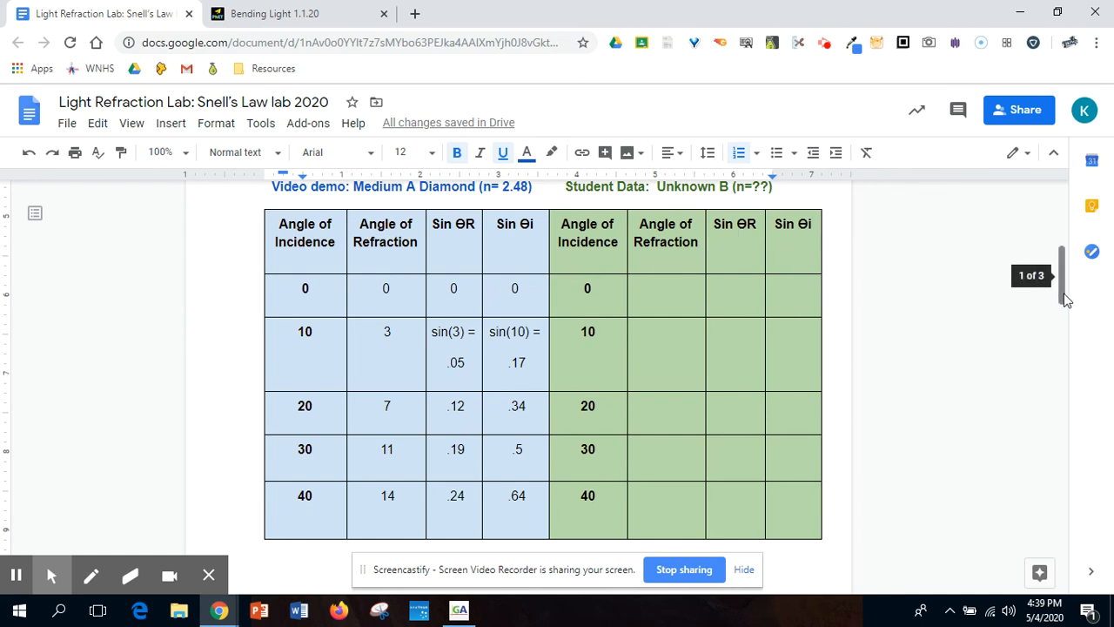
scroll(down, 3)
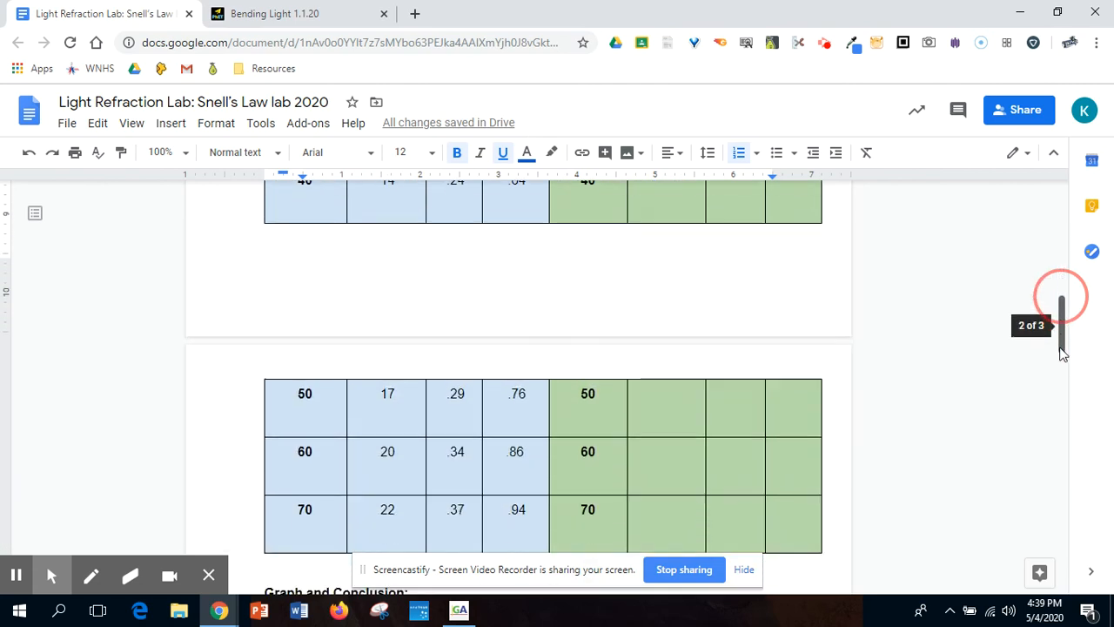
scroll(down, 3)
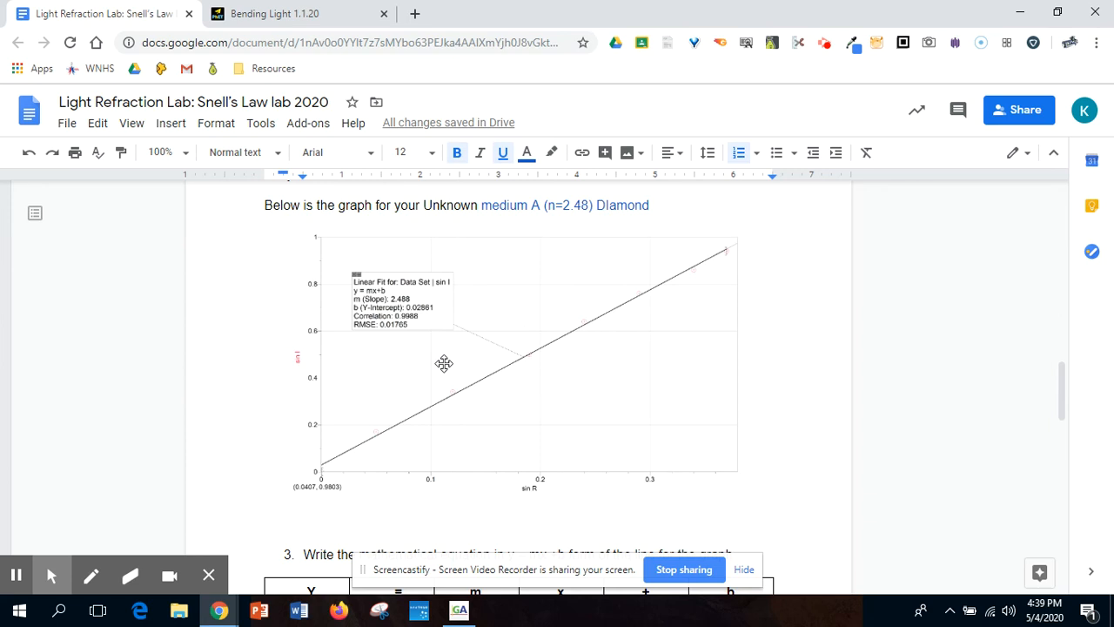
mouse_move(509, 249)
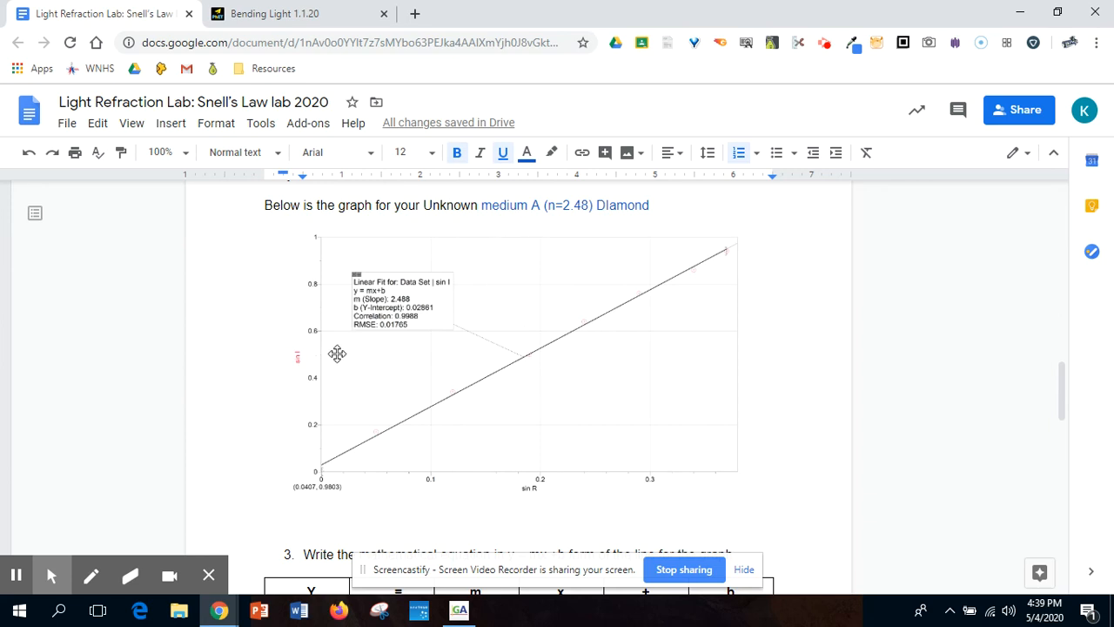
mouse_move(300, 354)
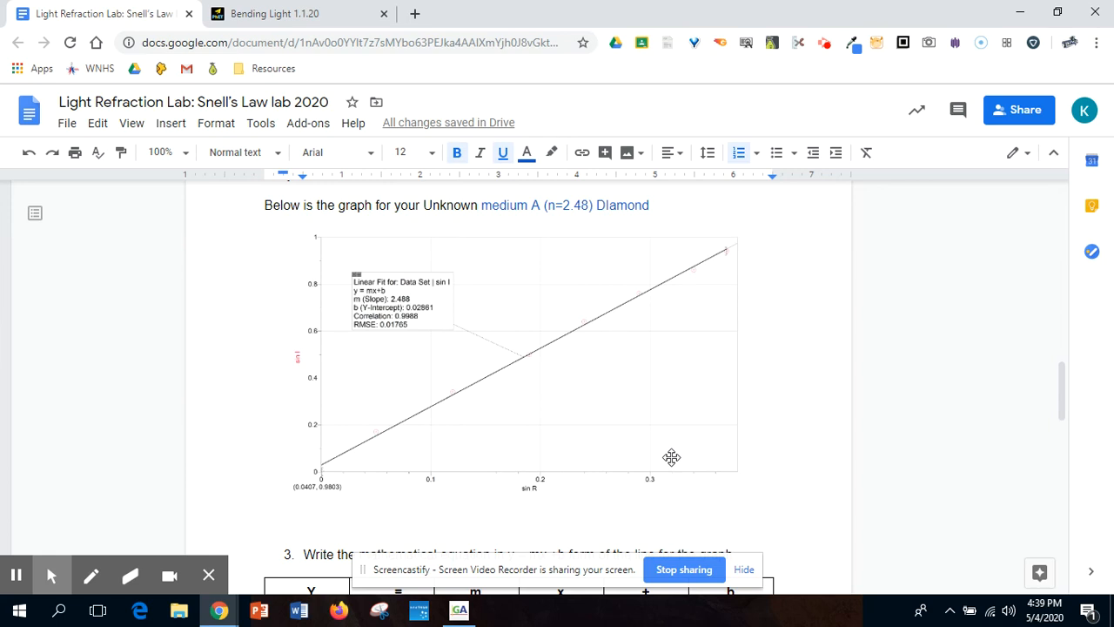
mouse_move(355, 325)
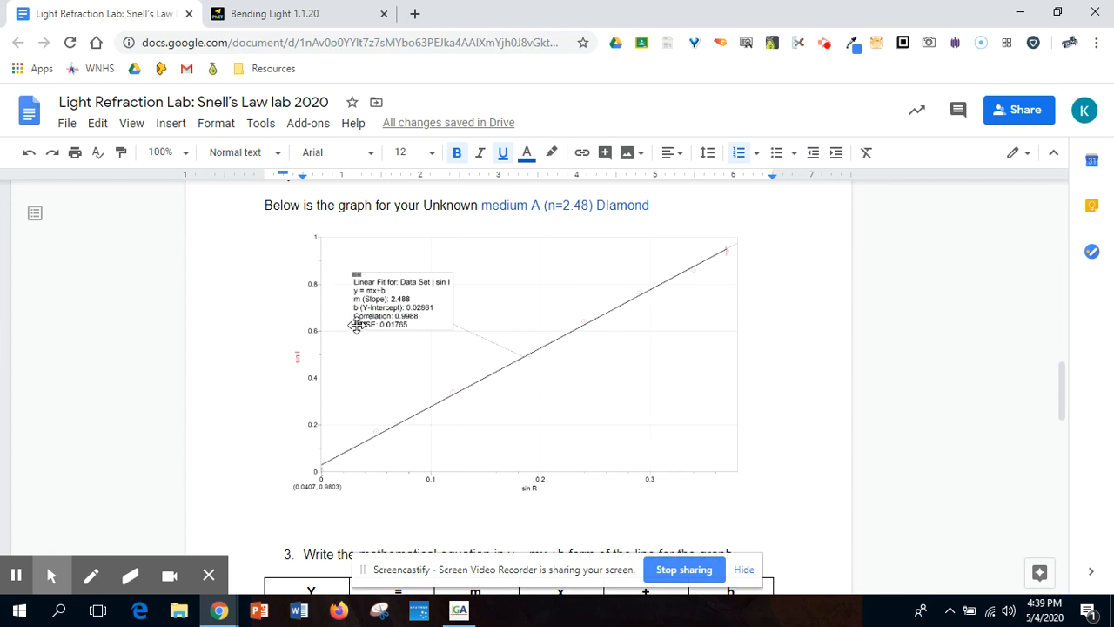
mouse_move(418, 309)
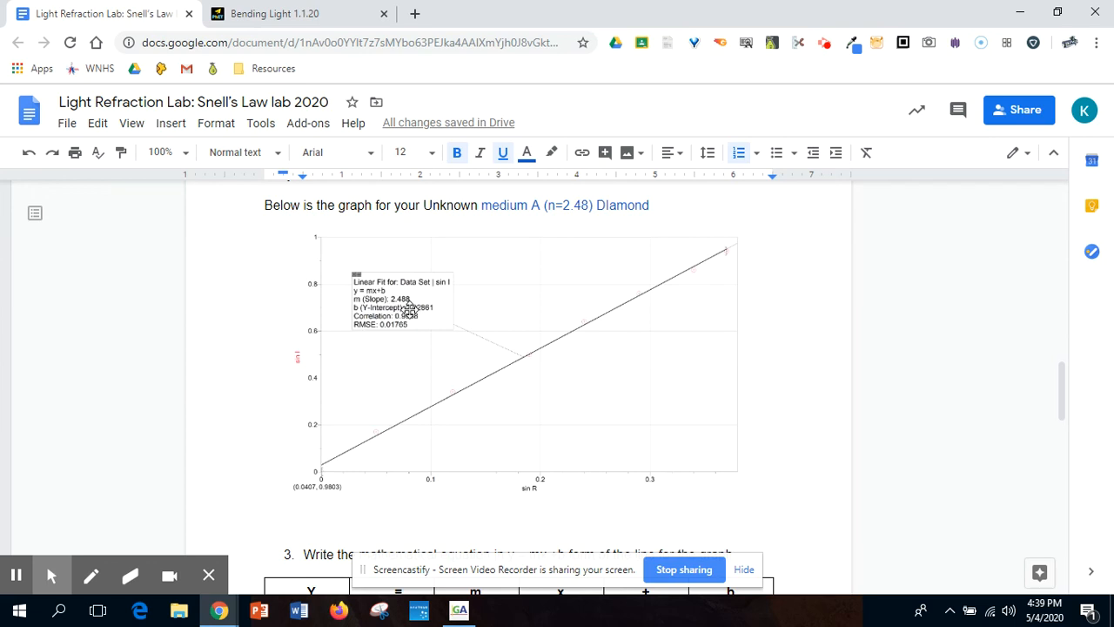
mouse_move(997, 406)
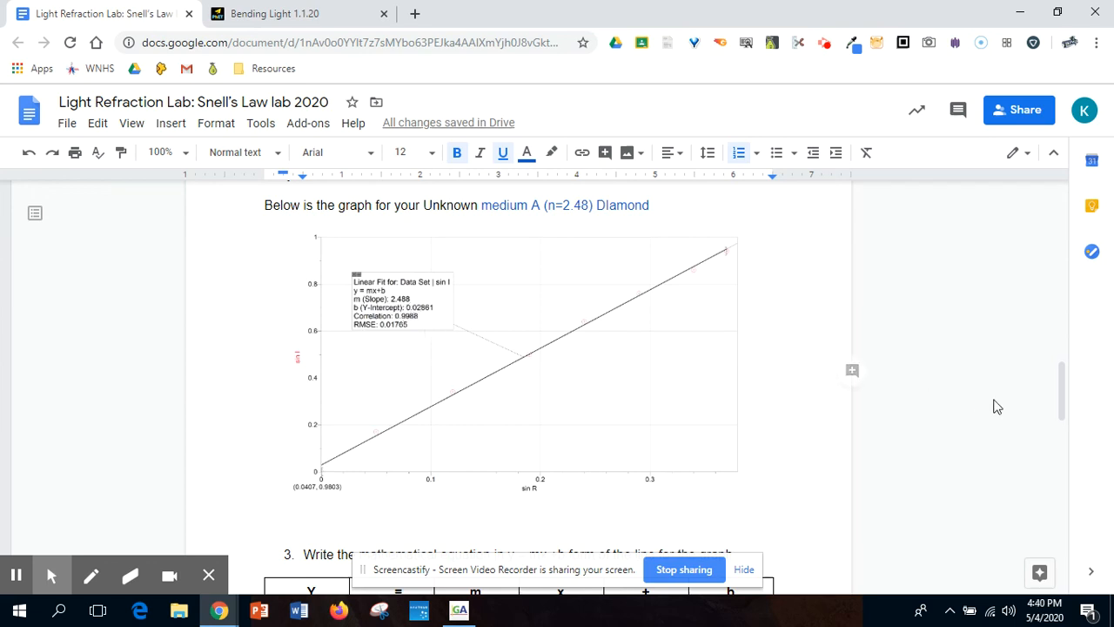
Drag the scrollbar down to show the empty y = mx + b equation table
drag(1061, 387, 1061, 404)
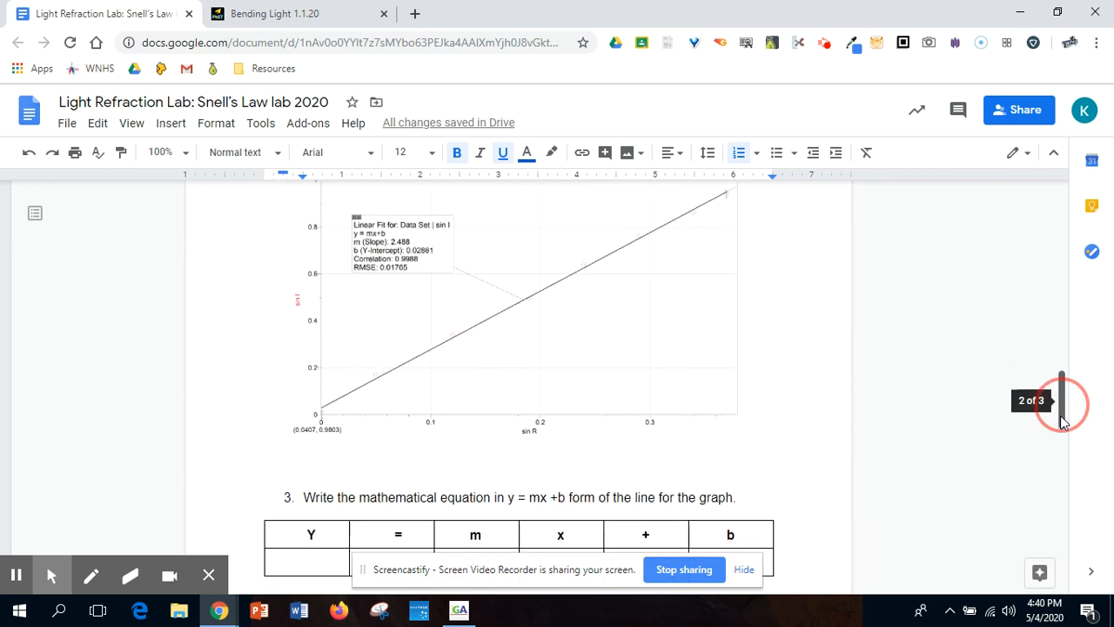
Scroll to the Analysis Questions on the Mystery B slope and refraction index ranking
scroll(down, 3)
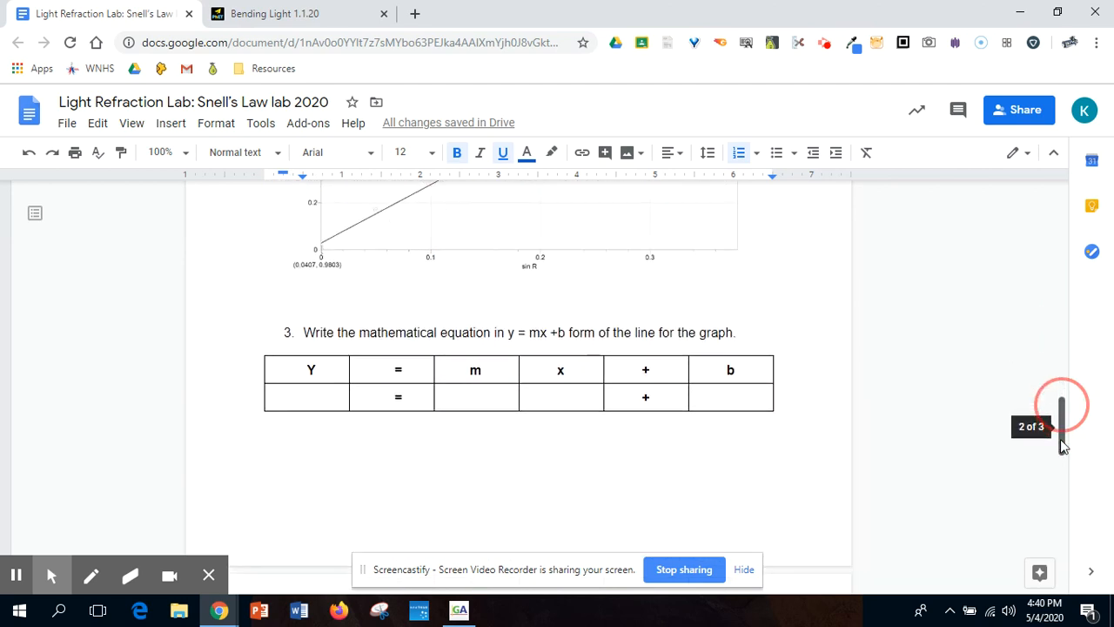
scroll(down, 3)
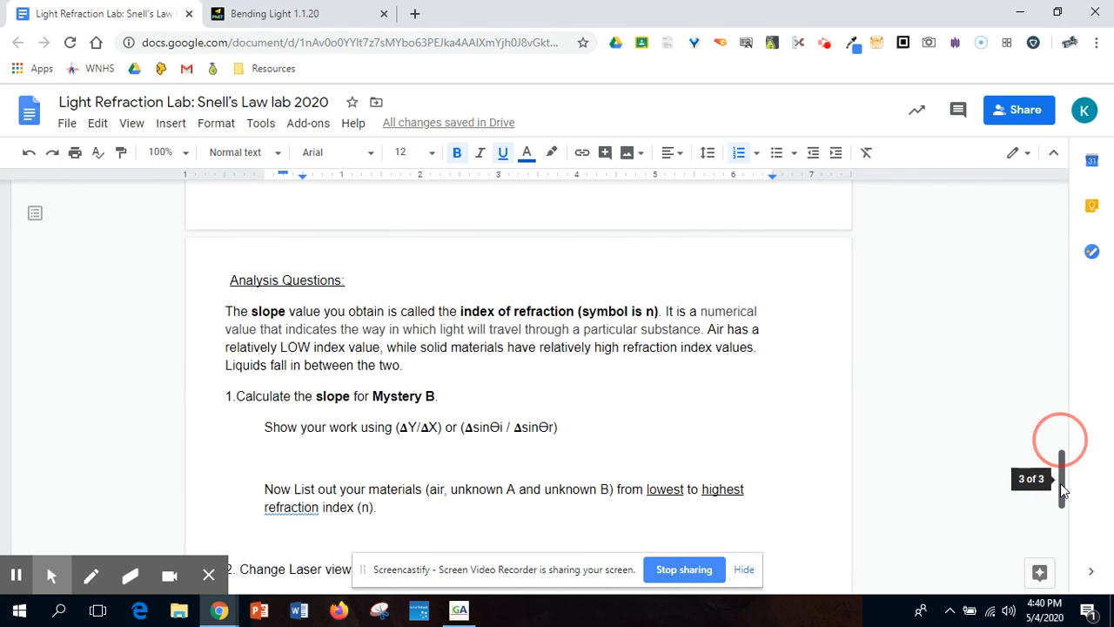
Scroll past question 1 to show questions 2, 3A, 3B and 4A
scroll(down, 3)
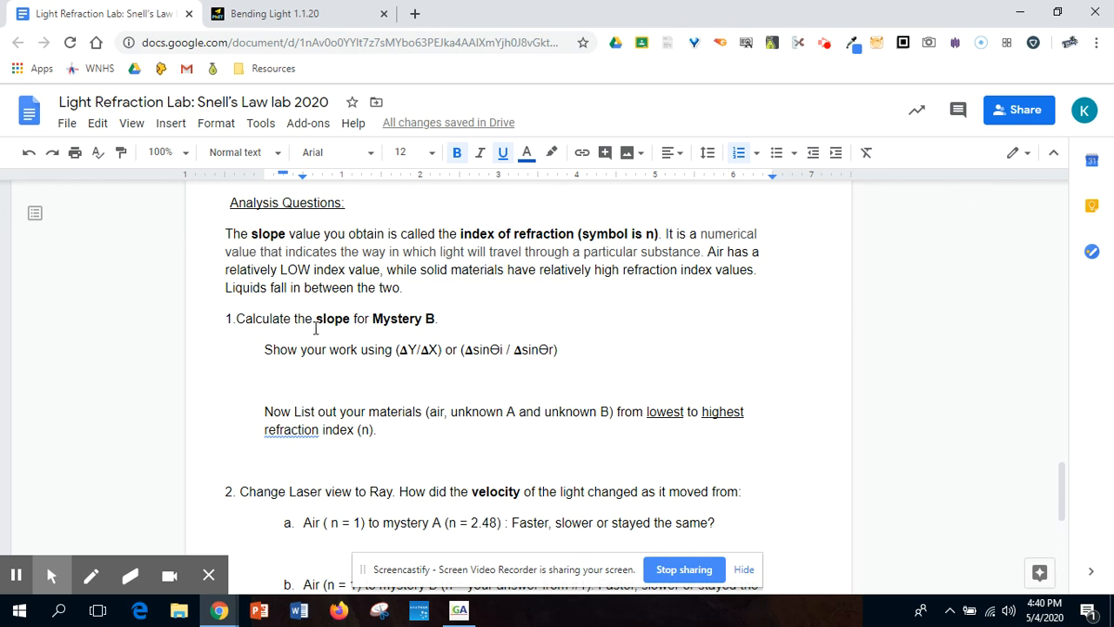
mouse_move(399, 340)
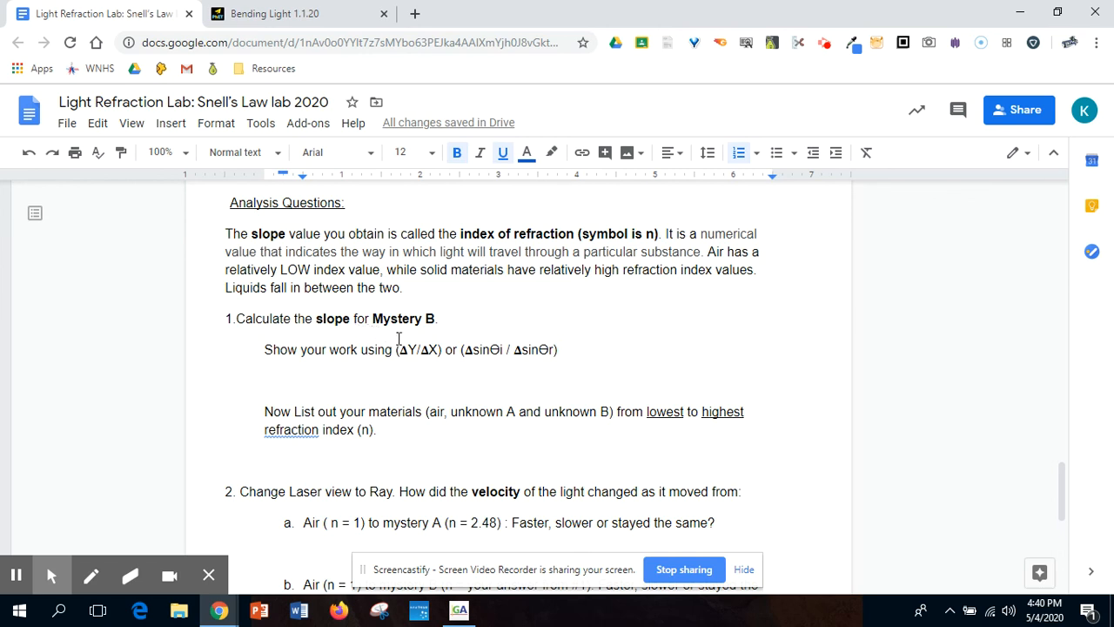
mouse_move(423, 335)
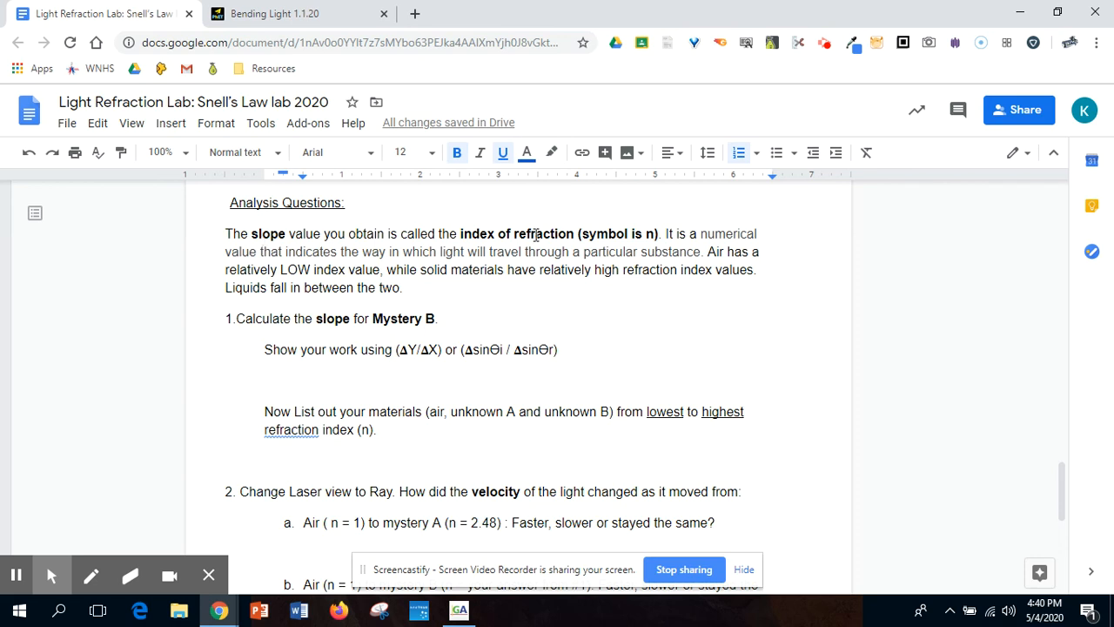
mouse_move(399, 321)
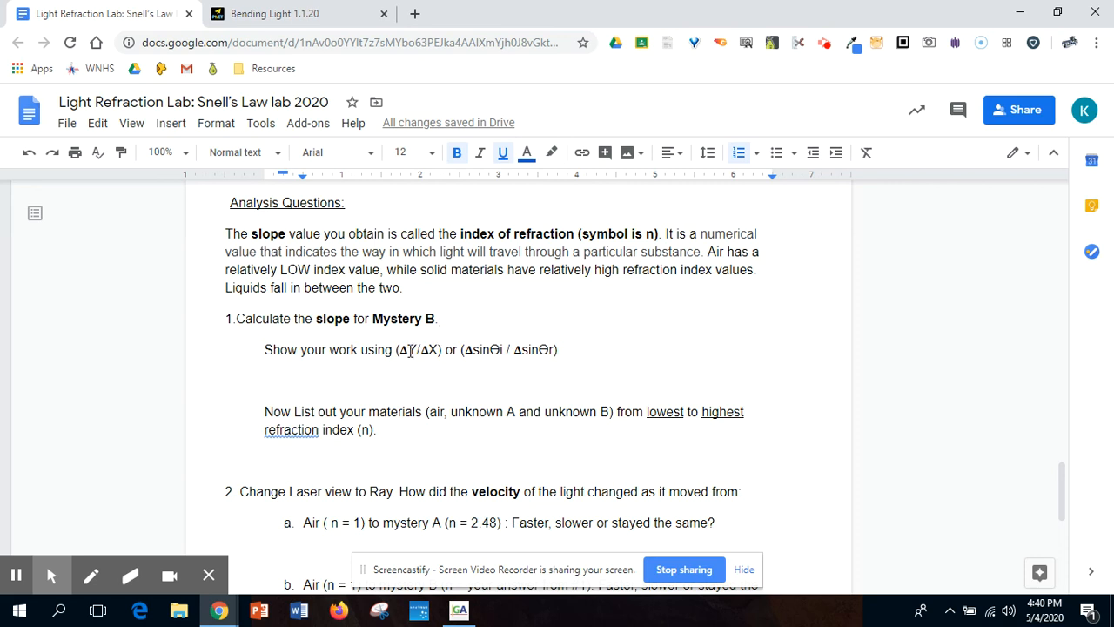
mouse_move(429, 356)
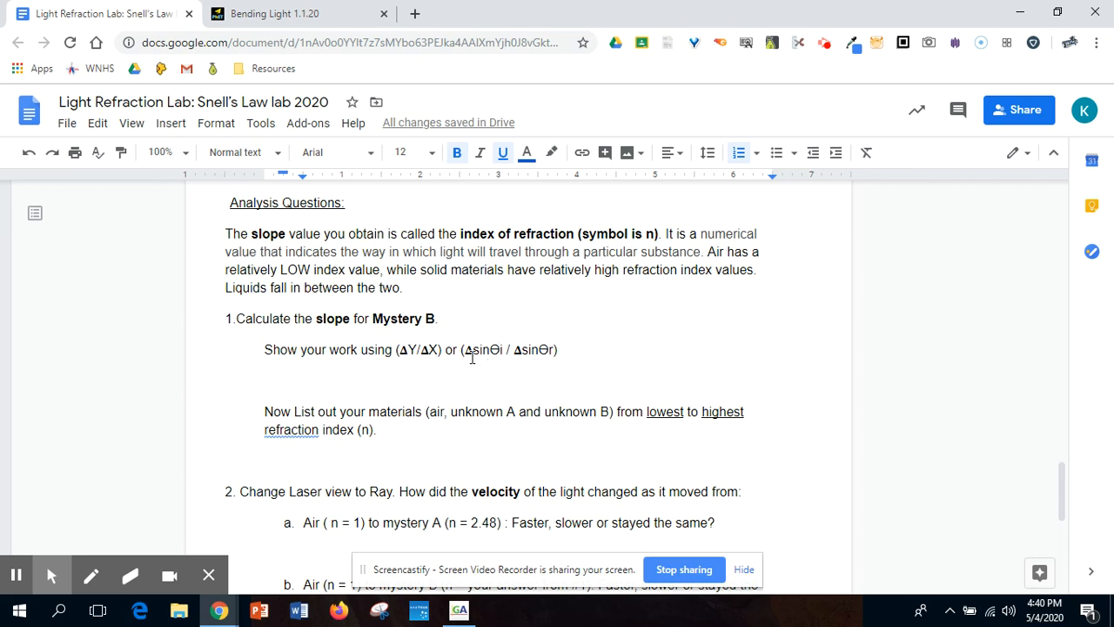
mouse_move(490, 355)
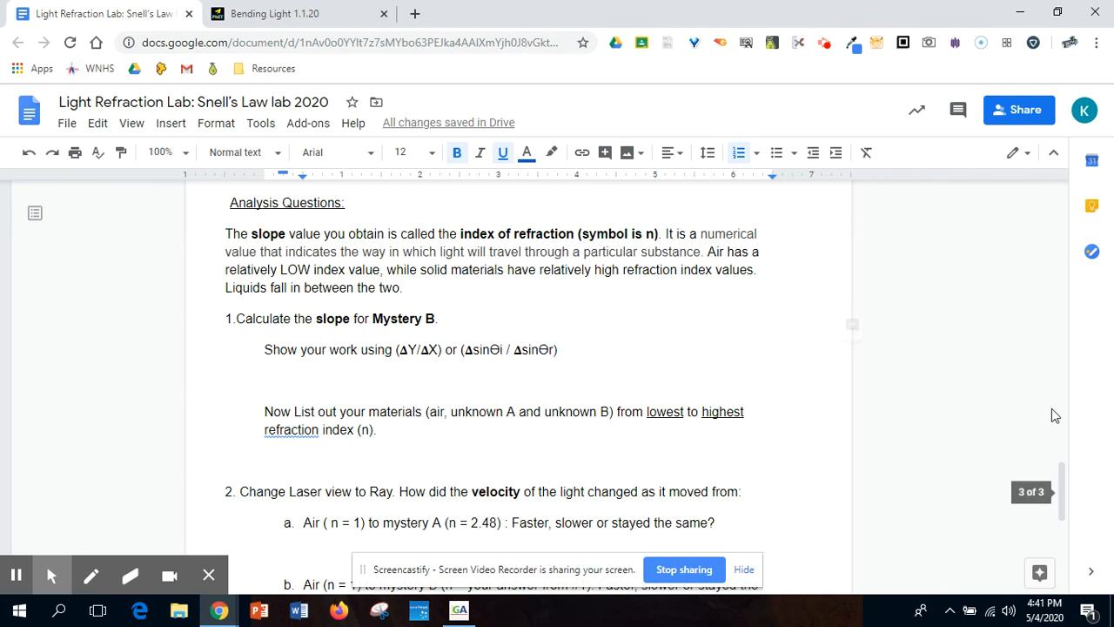
scroll(down, 3)
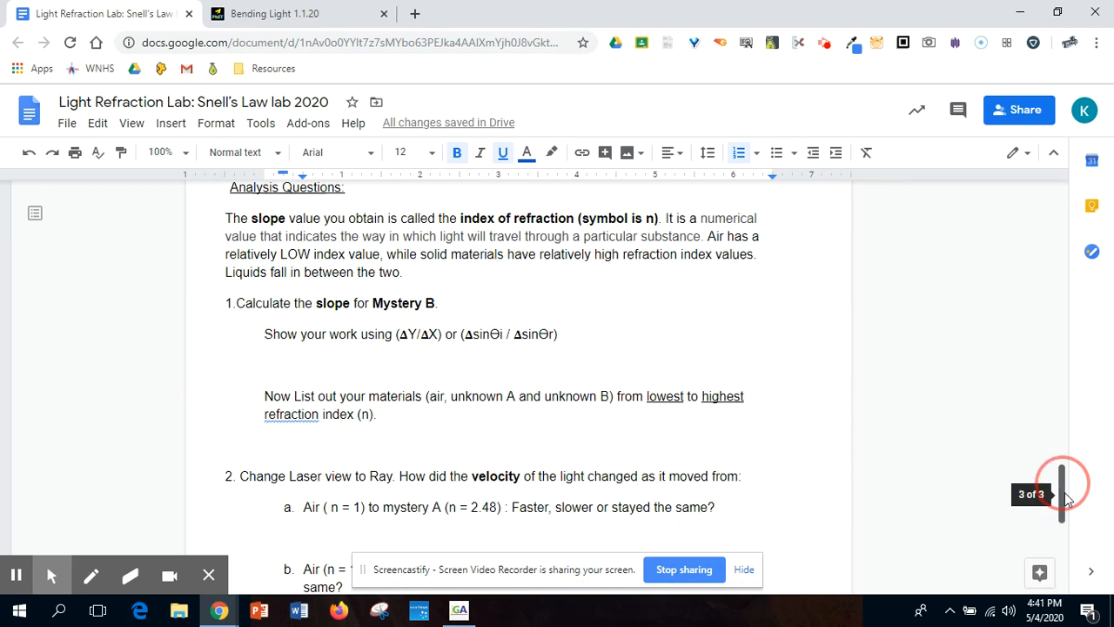
scroll(down, 3)
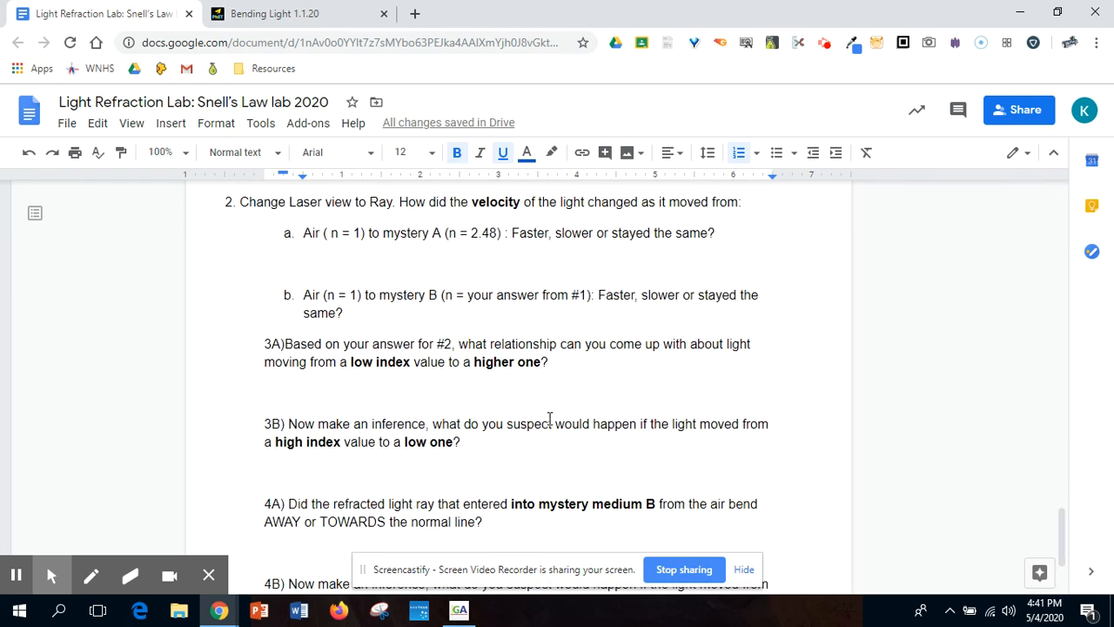
mouse_move(558, 488)
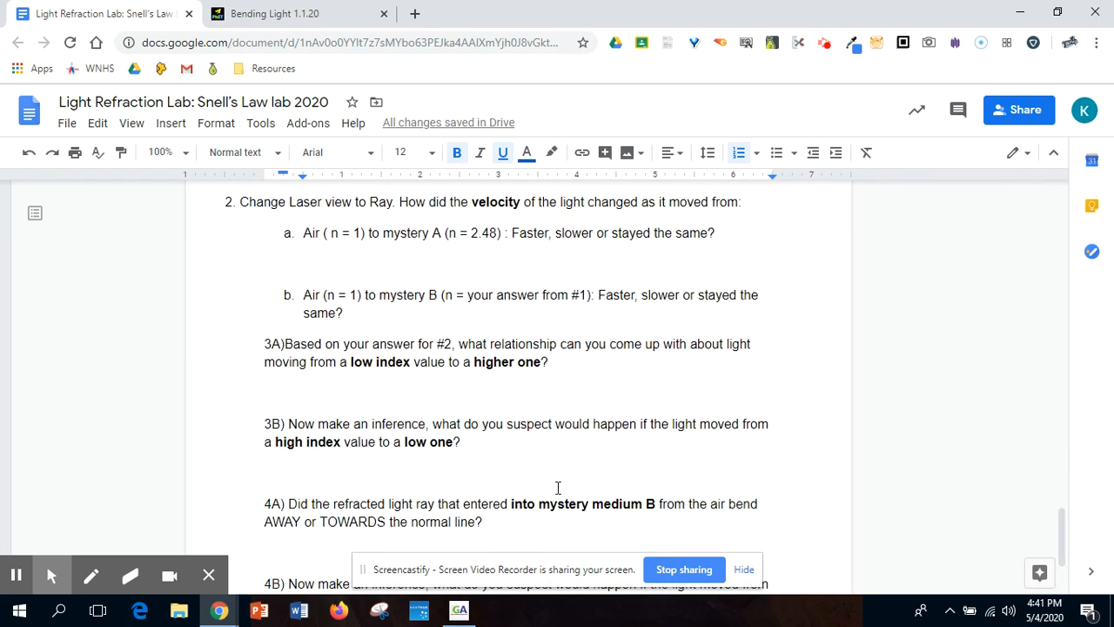